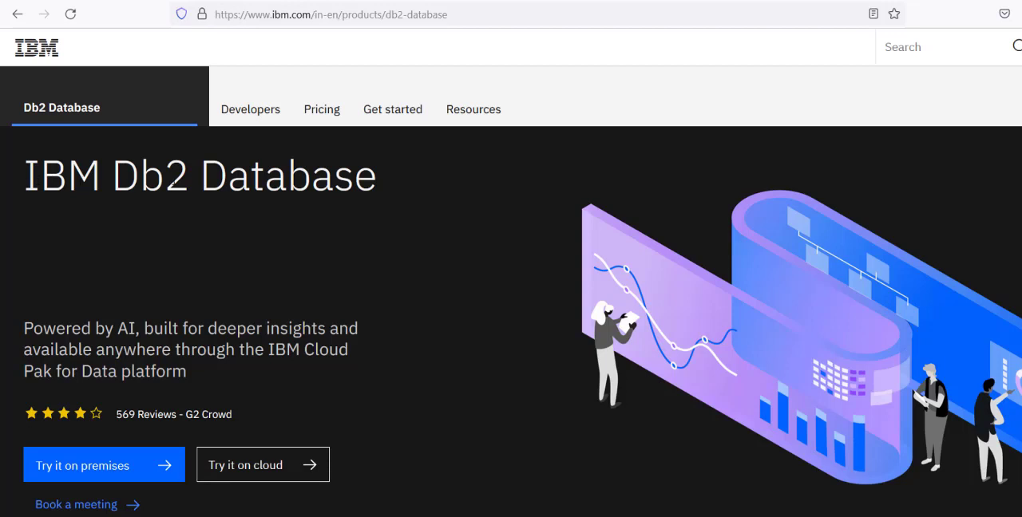
pyautogui.moveTo(303, 89)
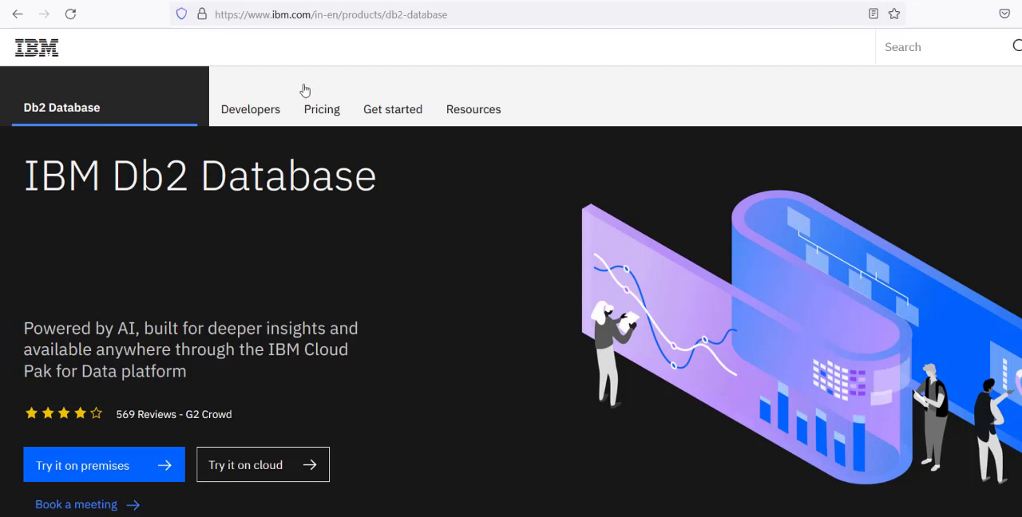
pyautogui.moveTo(300, 48)
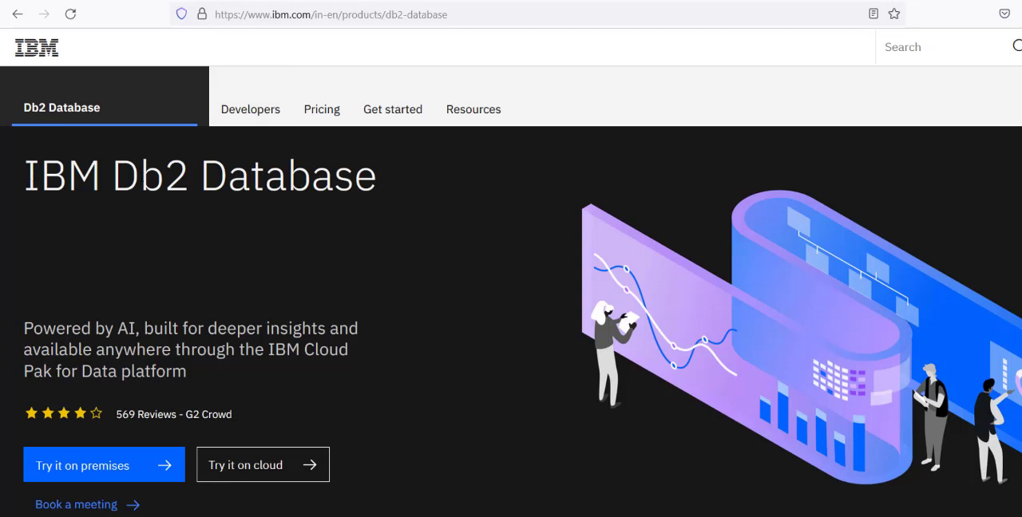
pyautogui.moveTo(508, 139)
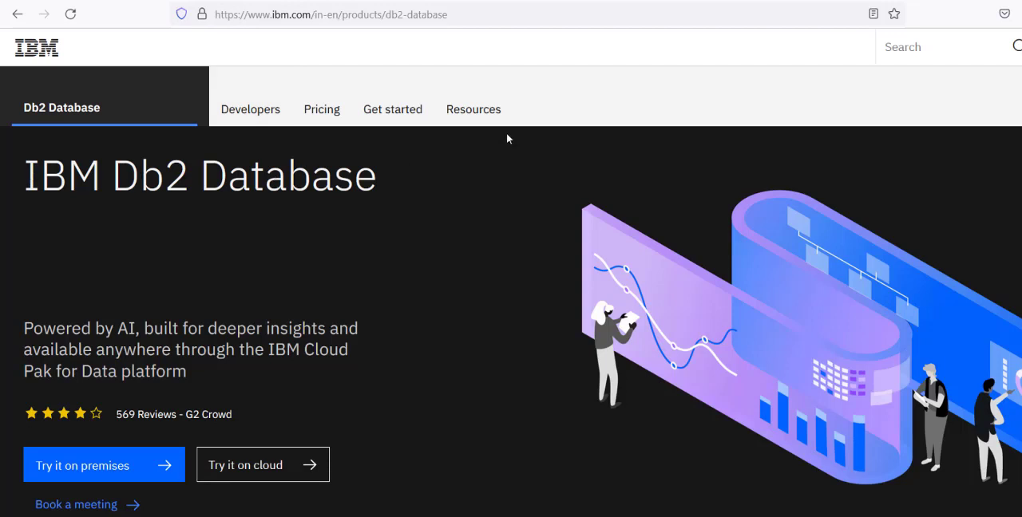
pyautogui.moveTo(444, 230)
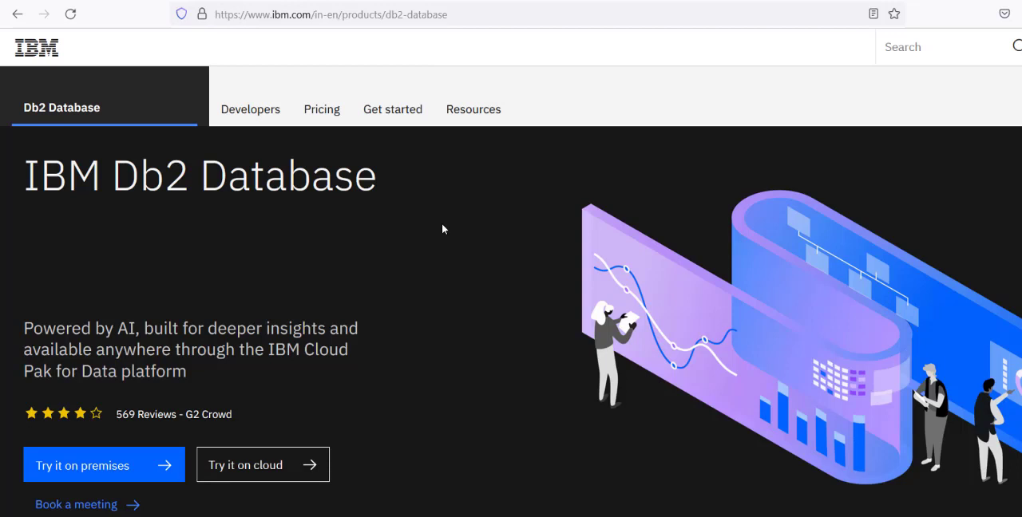
pyautogui.moveTo(236, 231)
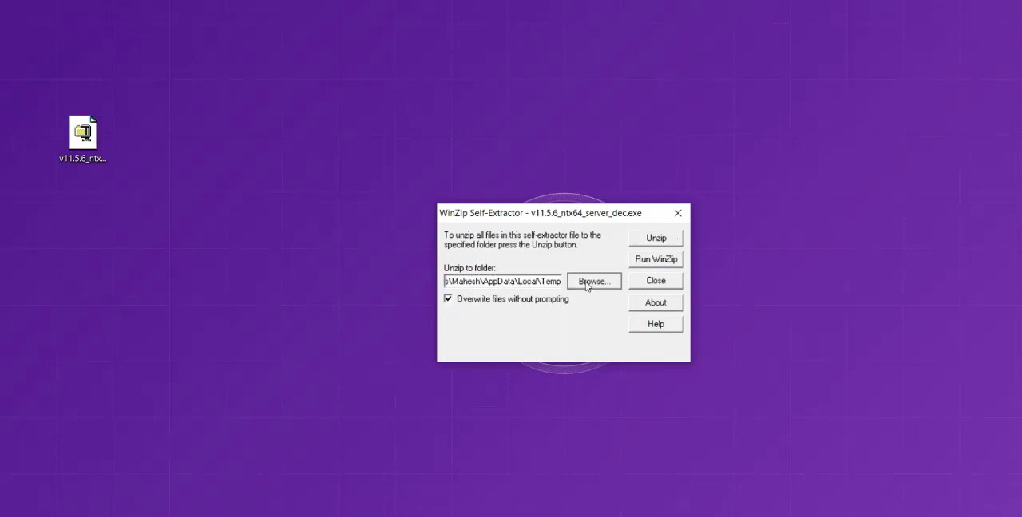
# Choose Desktop as the unzip destination, append \Temp to the path, and start unzipping.
pyautogui.click(594, 281)
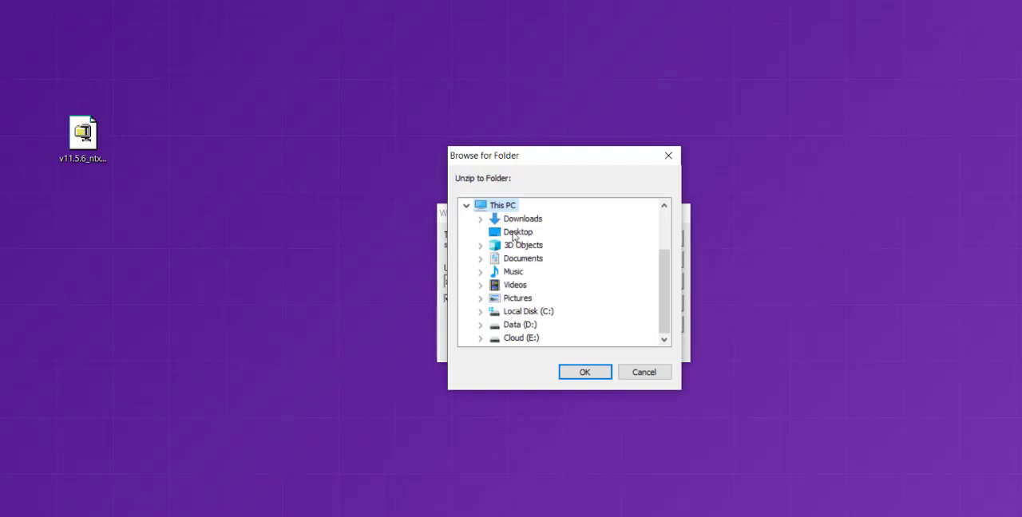
pyautogui.click(585, 372)
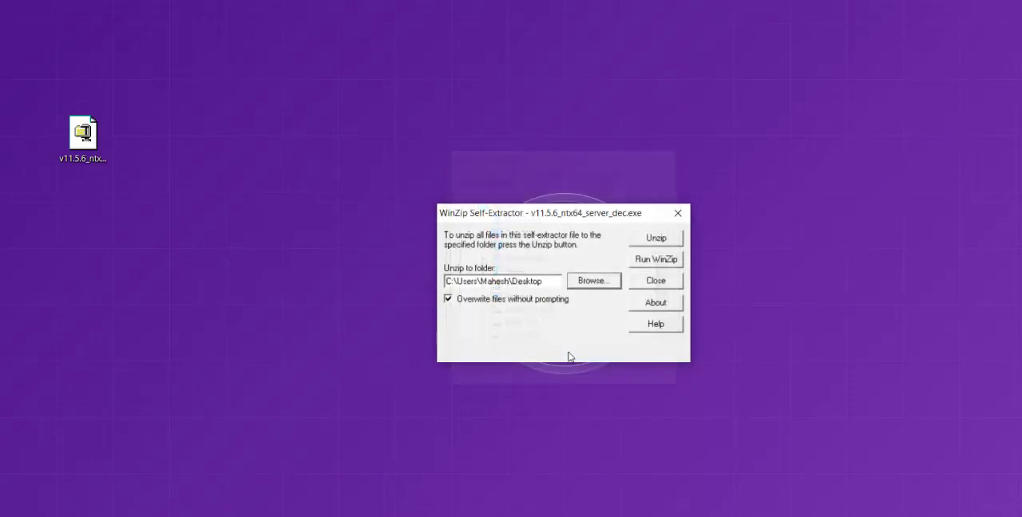
pyautogui.click(502, 281)
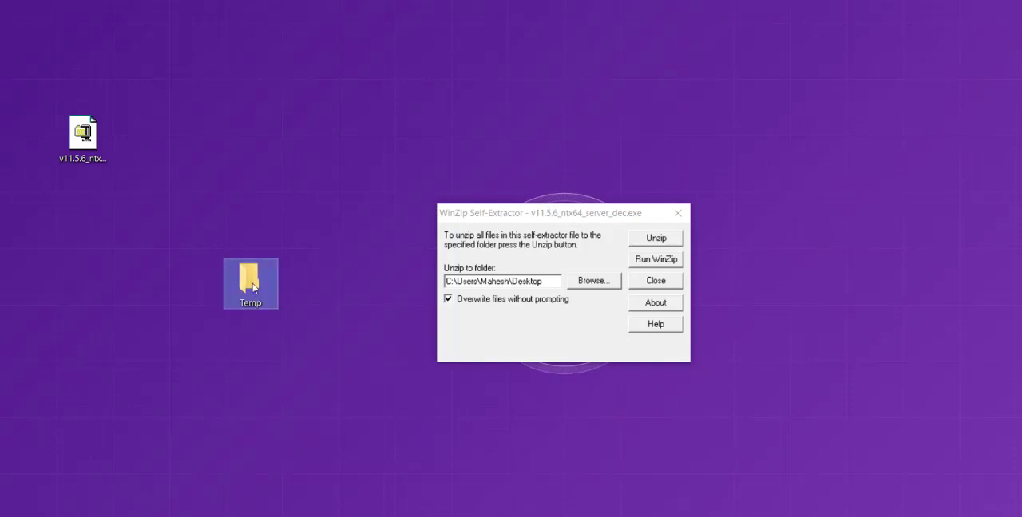
pyautogui.moveTo(249, 285); pyautogui.dragTo(83, 67)
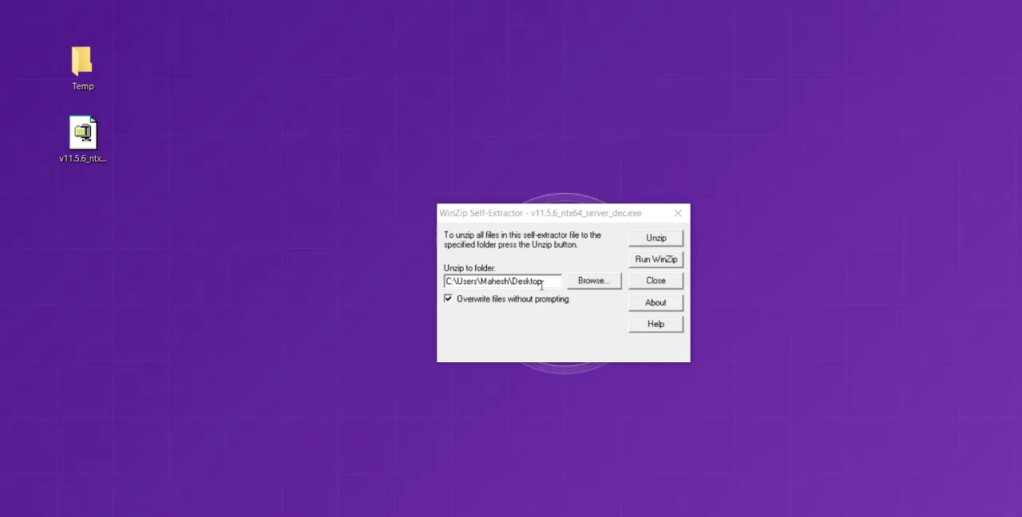
pyautogui.write('Temp')
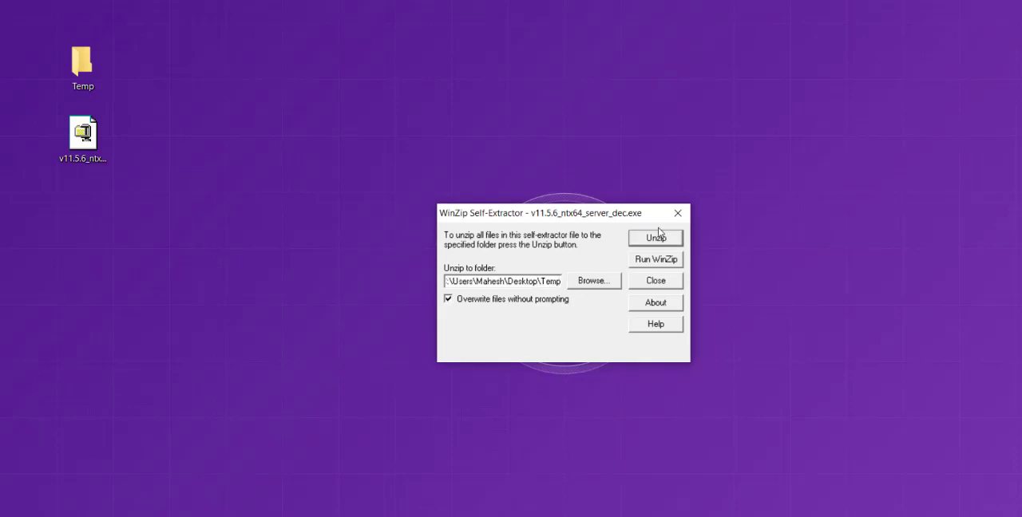
pyautogui.click(655, 238)
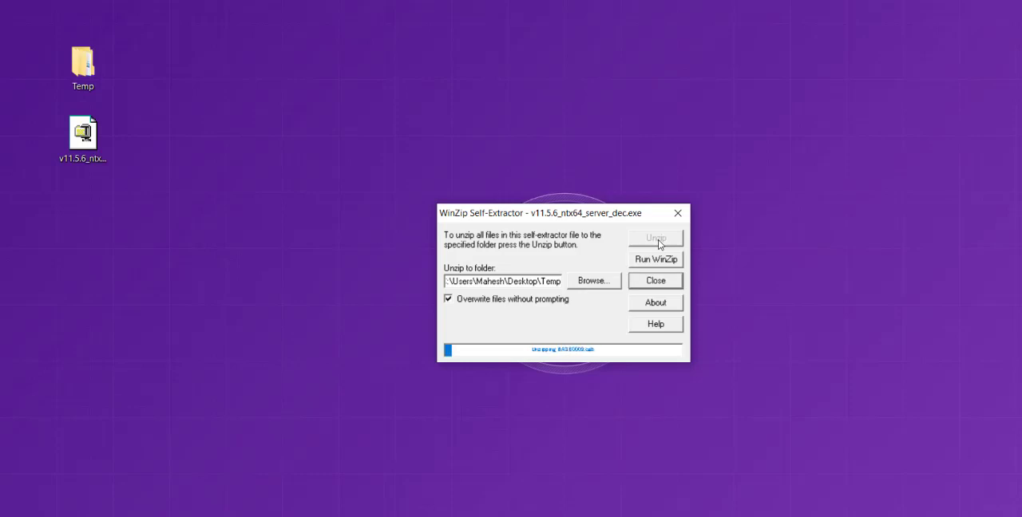
pyautogui.moveTo(400, 275)
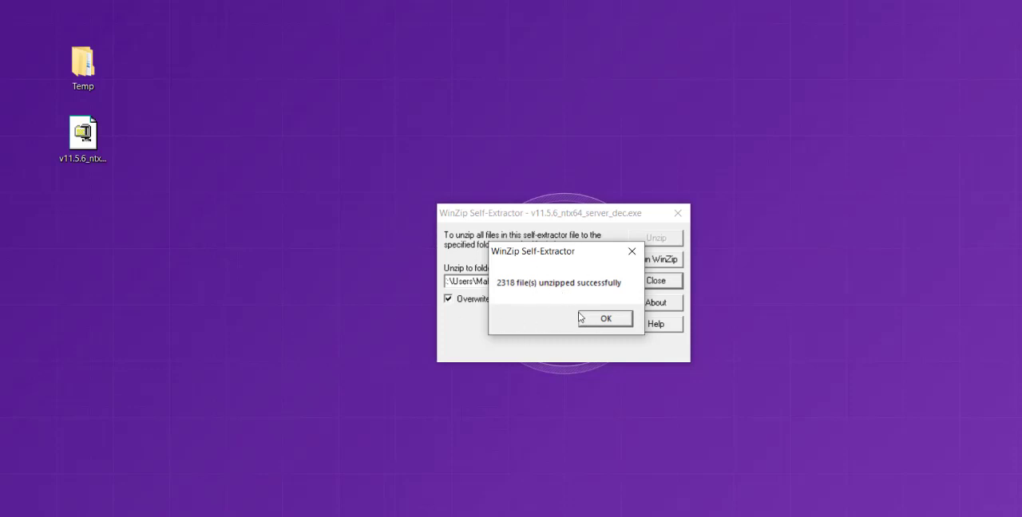
# Acknowledge the 2318-files-unzipped message and close the self-extractor.
pyautogui.click(603, 318)
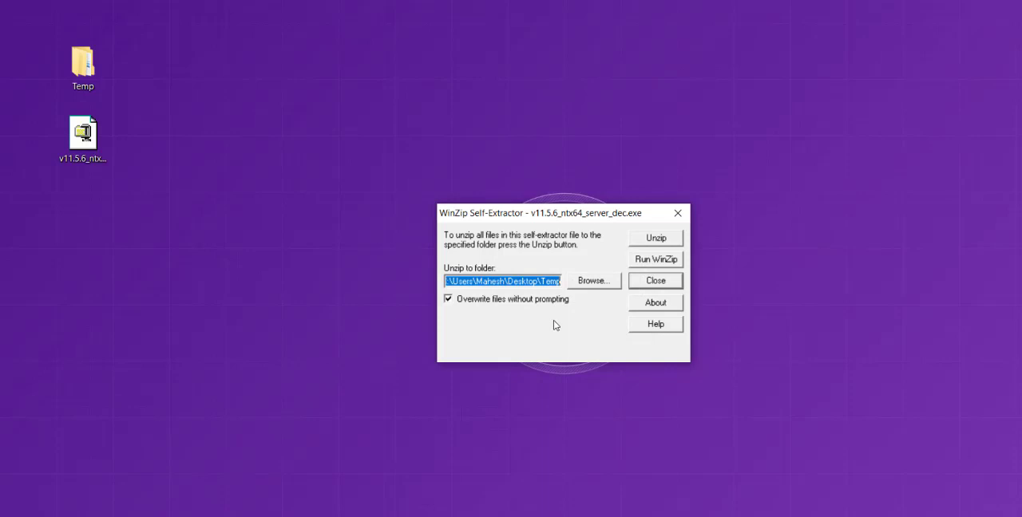
pyautogui.click(654, 236)
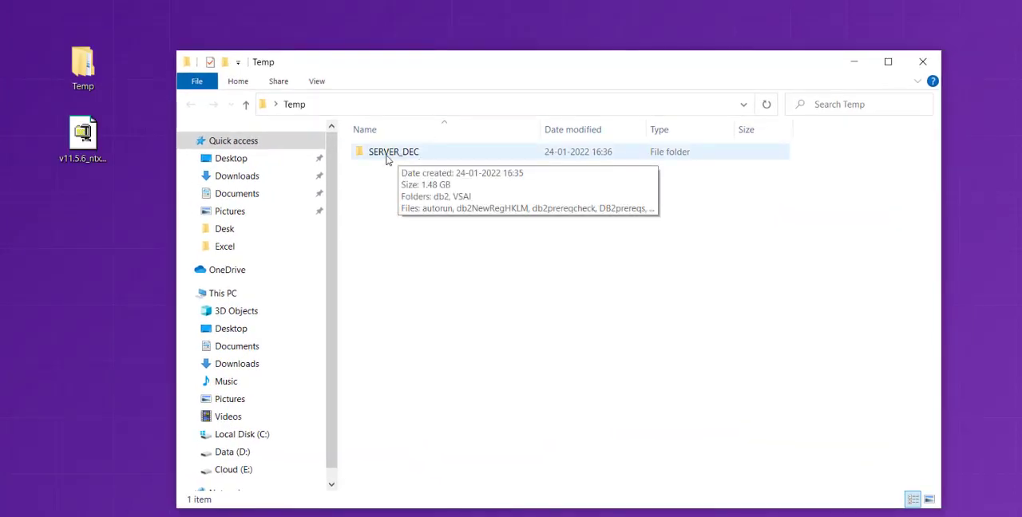
# Enter SERVER_DEC in Temp and launch setup.exe to bring up the DB2 11.5.6.0 Setup Launchpad.
pyautogui.click(392, 152)
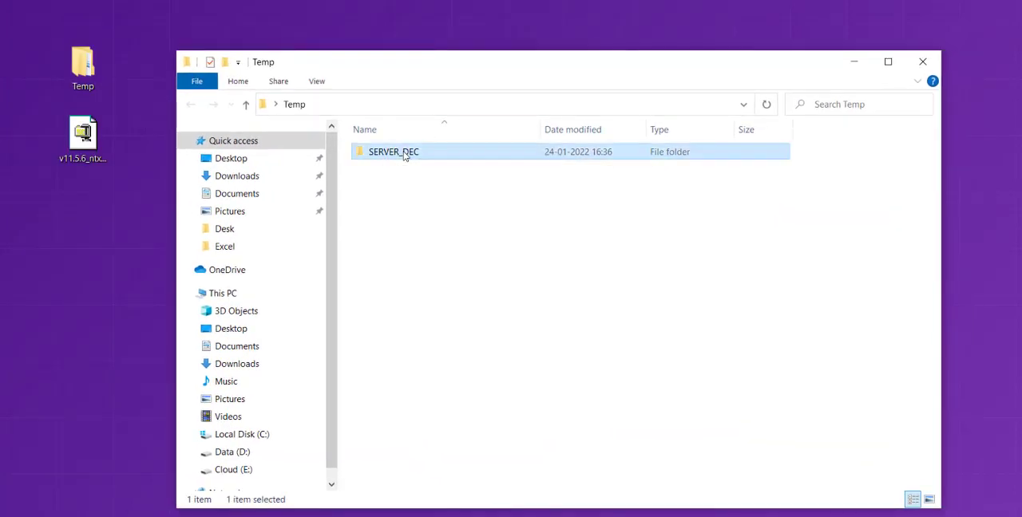
pyautogui.doubleClick(393, 152)
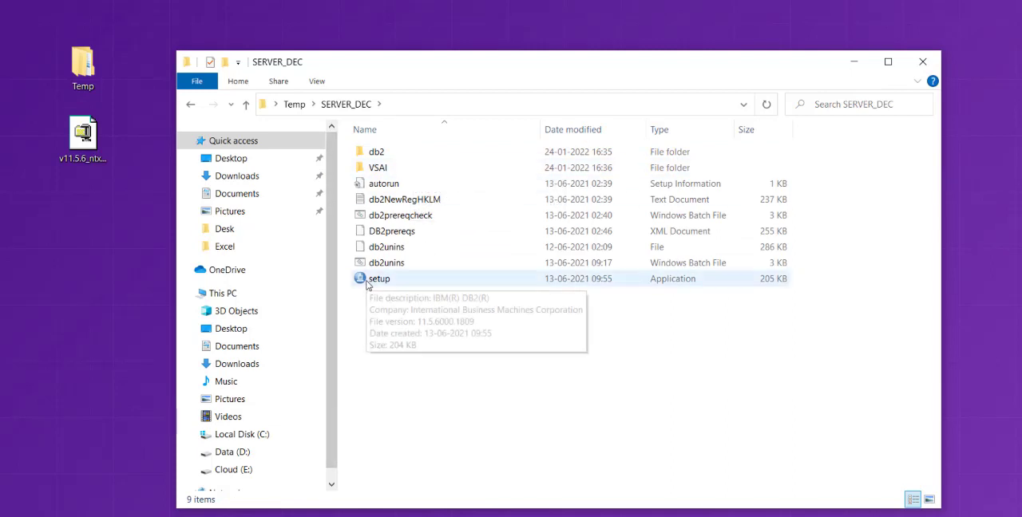
pyautogui.click(380, 278)
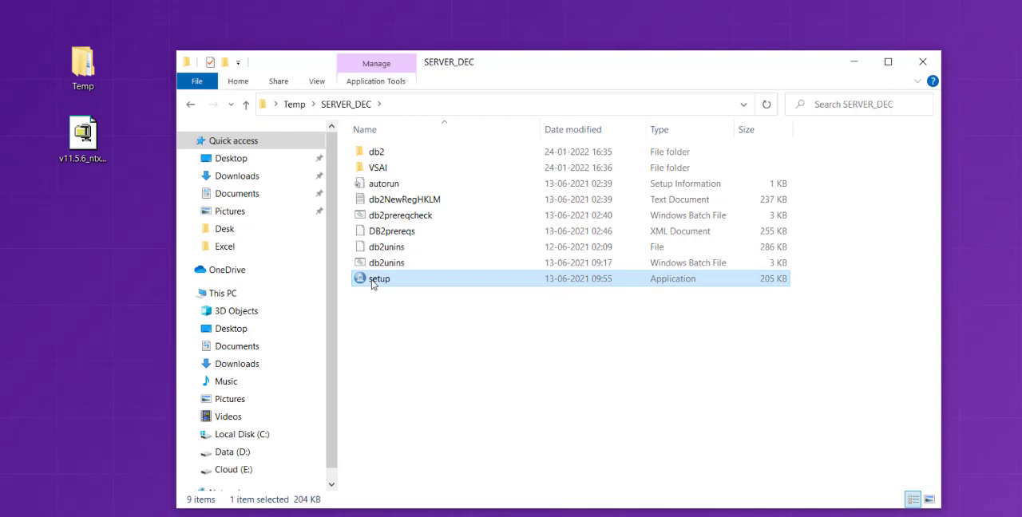
pyautogui.rightClick(380, 278)
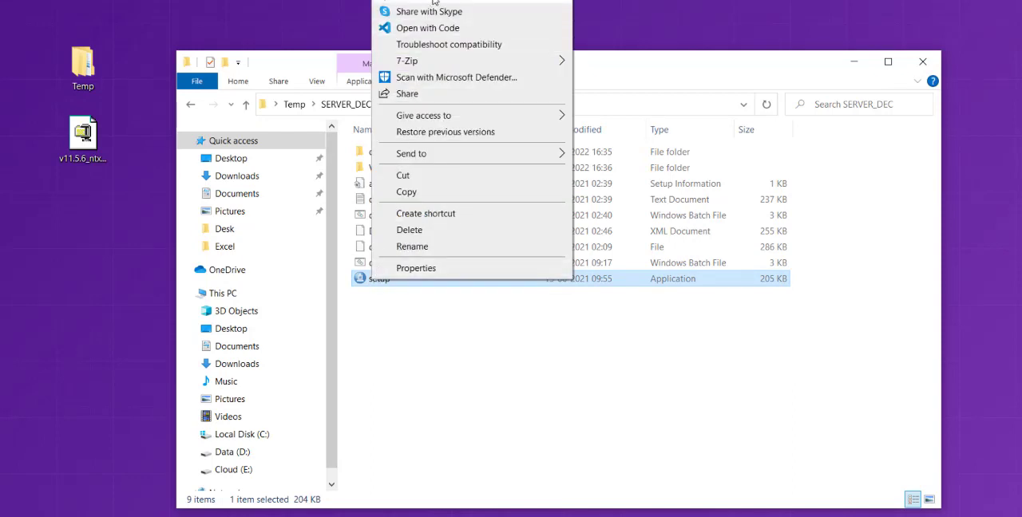
pyautogui.click(476, 45)
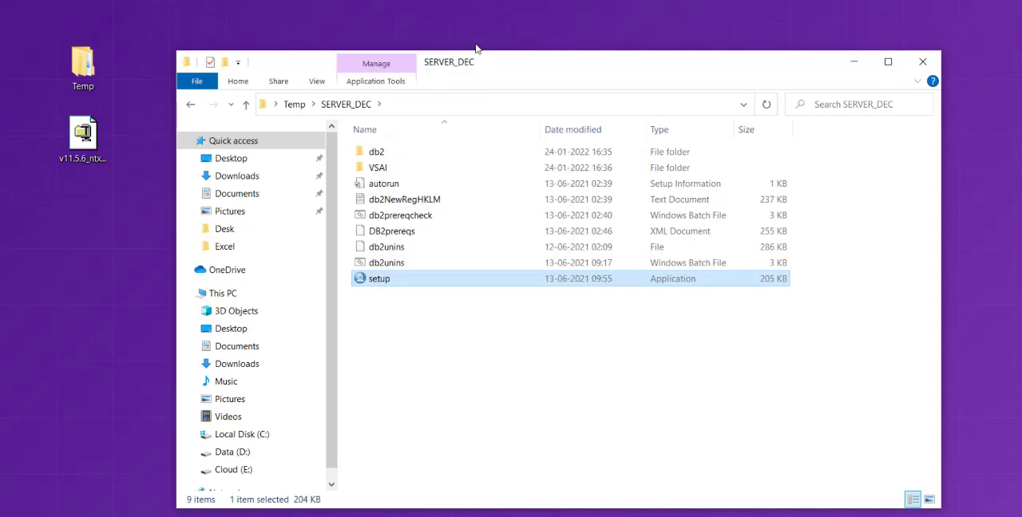
pyautogui.doubleClick(380, 278)
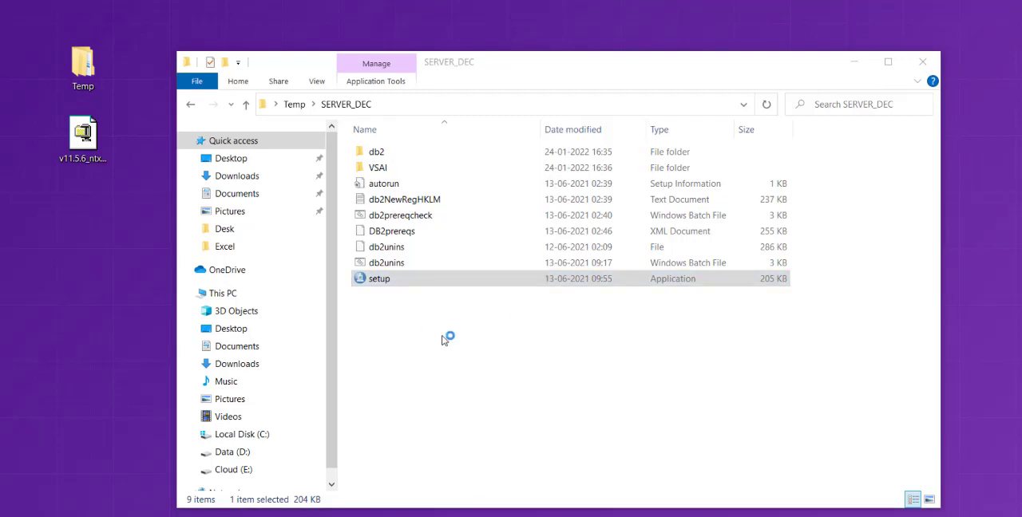
pyautogui.moveTo(462, 310)
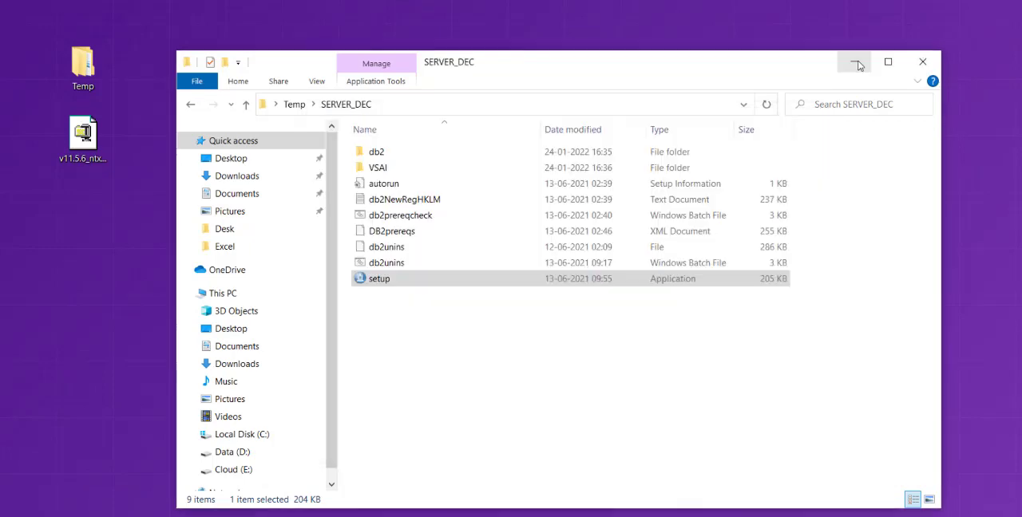
pyautogui.doubleClick(380, 278)
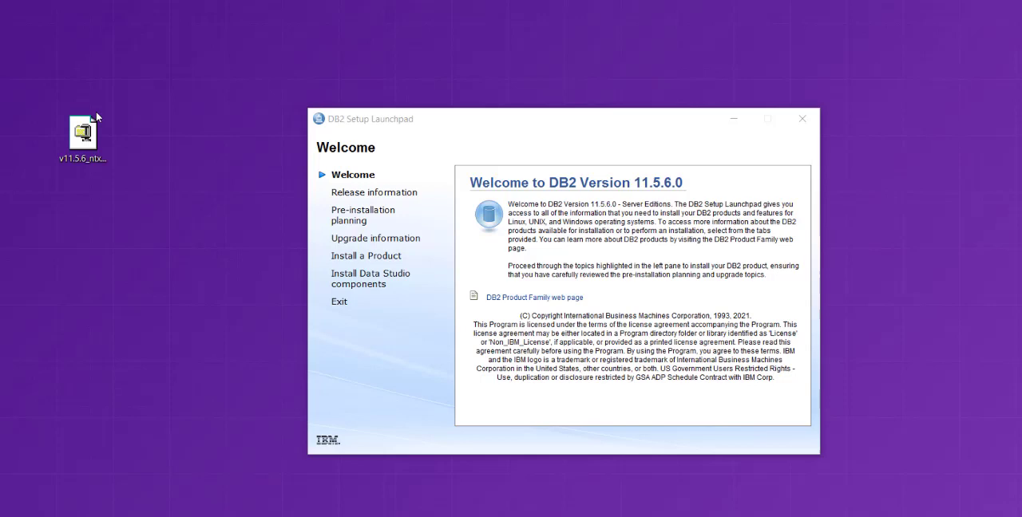
pyautogui.moveTo(782, 124)
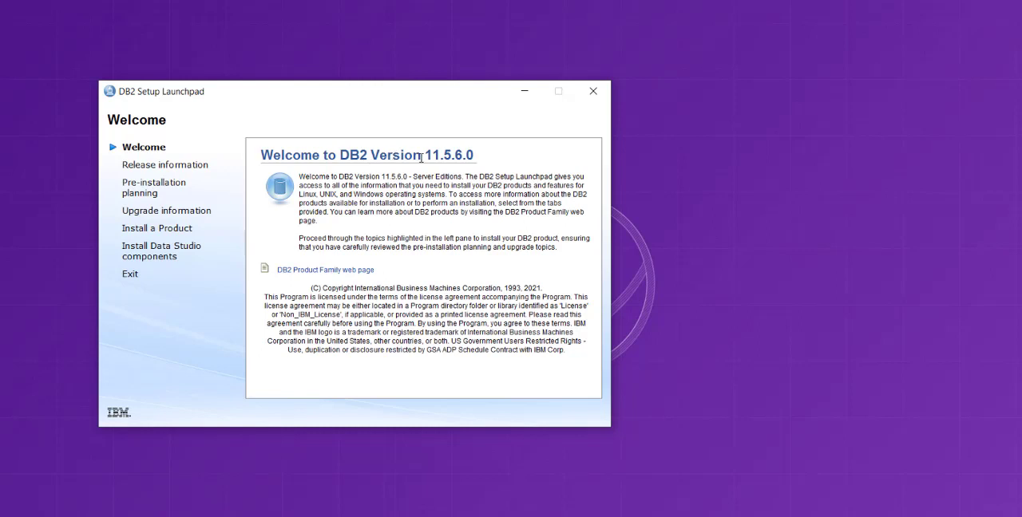
pyautogui.moveTo(478, 159)
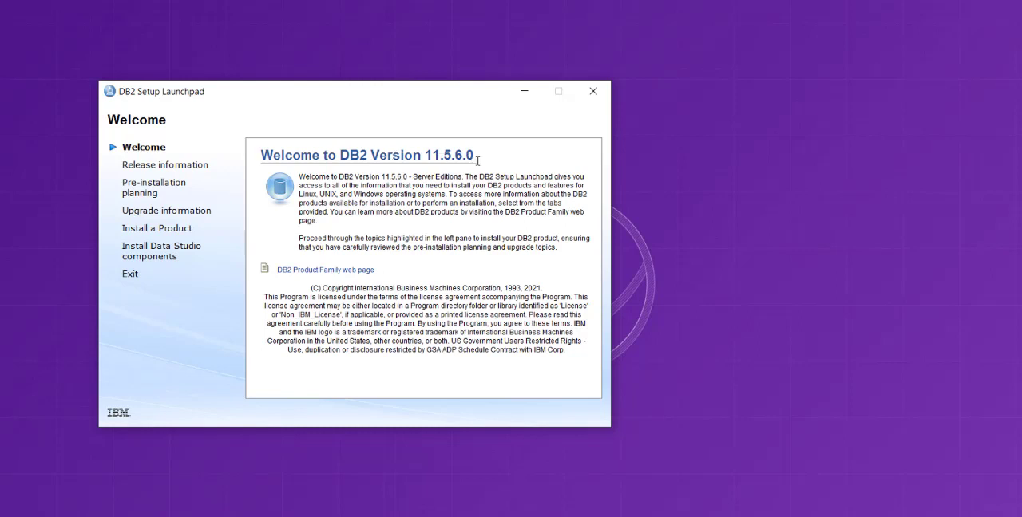
pyautogui.moveTo(192, 172)
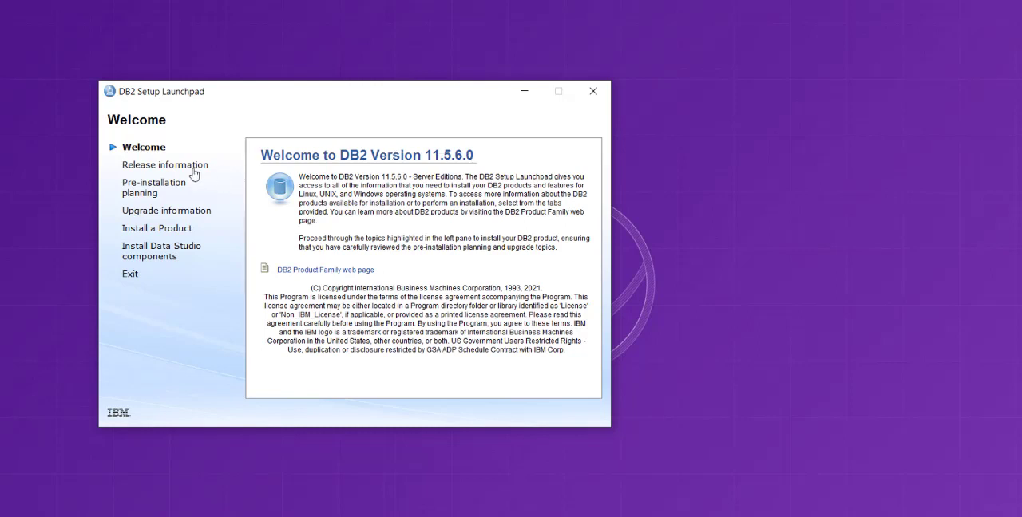
pyautogui.moveTo(176, 168)
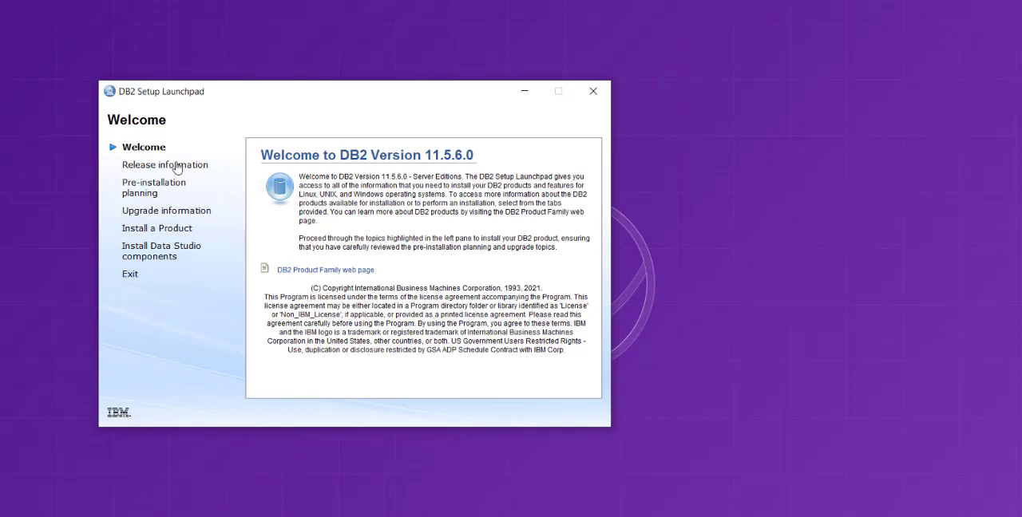
# View the Release information, Pre-installation planning and Upgrade information pages in turn.
pyautogui.click(165, 164)
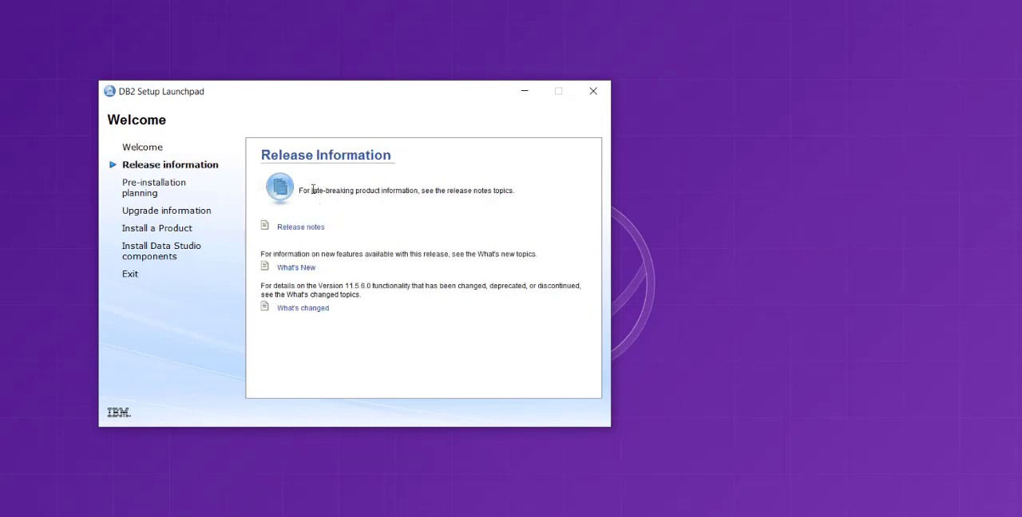
pyautogui.moveTo(176, 188)
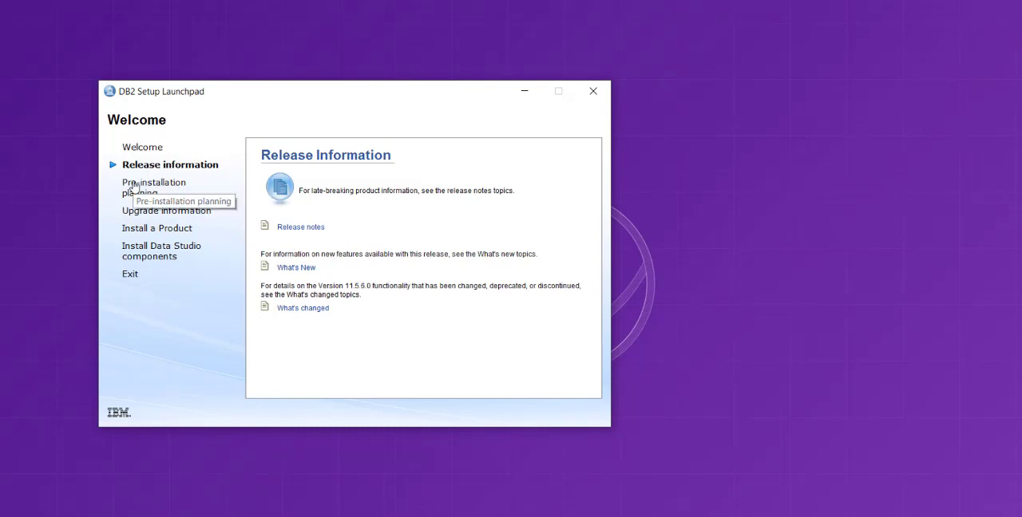
pyautogui.click(154, 187)
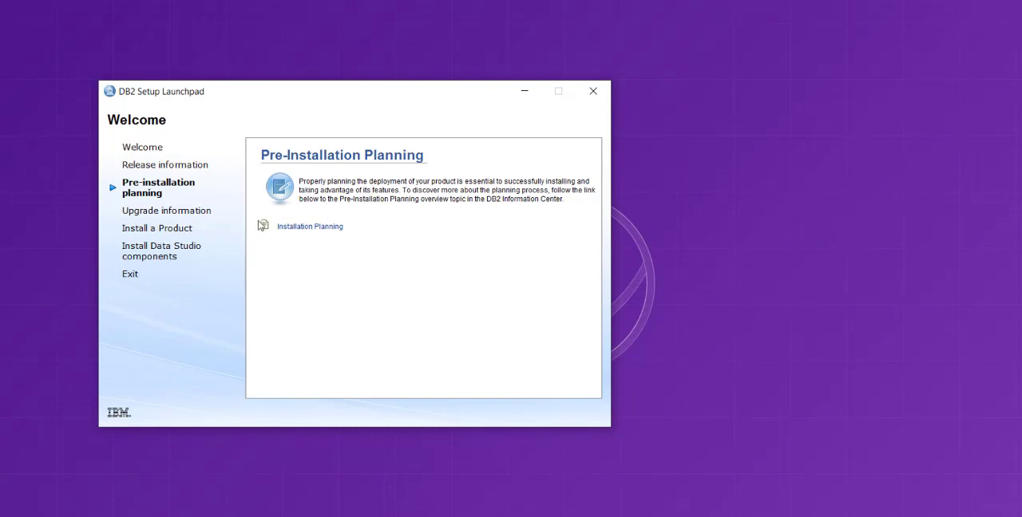
pyautogui.moveTo(437, 209)
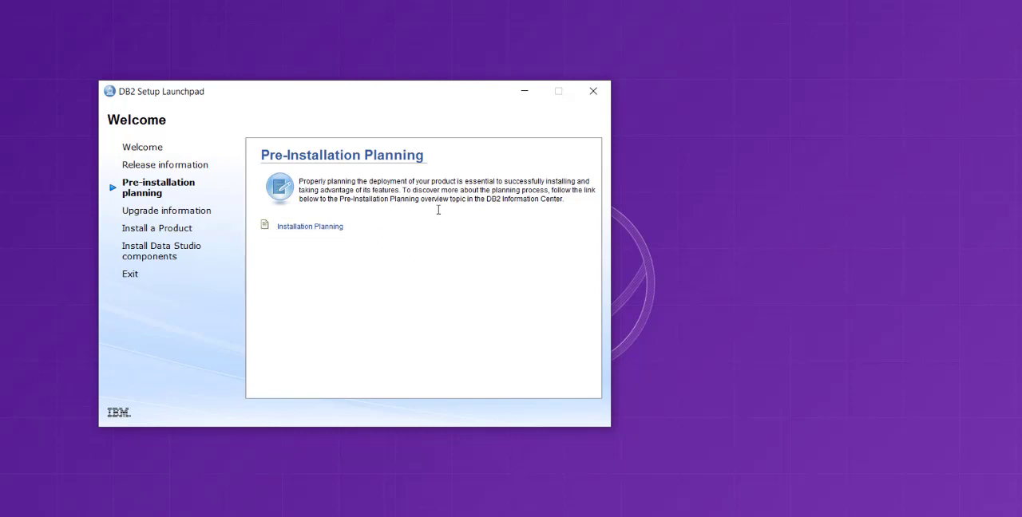
pyautogui.moveTo(435, 210)
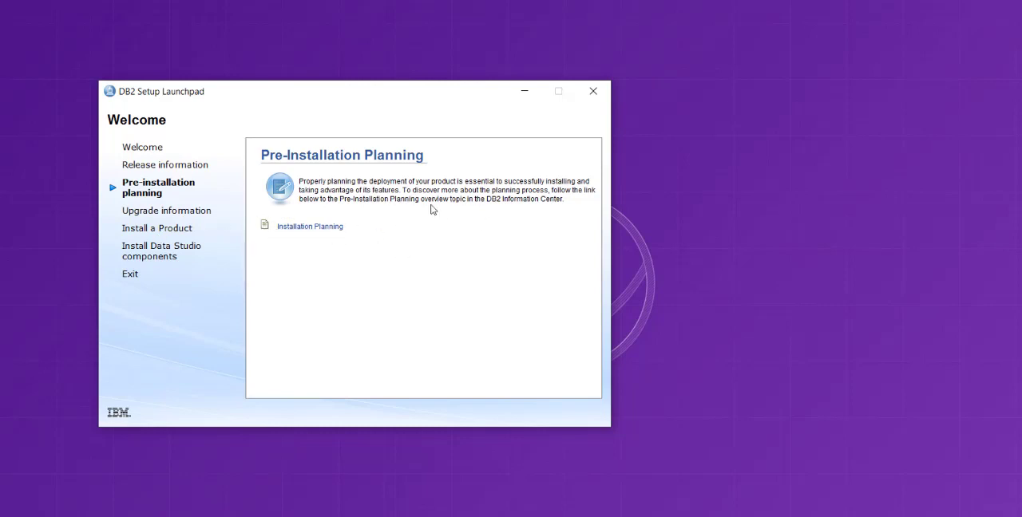
pyautogui.moveTo(174, 220)
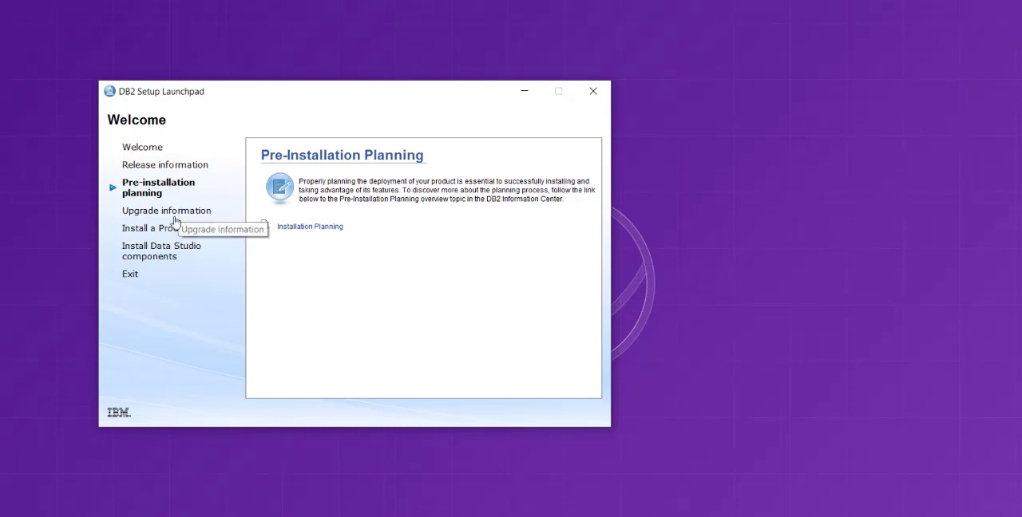
pyautogui.click(166, 211)
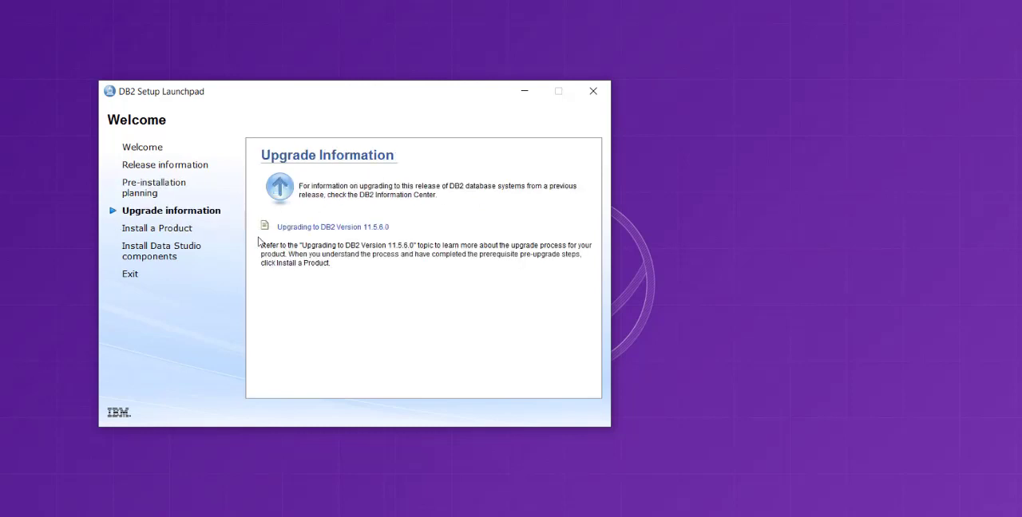
pyautogui.moveTo(455, 265)
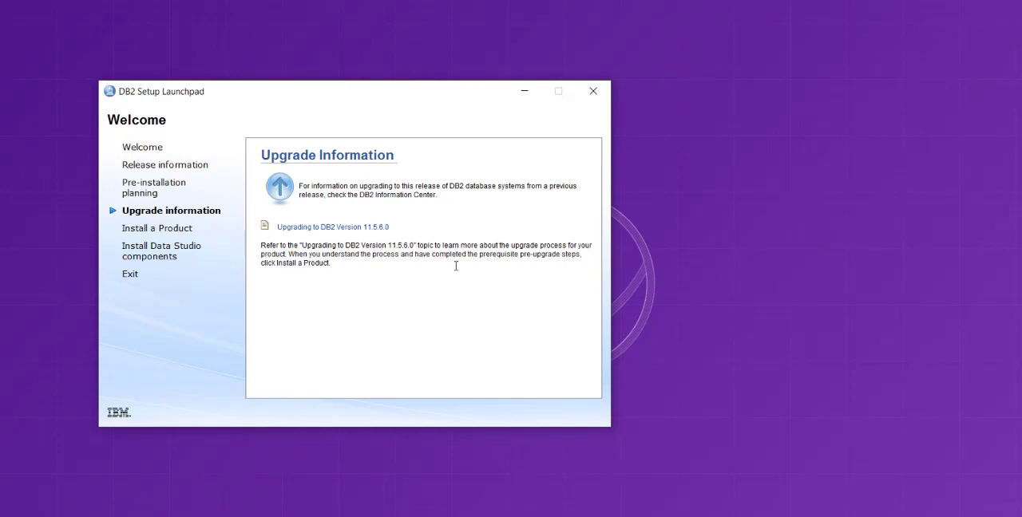
pyautogui.moveTo(469, 230)
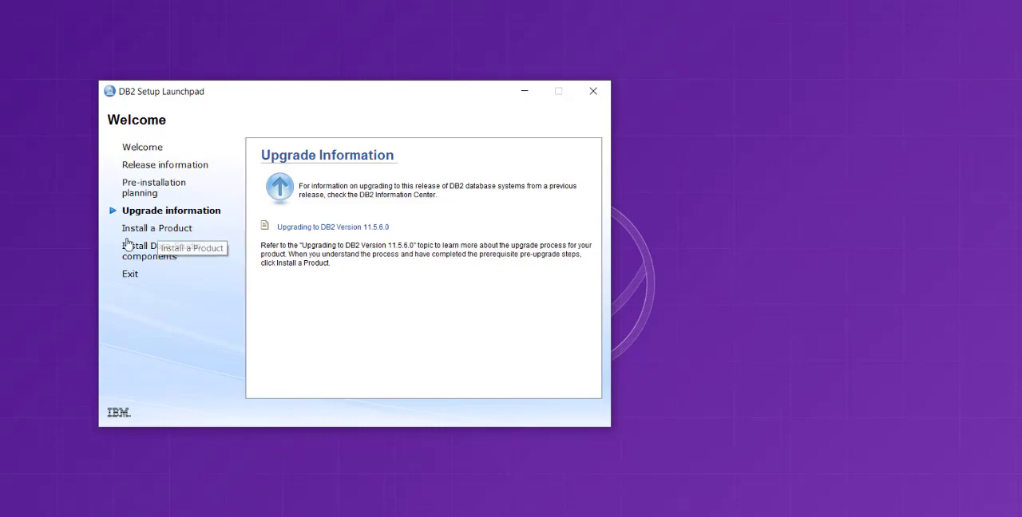
# Review the Install a Product descriptions and choose Install New for DB2 11.5.6.0 Server Editions.
pyautogui.click(156, 227)
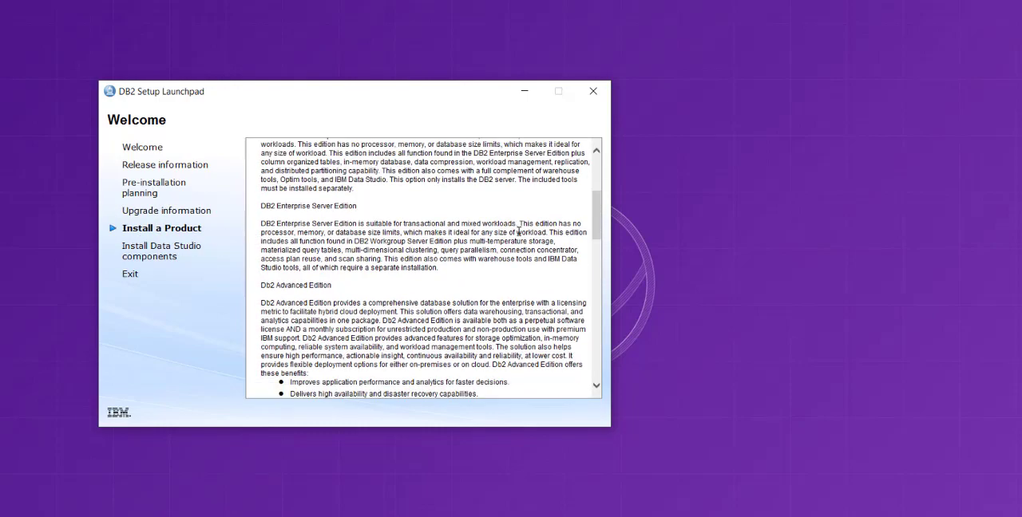
pyautogui.scroll(-3)
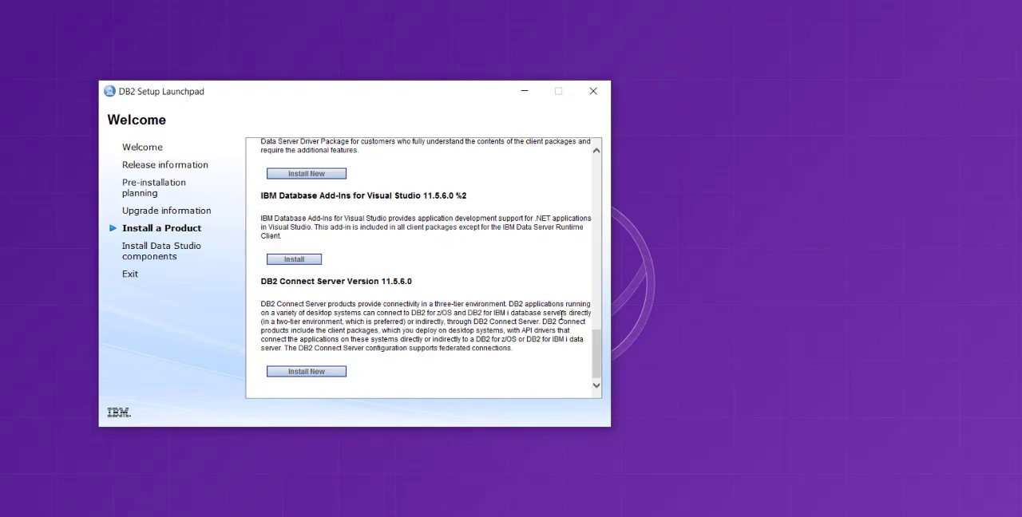
pyautogui.scroll(3)
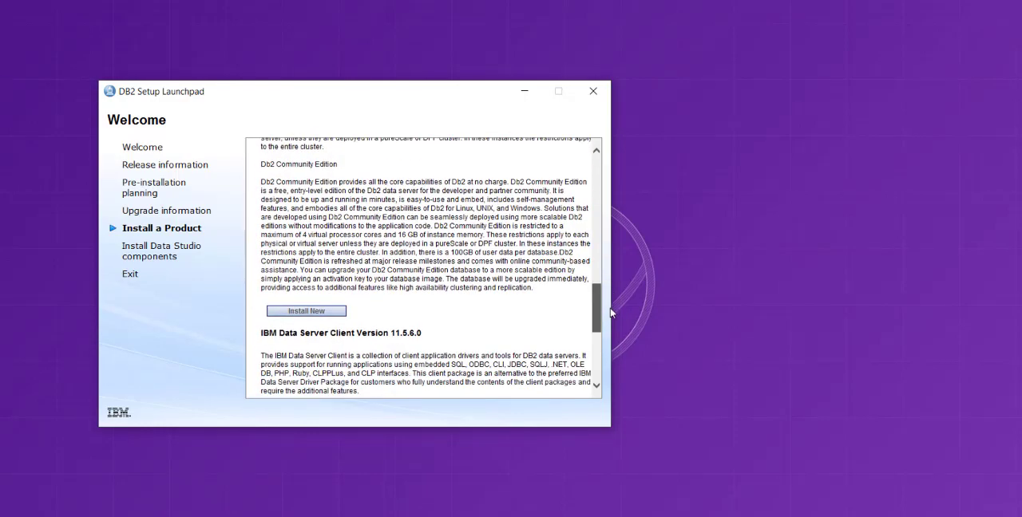
pyautogui.scroll(-3)
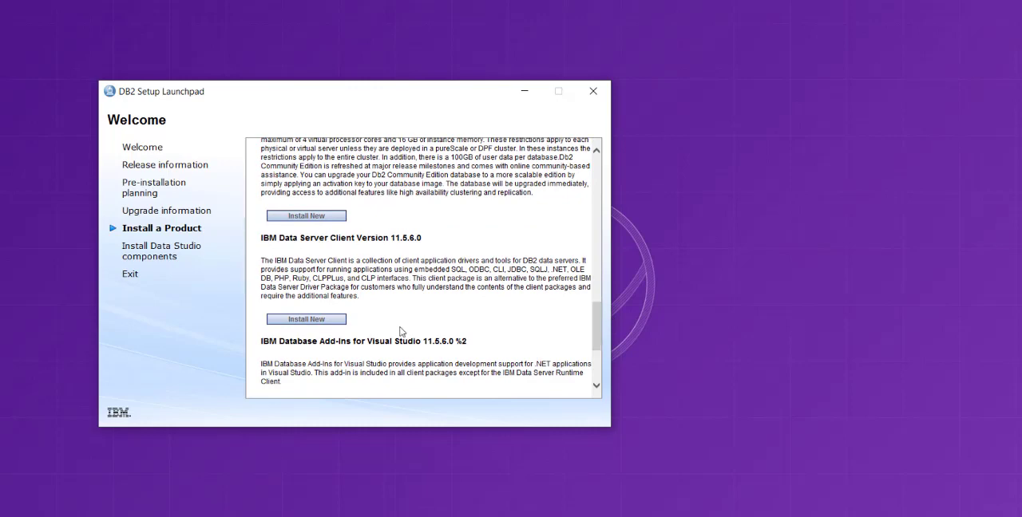
pyautogui.moveTo(600, 336)
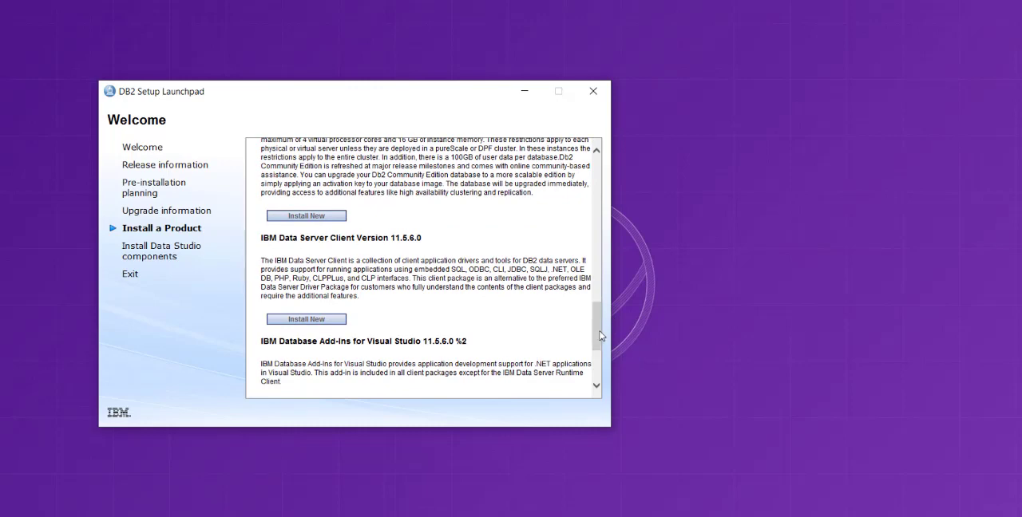
pyautogui.scroll(-3)
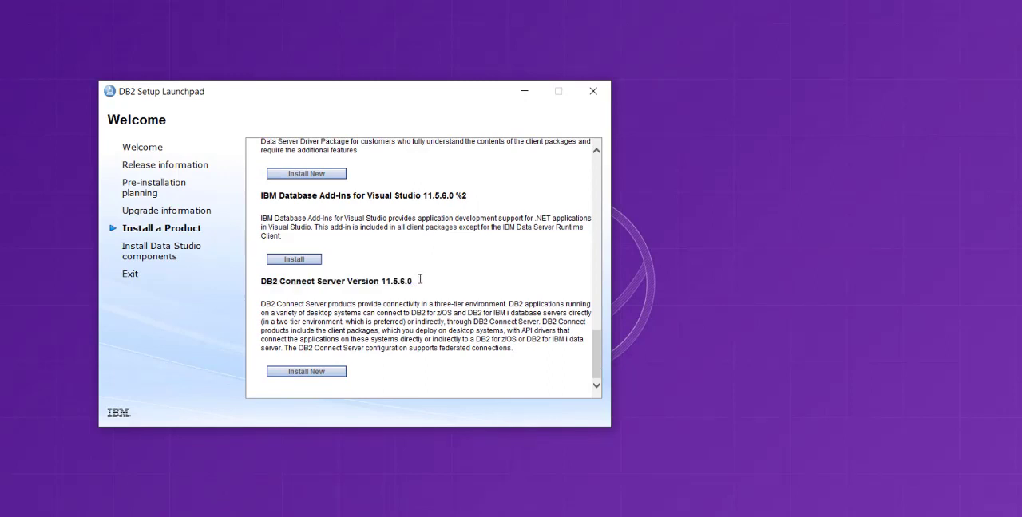
pyautogui.moveTo(450, 300); pyautogui.dragTo(514, 348)
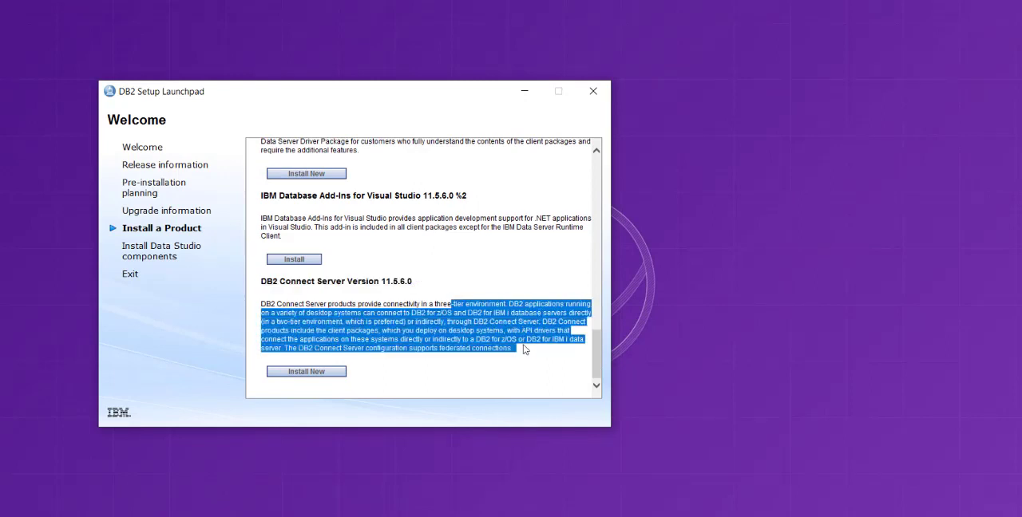
pyautogui.scroll(3)
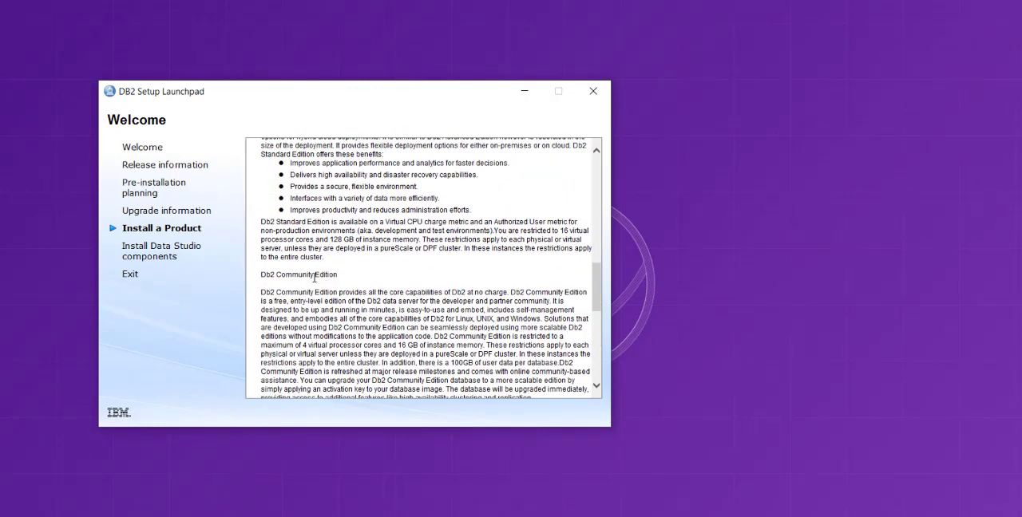
pyautogui.moveTo(512, 274)
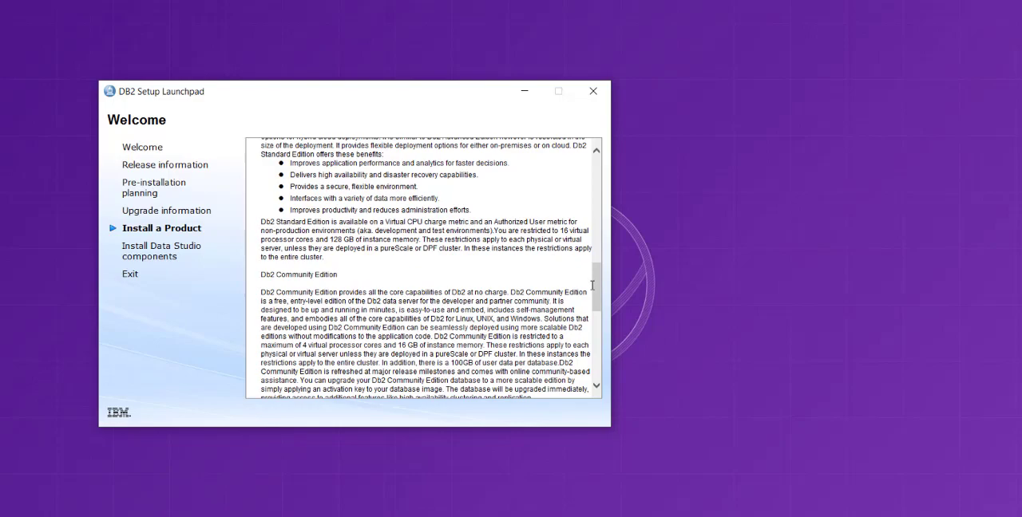
pyautogui.scroll(3)
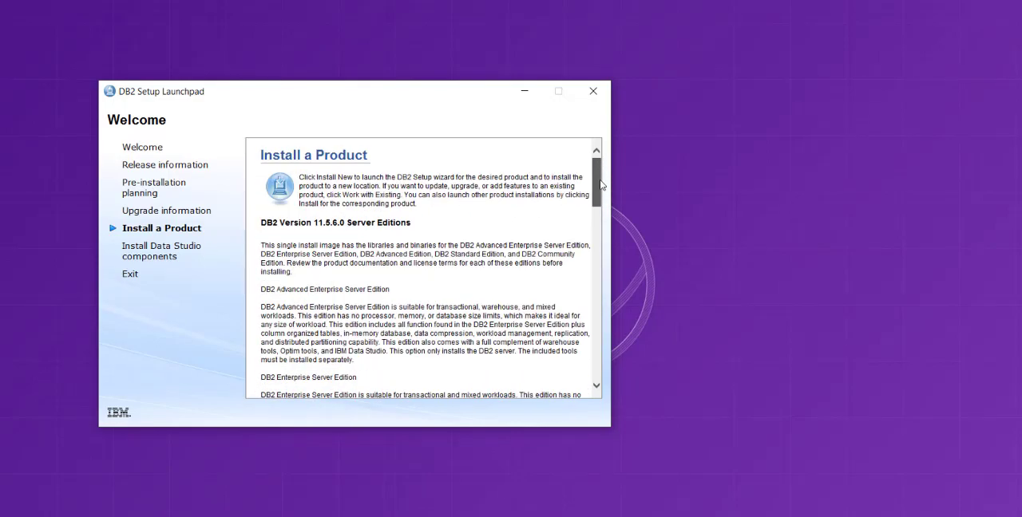
pyautogui.scroll(-3)
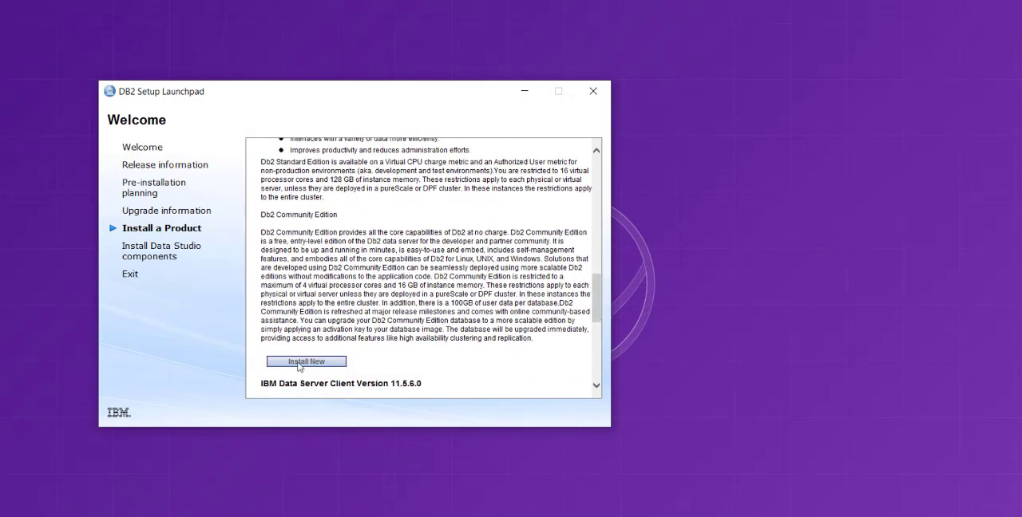
pyautogui.click(306, 361)
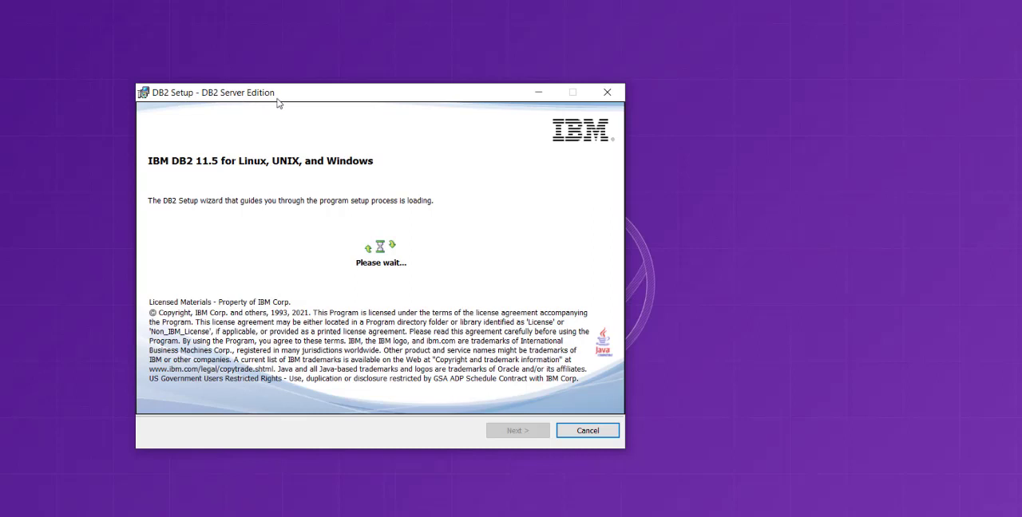
pyautogui.moveTo(406, 175)
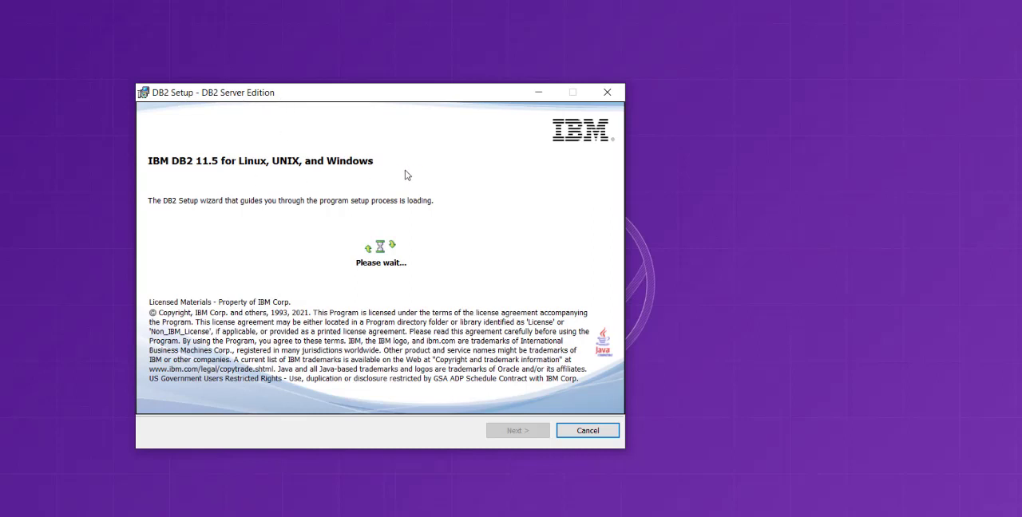
pyautogui.moveTo(230, 259)
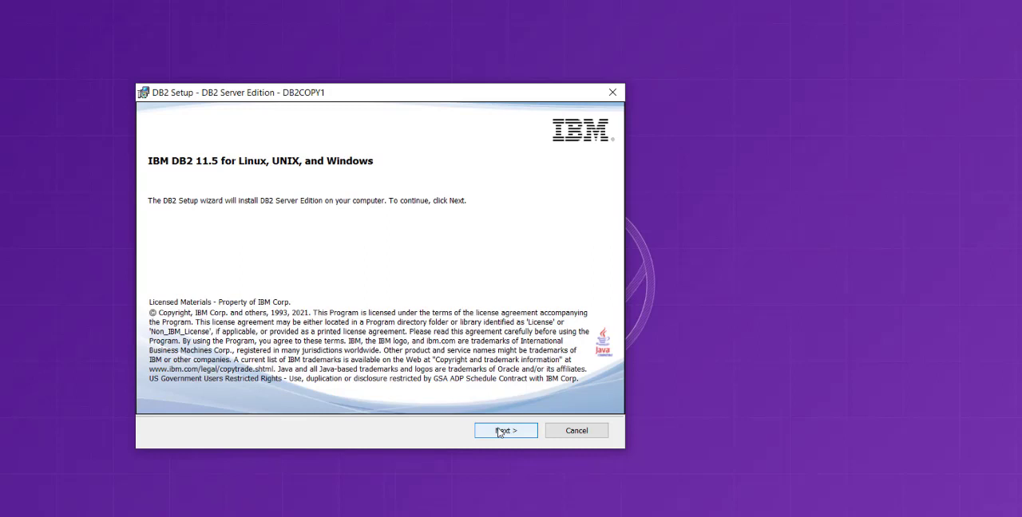
pyautogui.moveTo(210, 341)
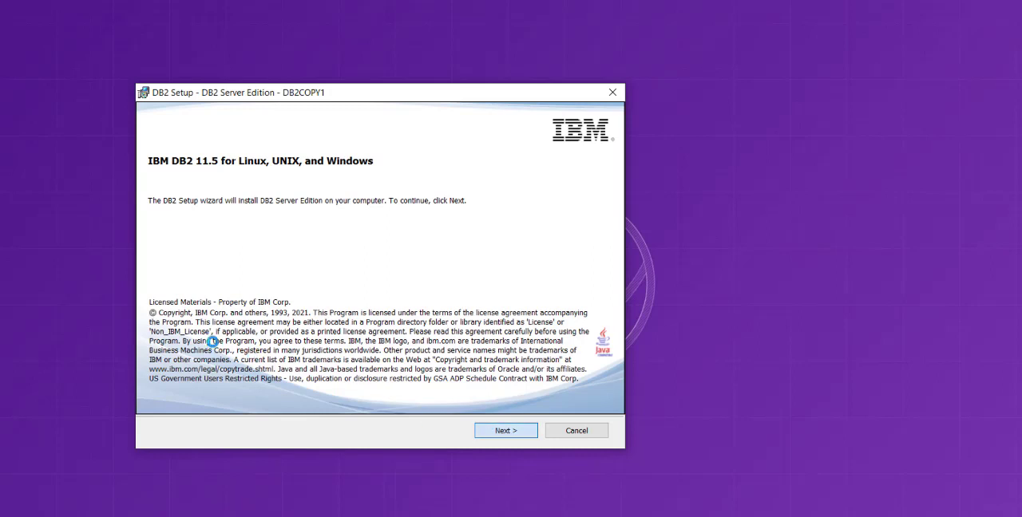
pyautogui.moveTo(115, 318)
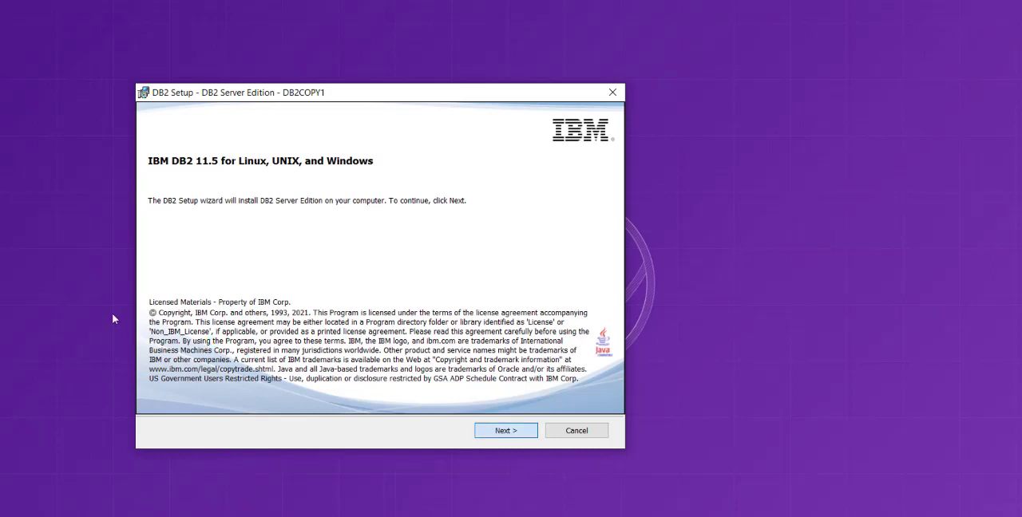
# Continue past the DB2 Setup wizard welcome page to the license agreement.
pyautogui.click(505, 431)
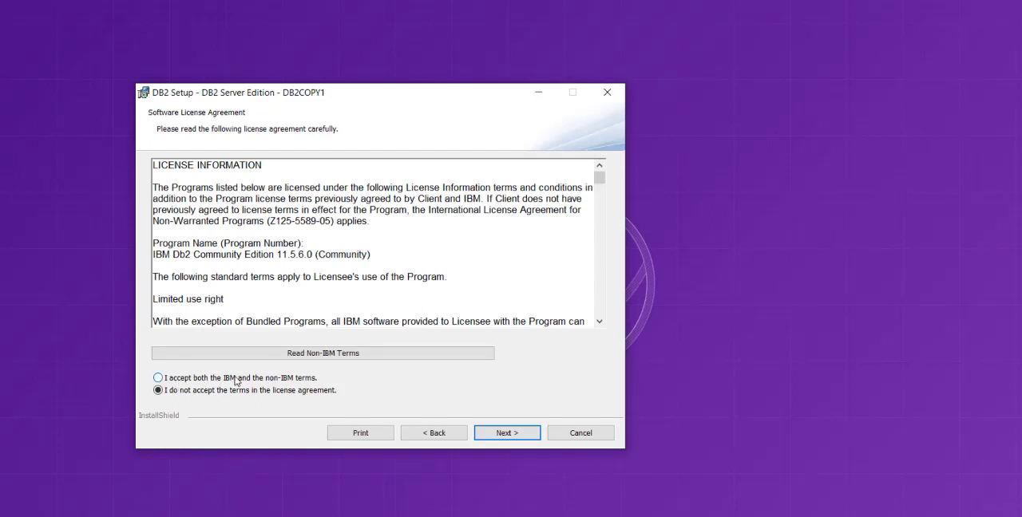
# Accept both the IBM and non-IBM license terms and continue to the installation type page.
pyautogui.click(159, 376)
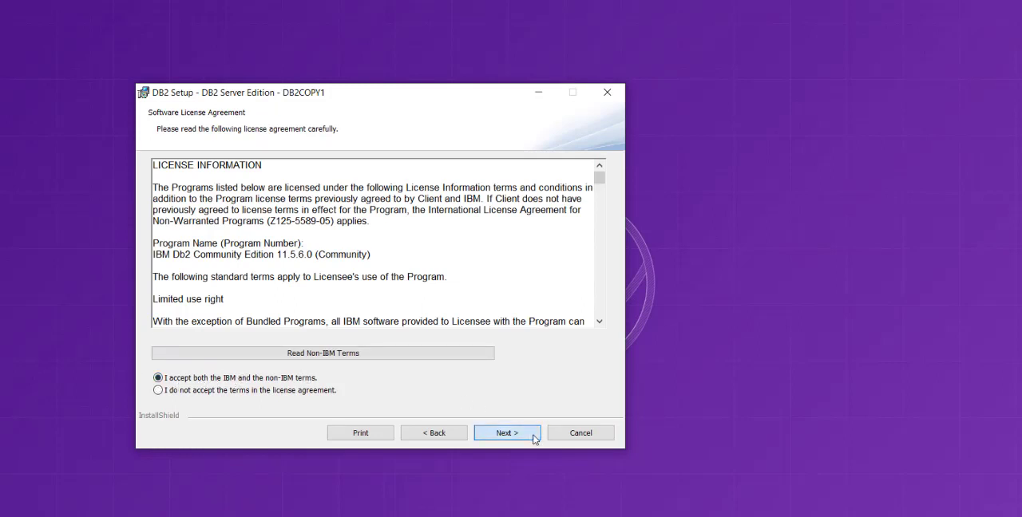
pyautogui.click(508, 431)
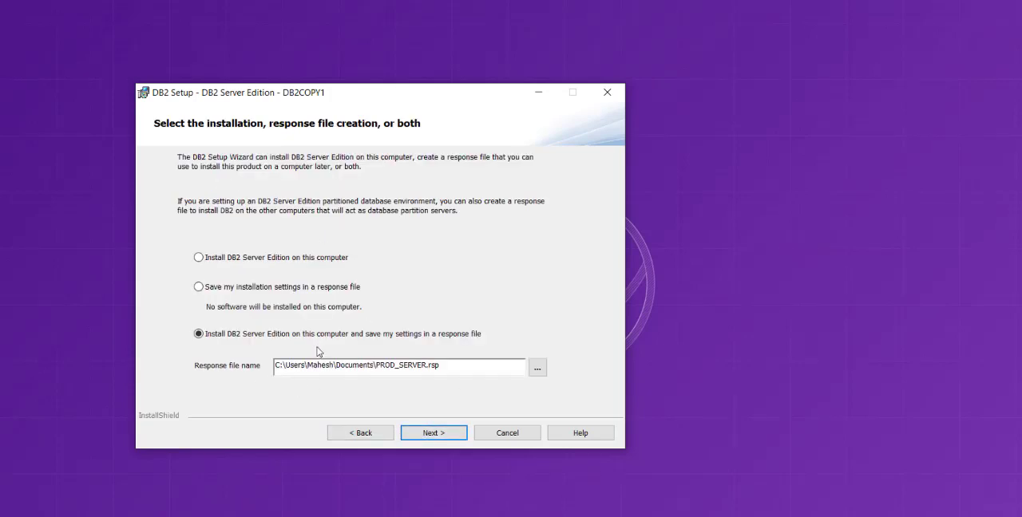
pyautogui.moveTo(301, 281)
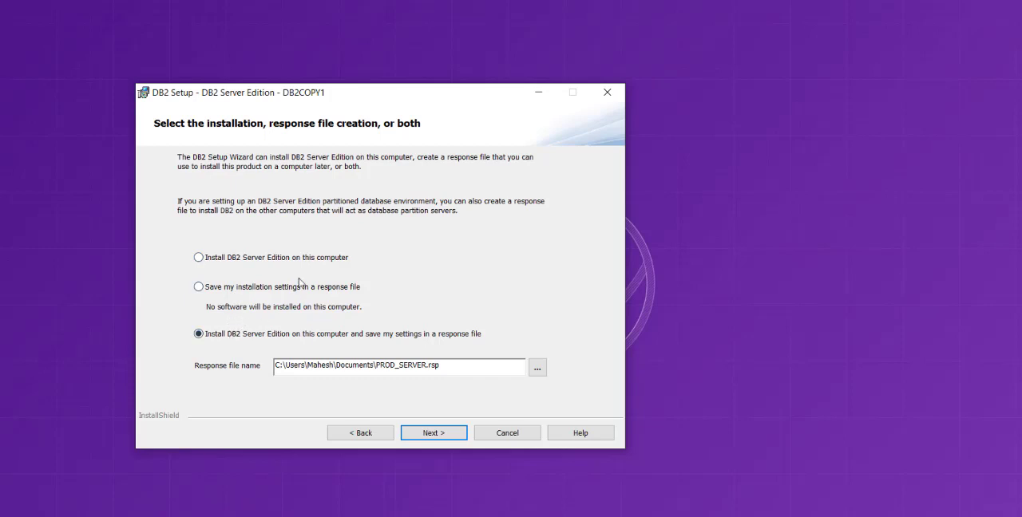
pyautogui.moveTo(320, 265)
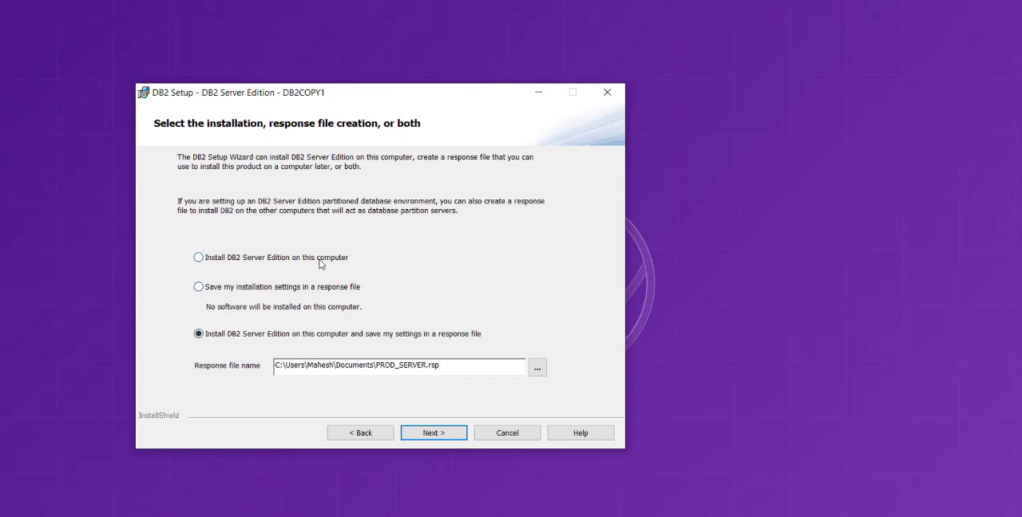
pyautogui.moveTo(265, 297)
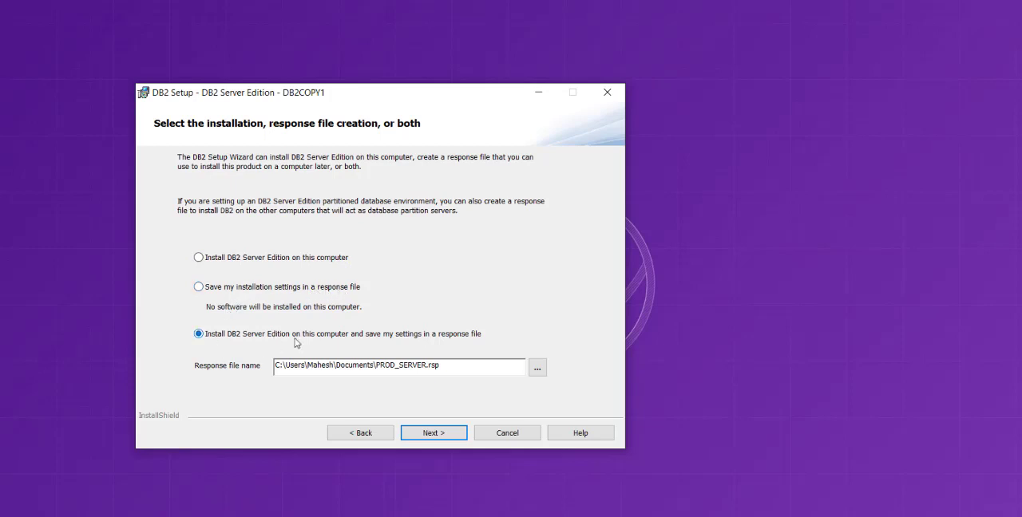
pyautogui.moveTo(370, 340)
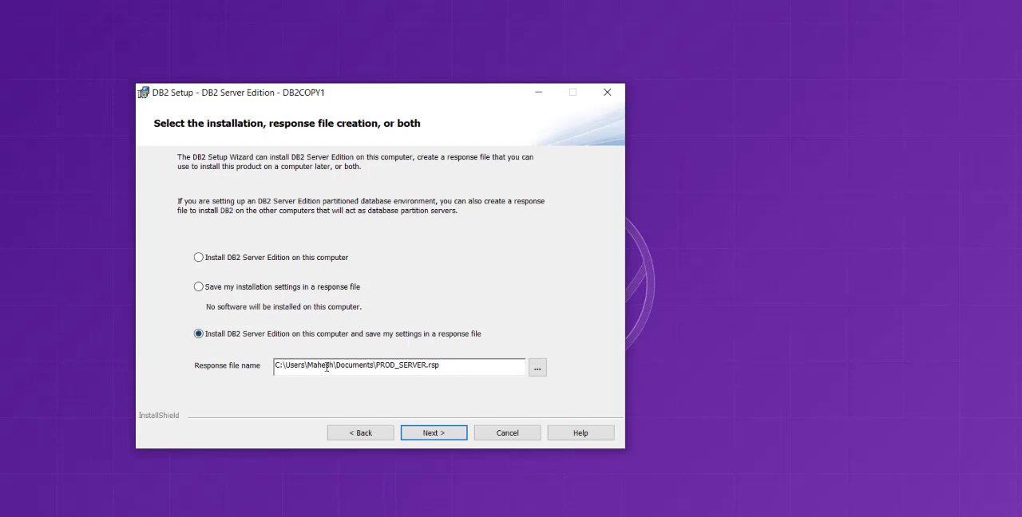
pyautogui.moveTo(422, 384)
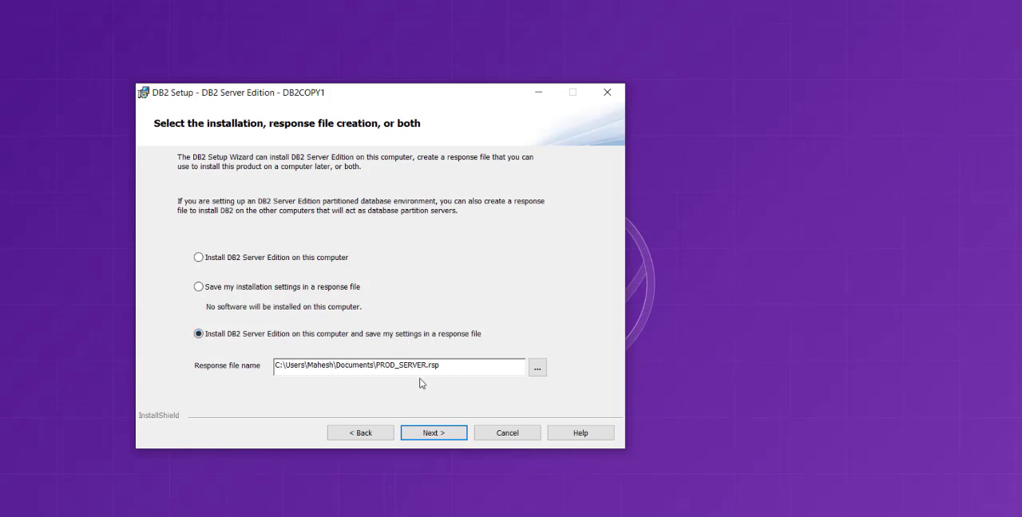
pyautogui.moveTo(441, 422)
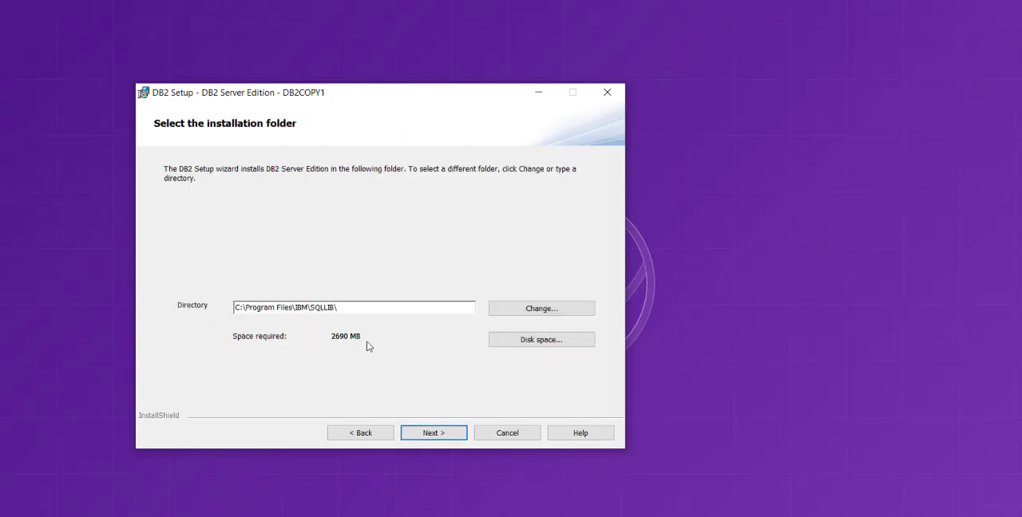
pyautogui.moveTo(343, 345)
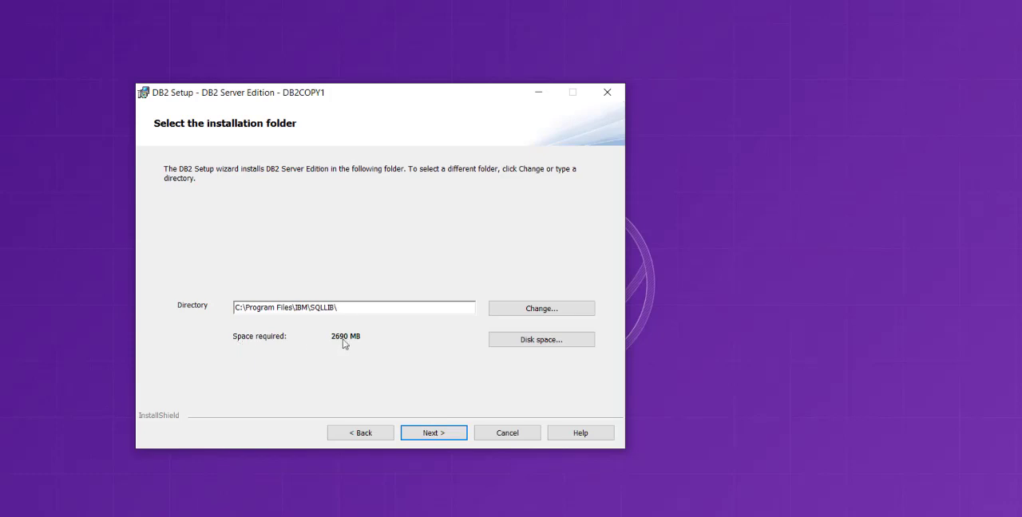
pyautogui.moveTo(346, 345)
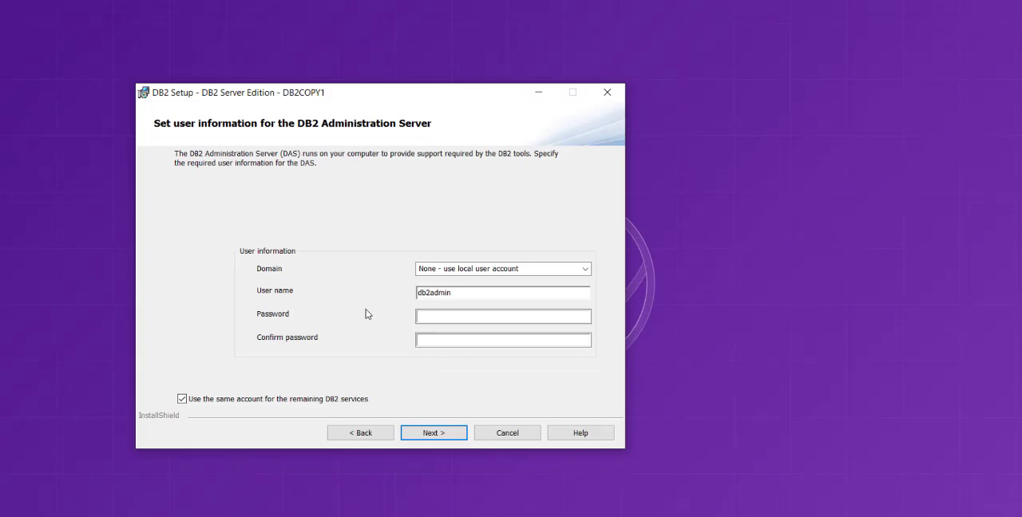
pyautogui.moveTo(272, 282)
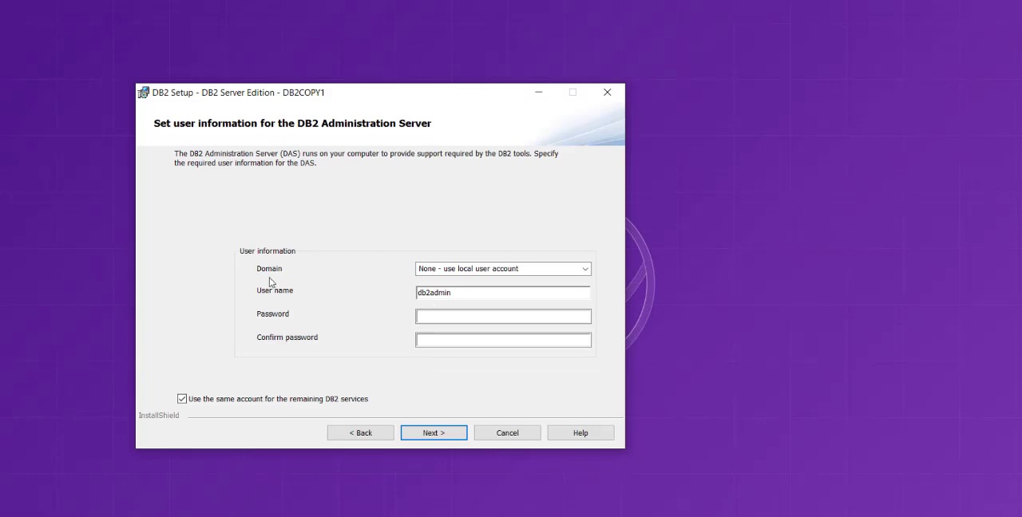
pyautogui.moveTo(291, 278)
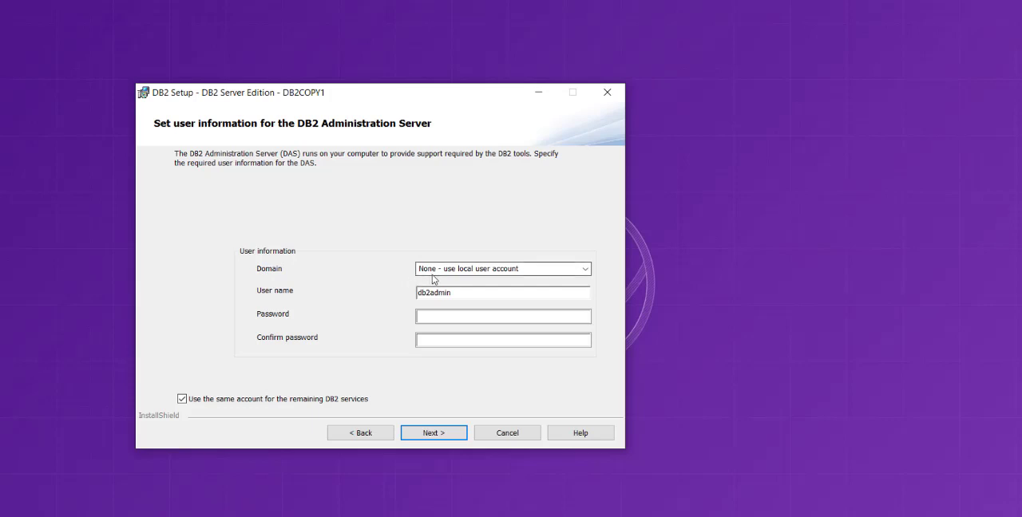
pyautogui.moveTo(361, 291)
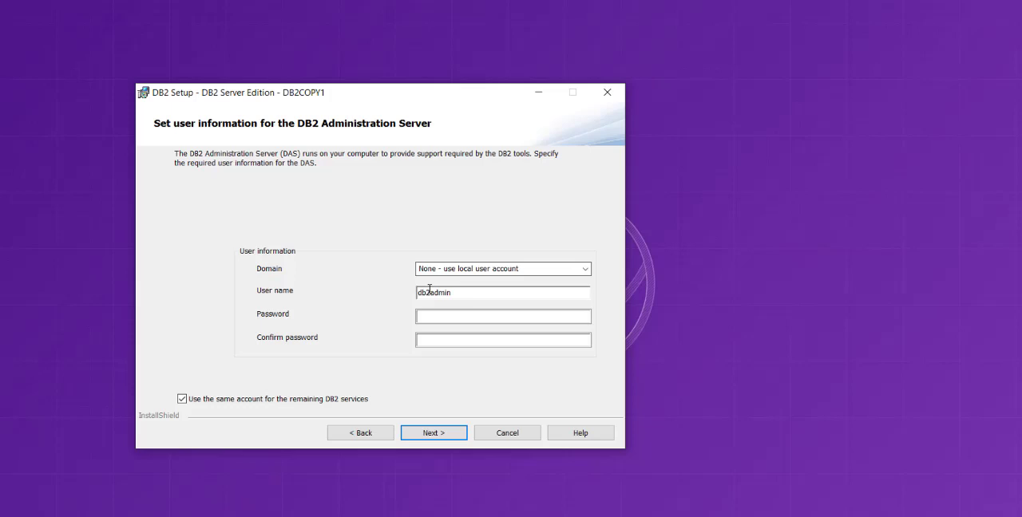
pyautogui.moveTo(265, 300)
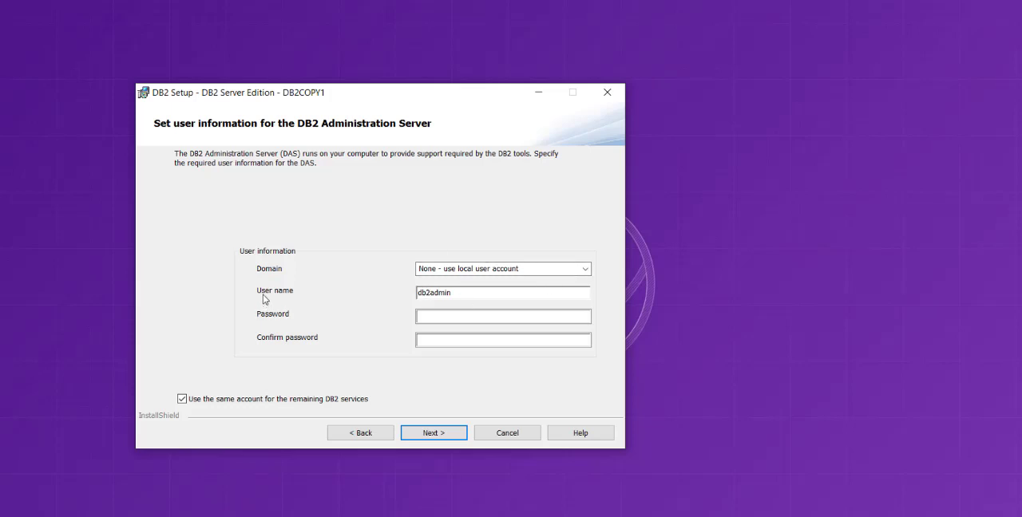
# Enter and confirm the db2admin account password, then continue to Configure DB2 instances.
pyautogui.click(503, 317)
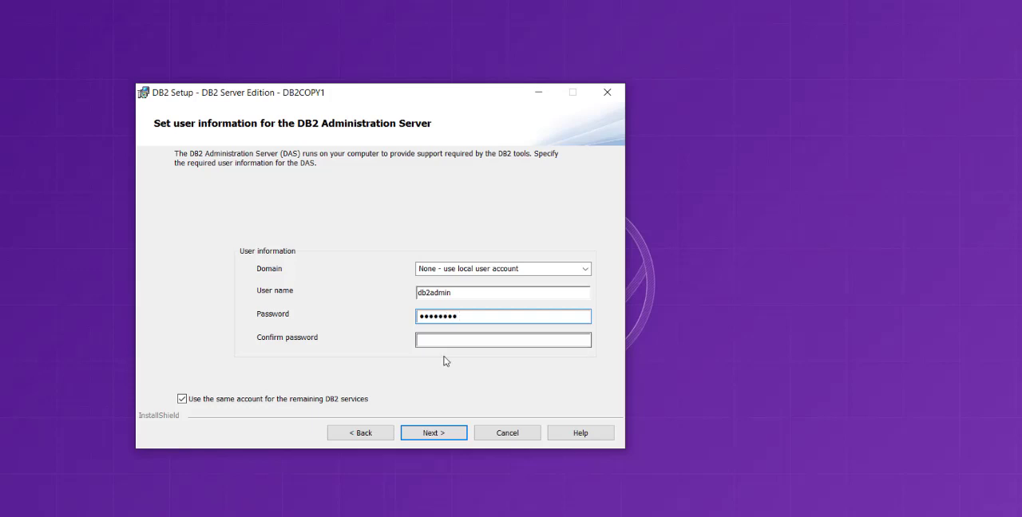
pyautogui.click(501, 338)
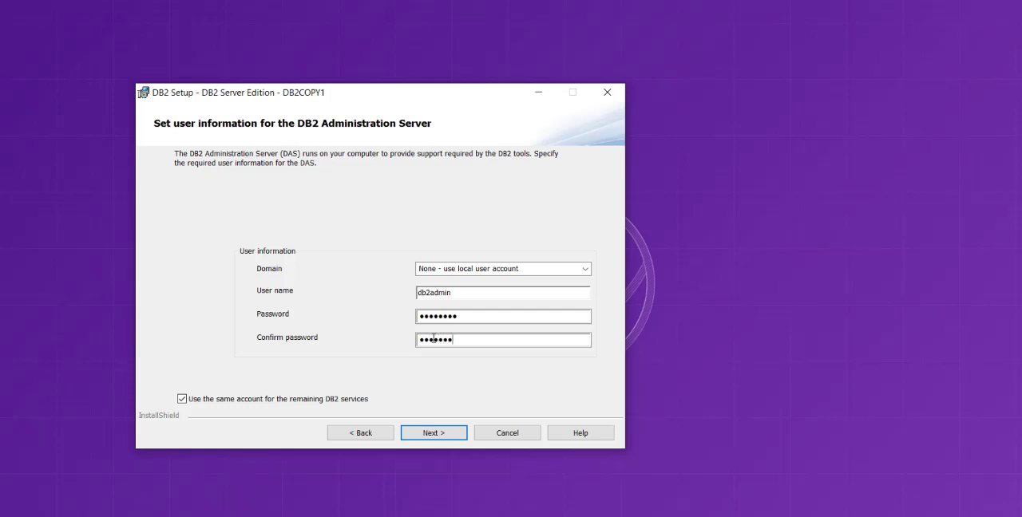
pyautogui.write('•')
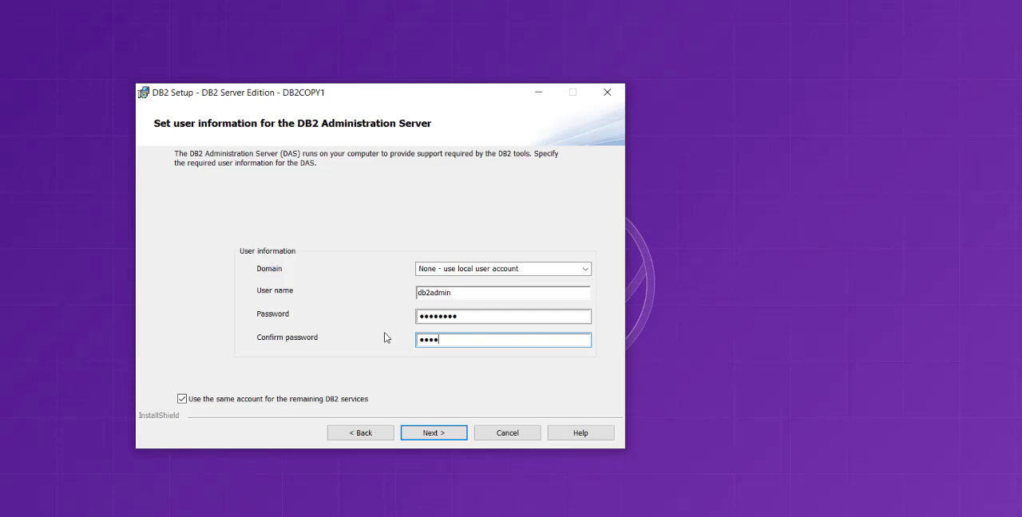
pyautogui.write('••••')
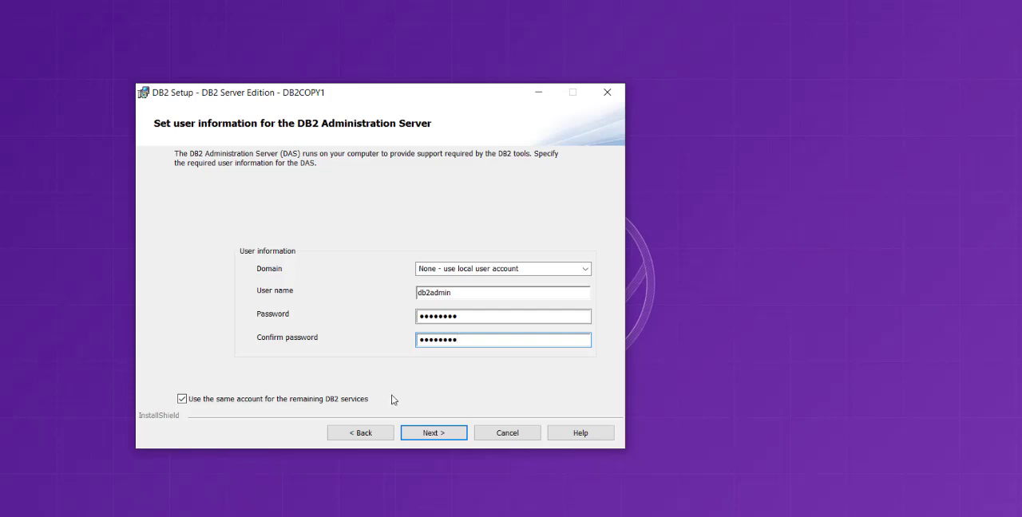
pyautogui.moveTo(332, 415)
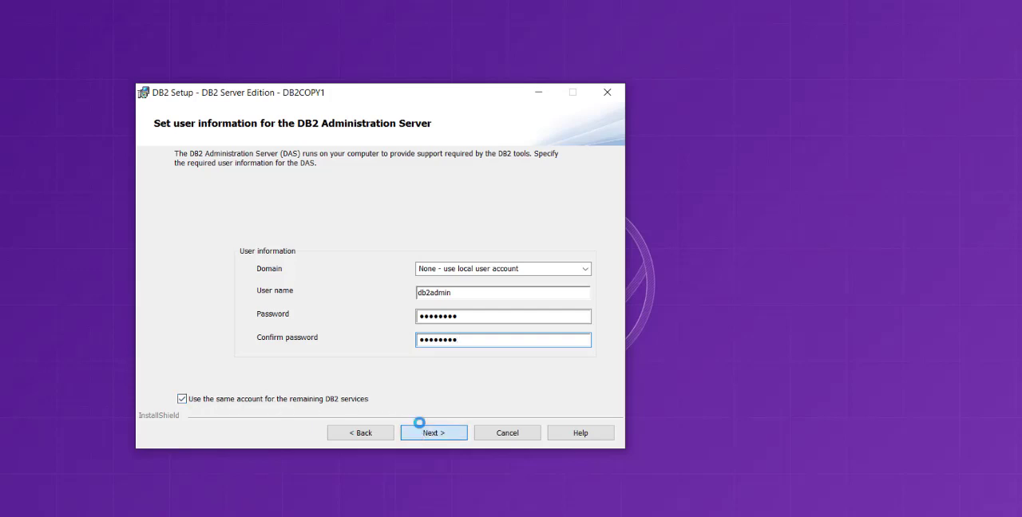
pyautogui.click(435, 433)
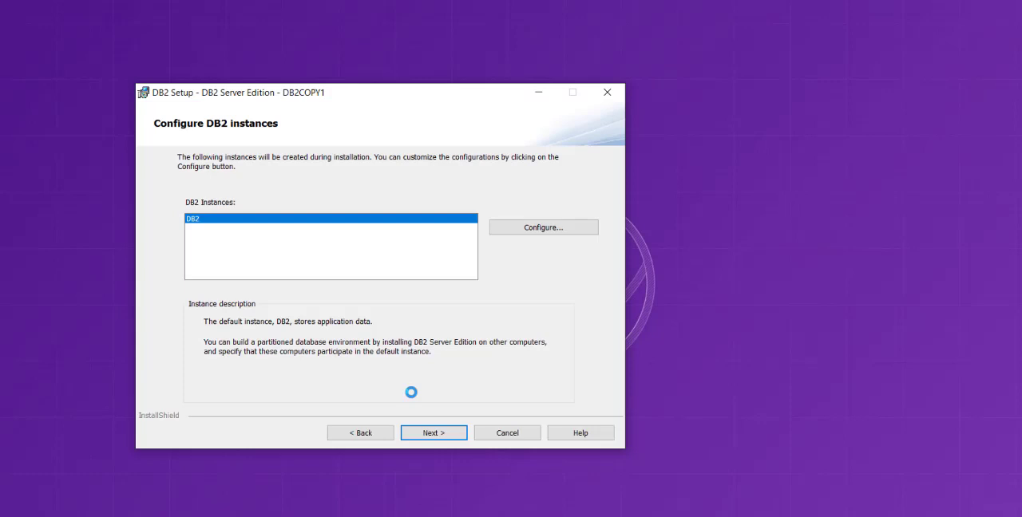
pyautogui.moveTo(360, 297)
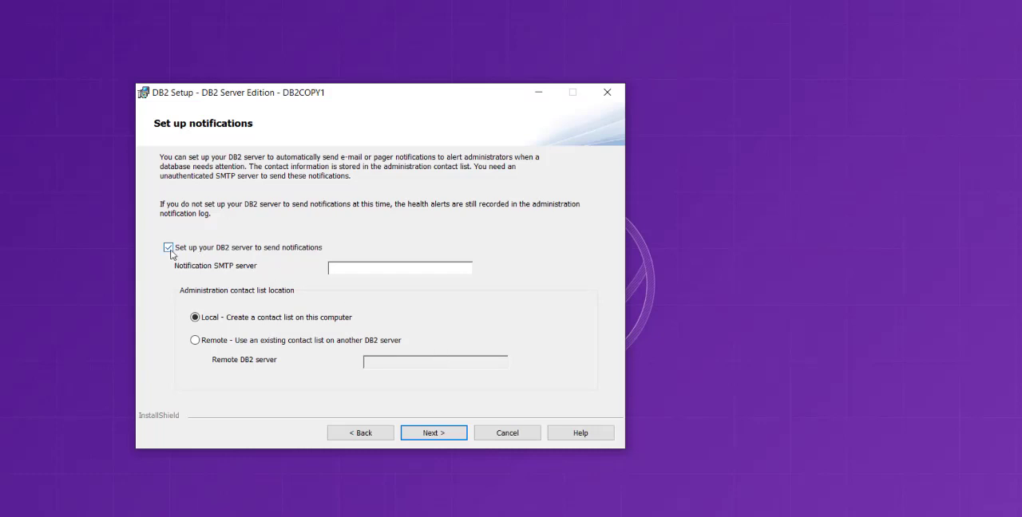
# Disable 'Set up your DB2 server to send notifications' and continue to operating system security.
pyautogui.click(169, 247)
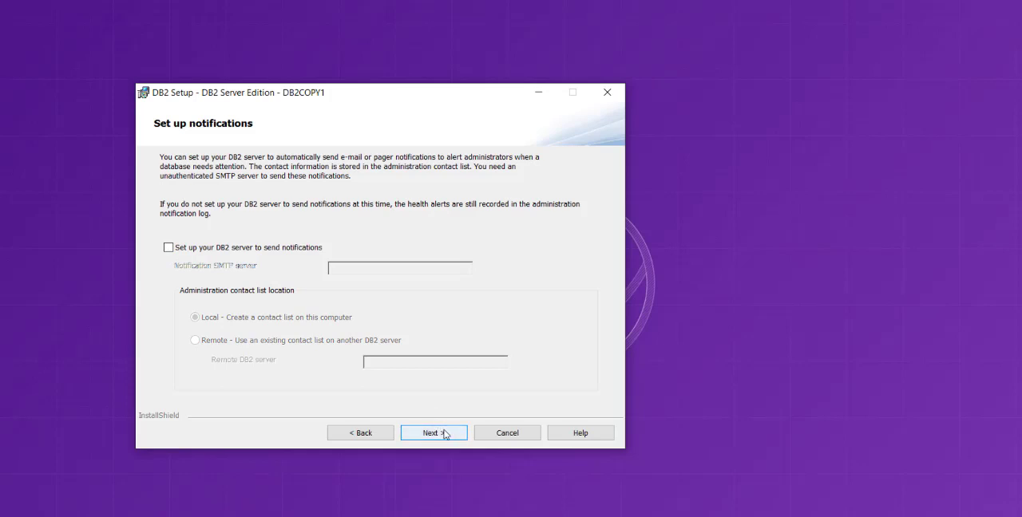
pyautogui.click(433, 432)
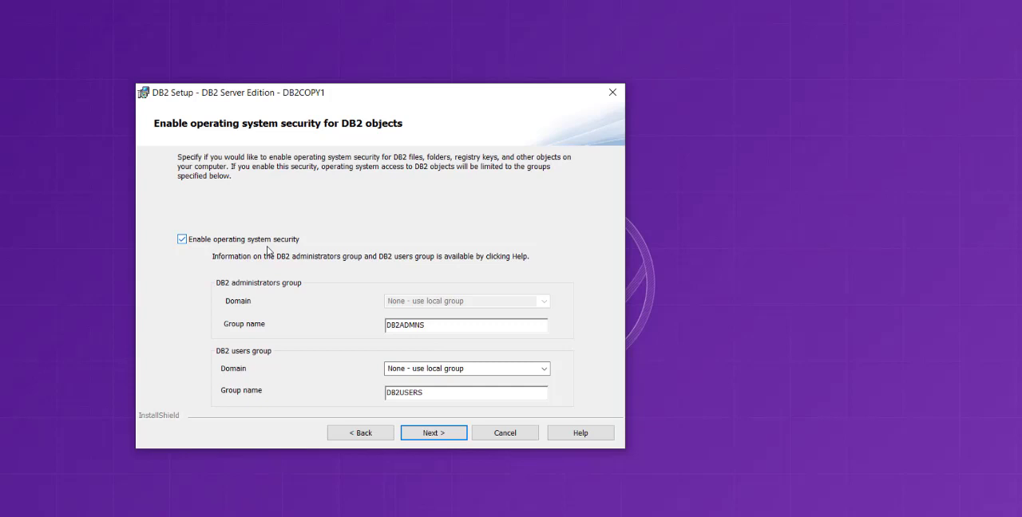
pyautogui.moveTo(221, 134)
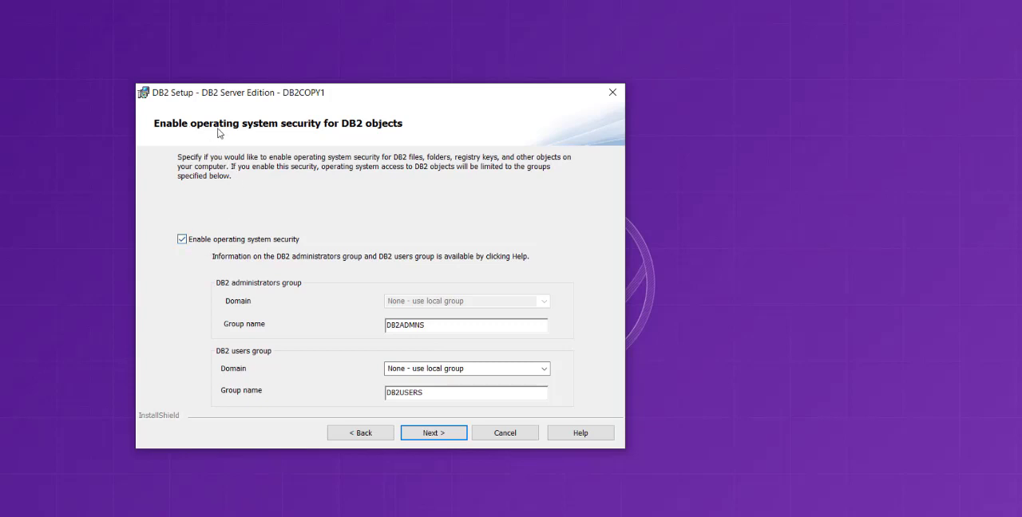
pyautogui.moveTo(393, 137)
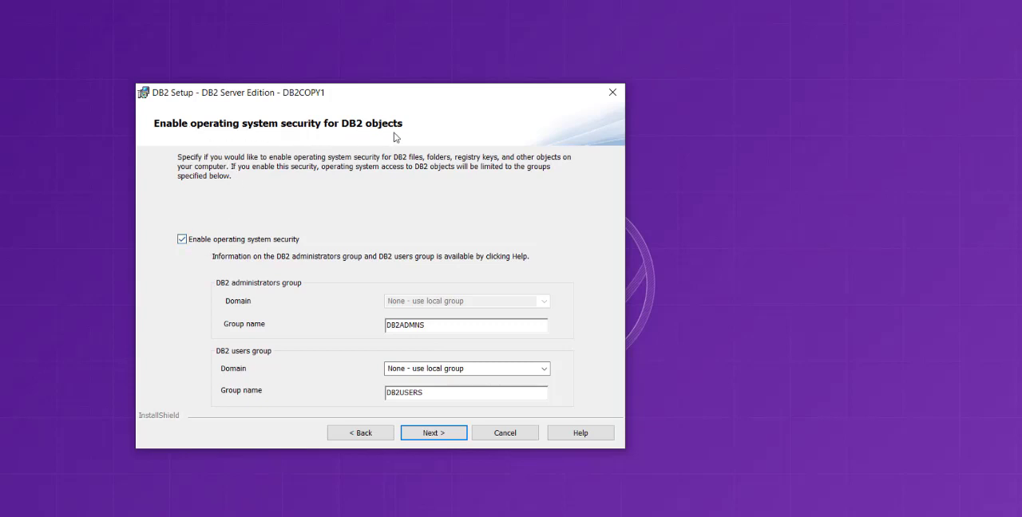
pyautogui.moveTo(359, 377)
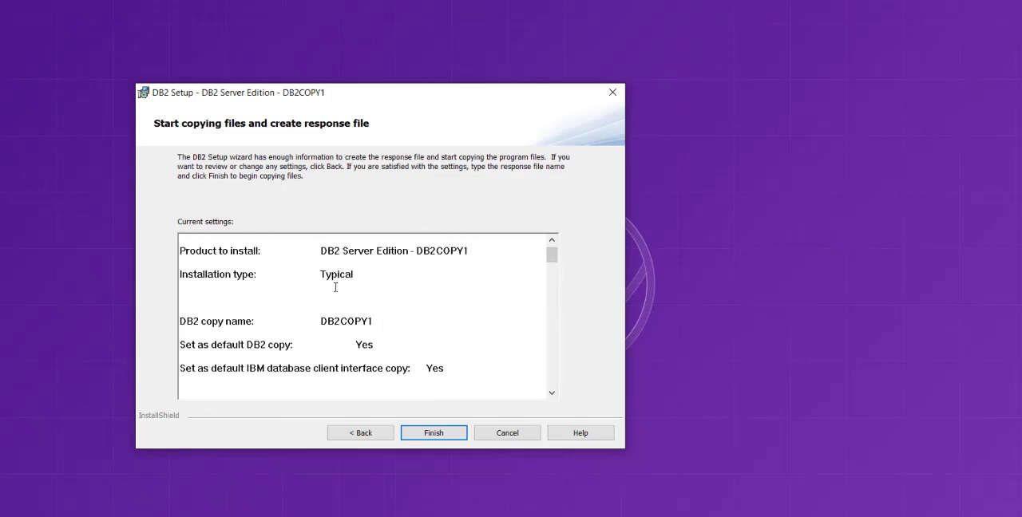
pyautogui.moveTo(312, 345)
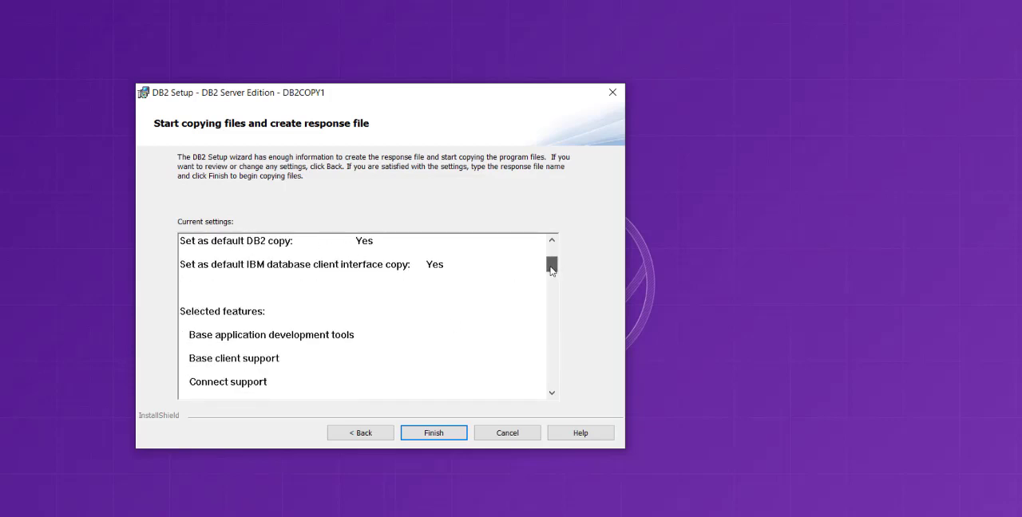
pyautogui.scroll(-3)
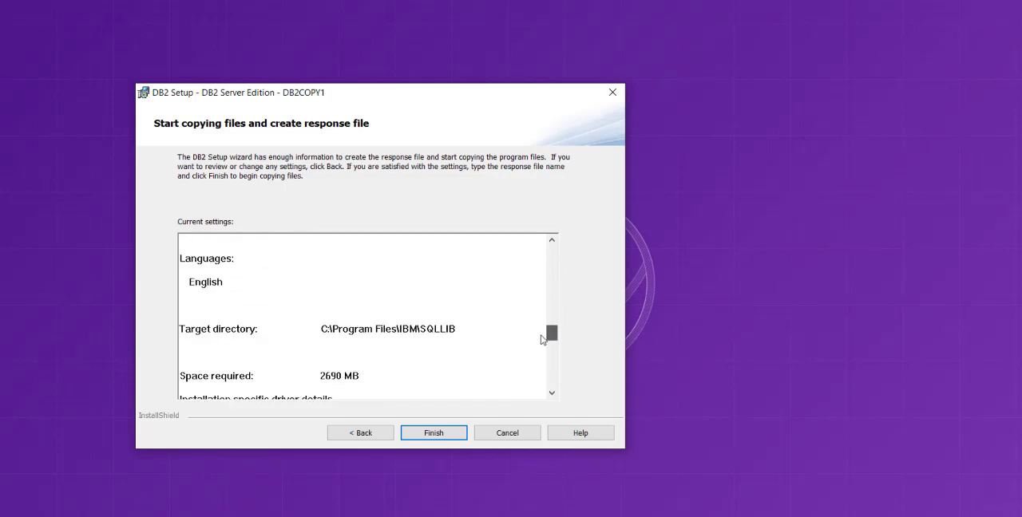
pyautogui.scroll(-3)
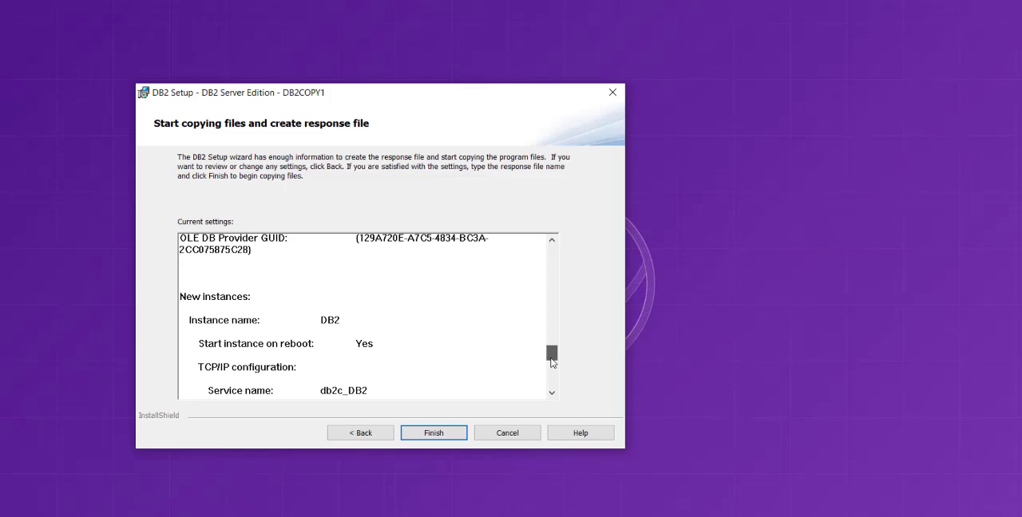
pyautogui.scroll(-3)
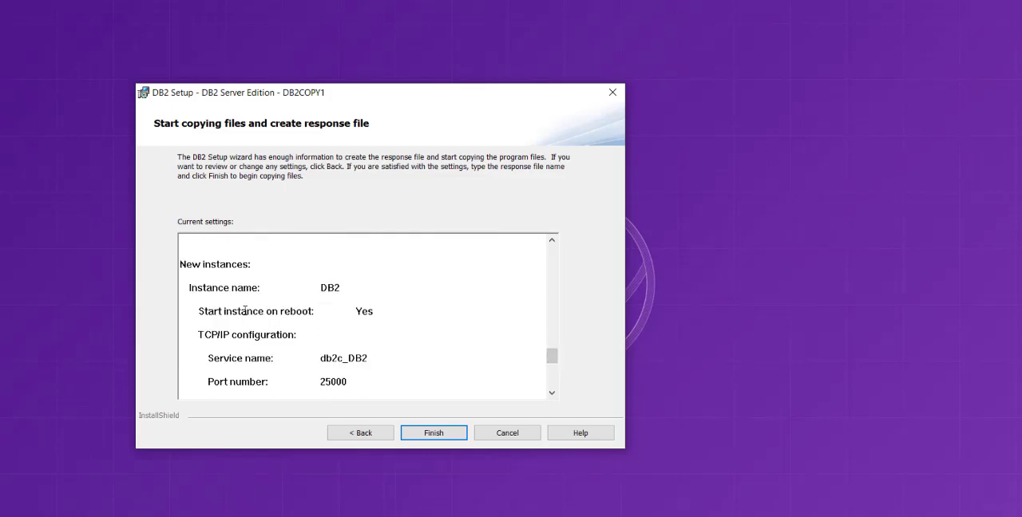
pyautogui.doubleClick(364, 312)
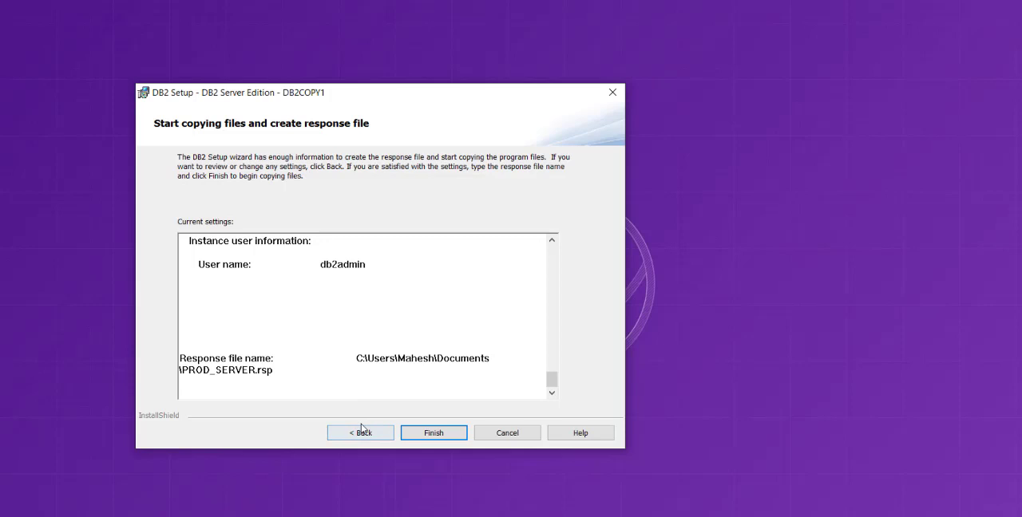
pyautogui.moveTo(361, 431)
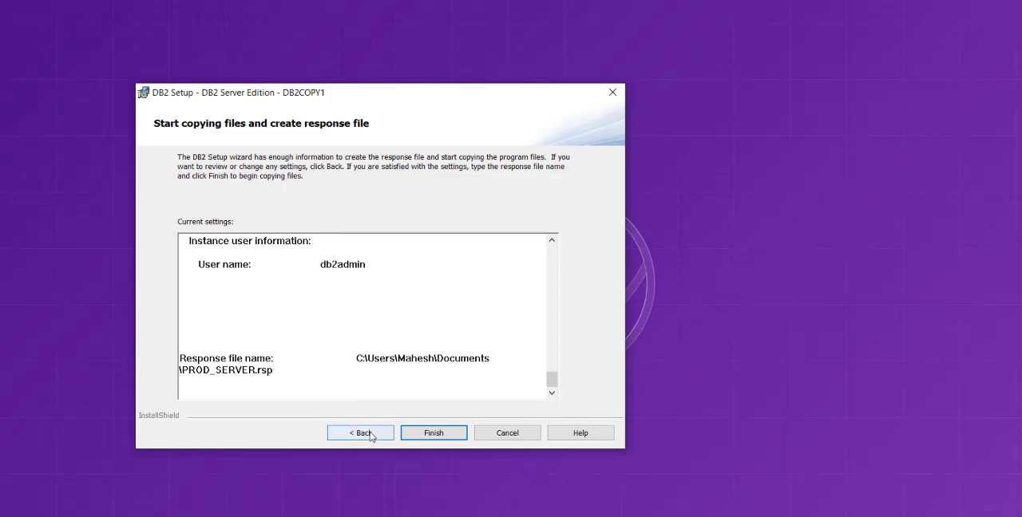
pyautogui.click(361, 433)
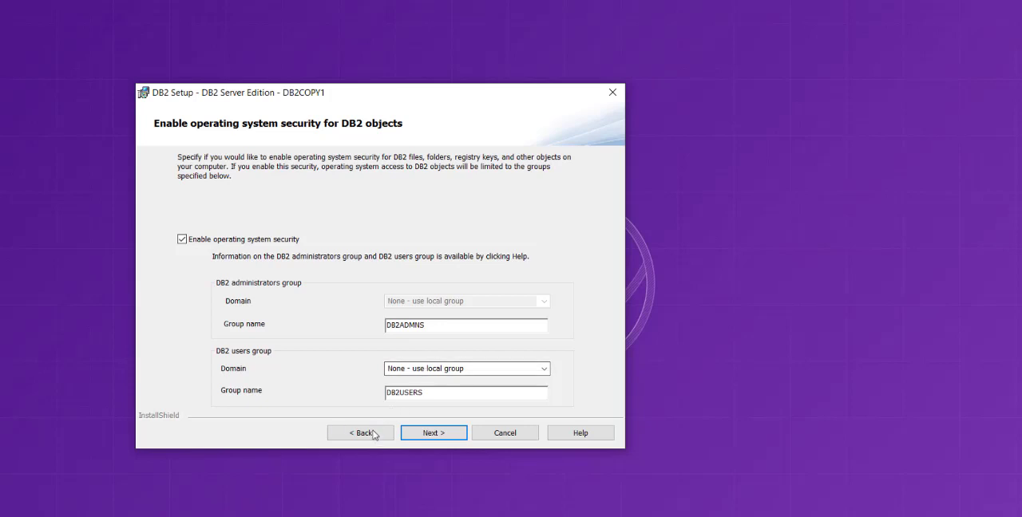
# Step back through the wizard pages to the installation folder selection.
pyautogui.click(433, 433)
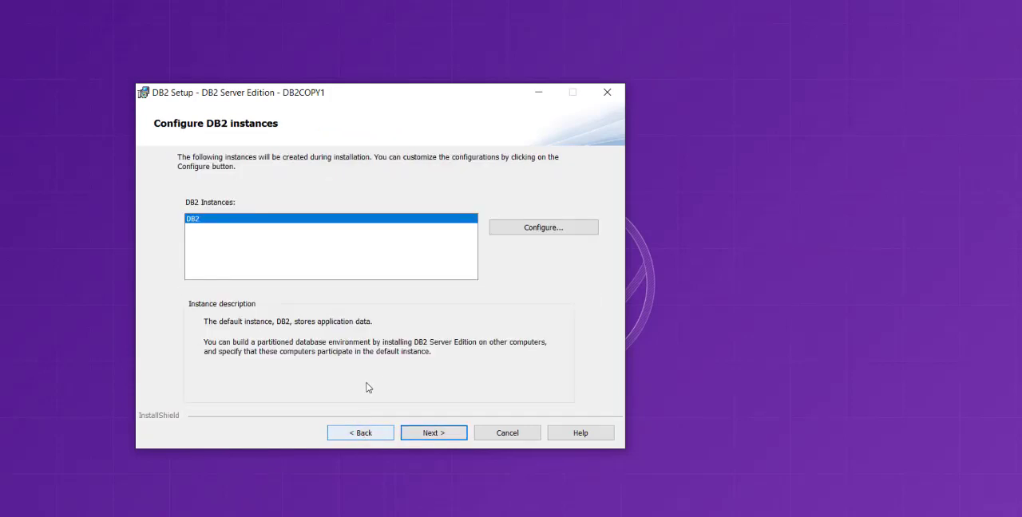
pyautogui.click(433, 433)
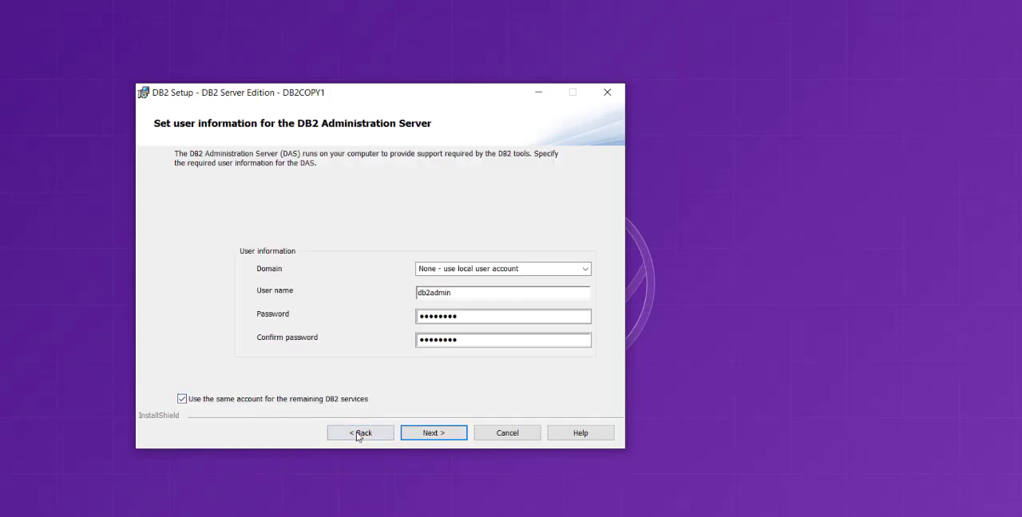
pyautogui.click(361, 431)
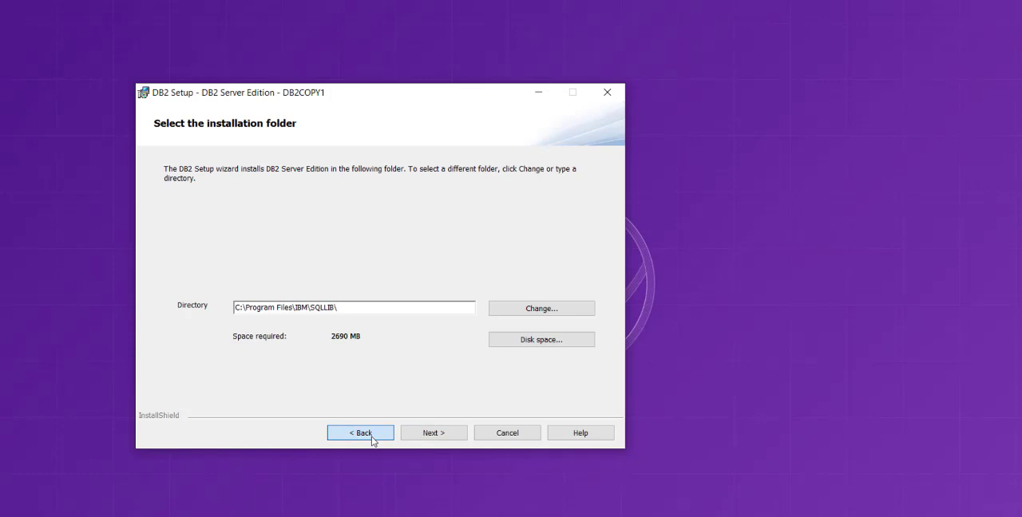
pyautogui.click(360, 433)
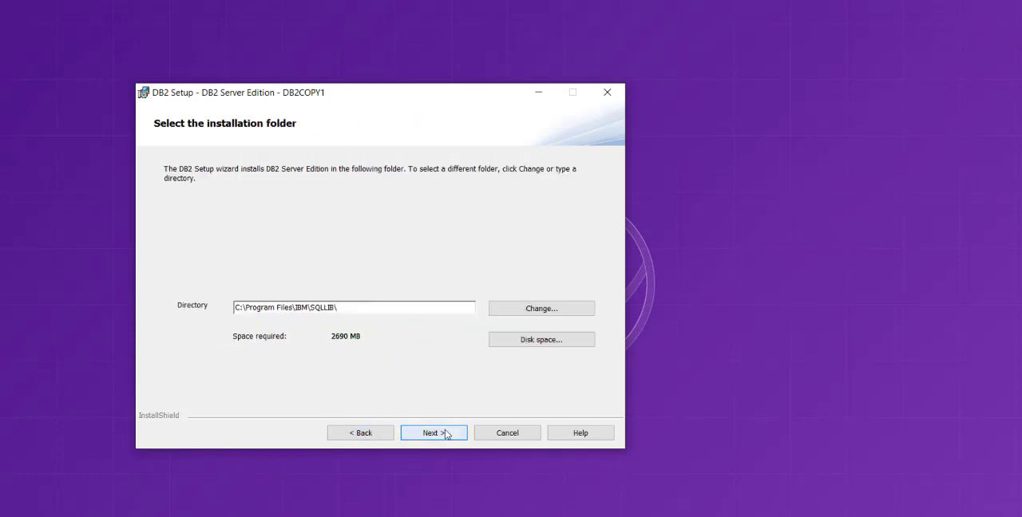
# Advance again through account and security pages and start installing DB2 Server Edition.
pyautogui.click(434, 433)
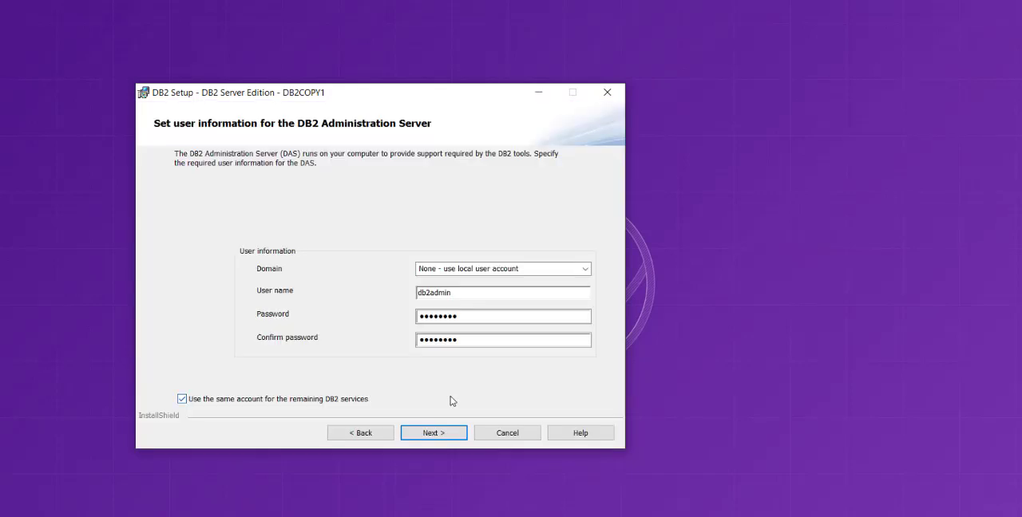
pyautogui.click(433, 433)
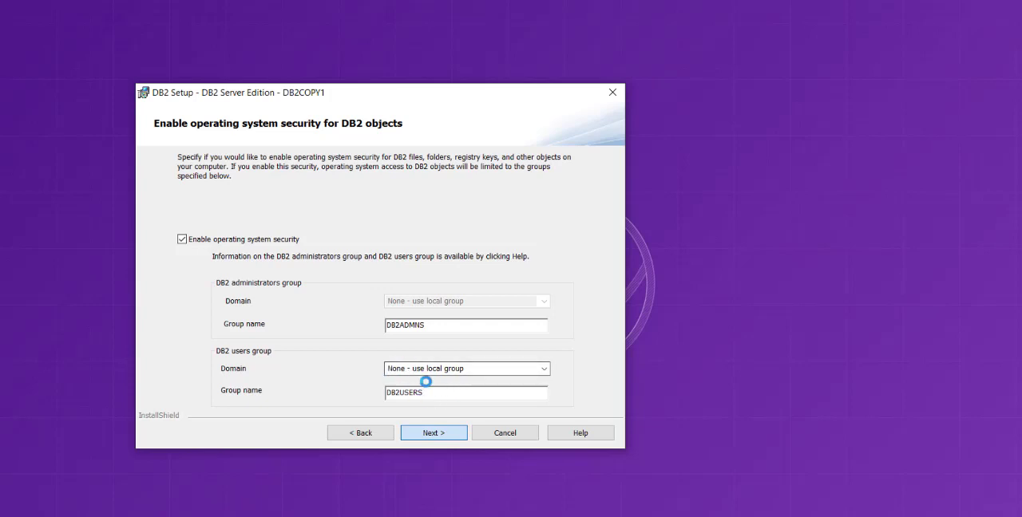
pyautogui.click(434, 431)
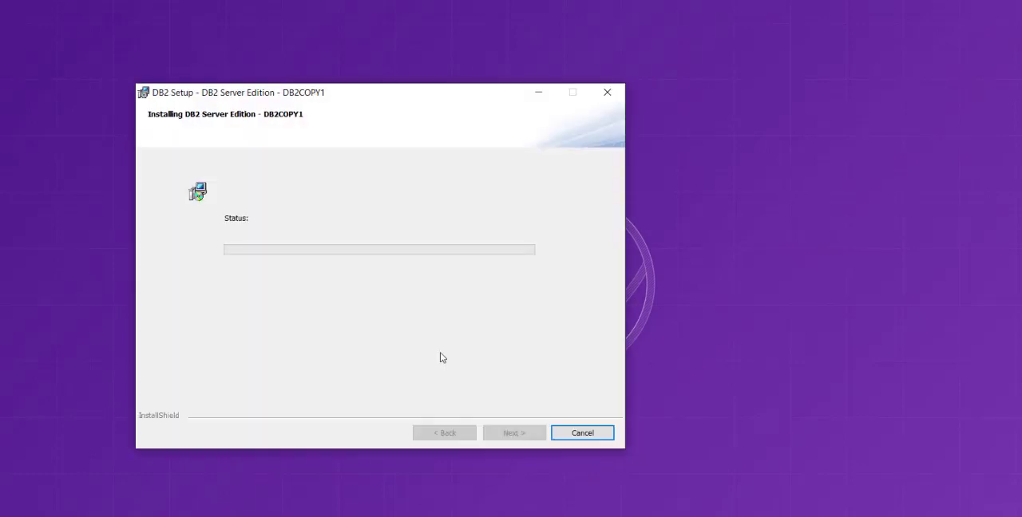
pyautogui.moveTo(214, 319)
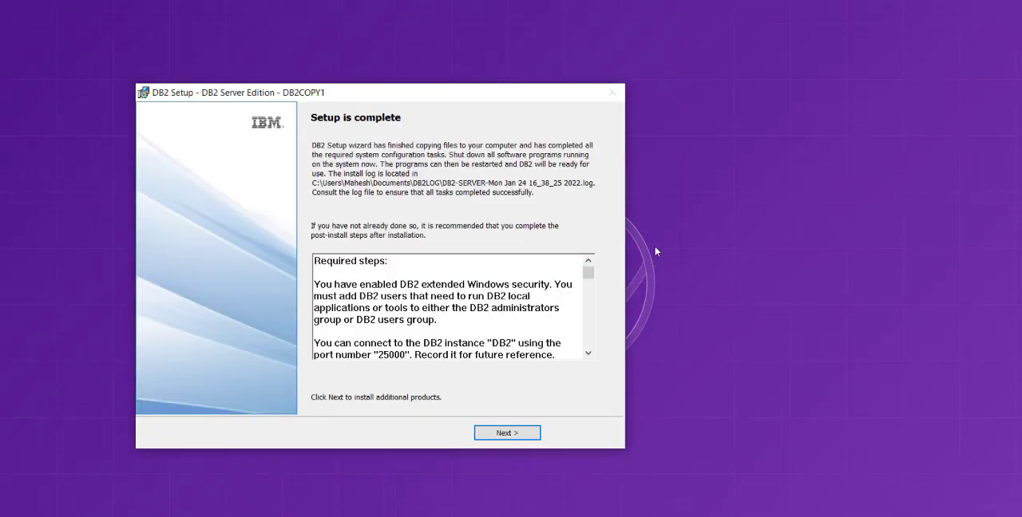
pyautogui.moveTo(323, 127)
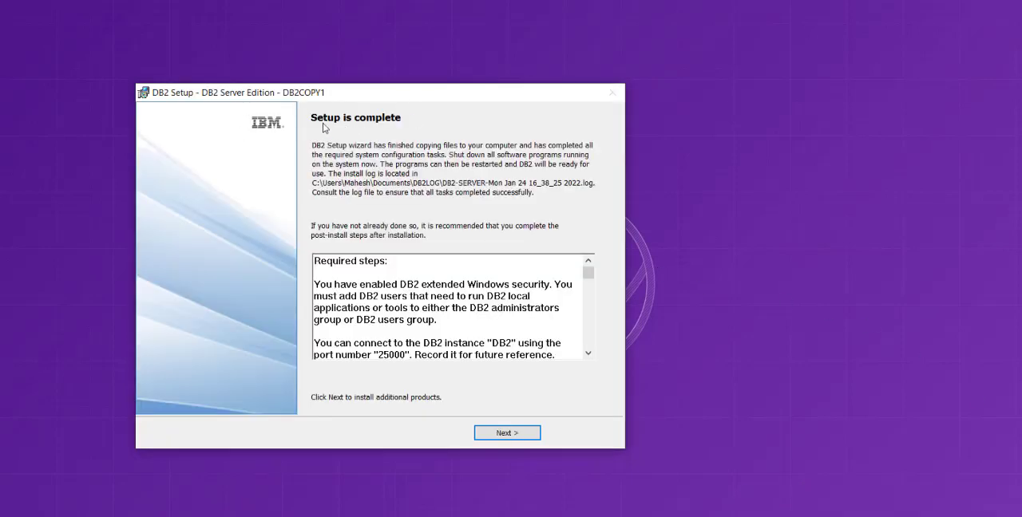
pyautogui.moveTo(361, 375)
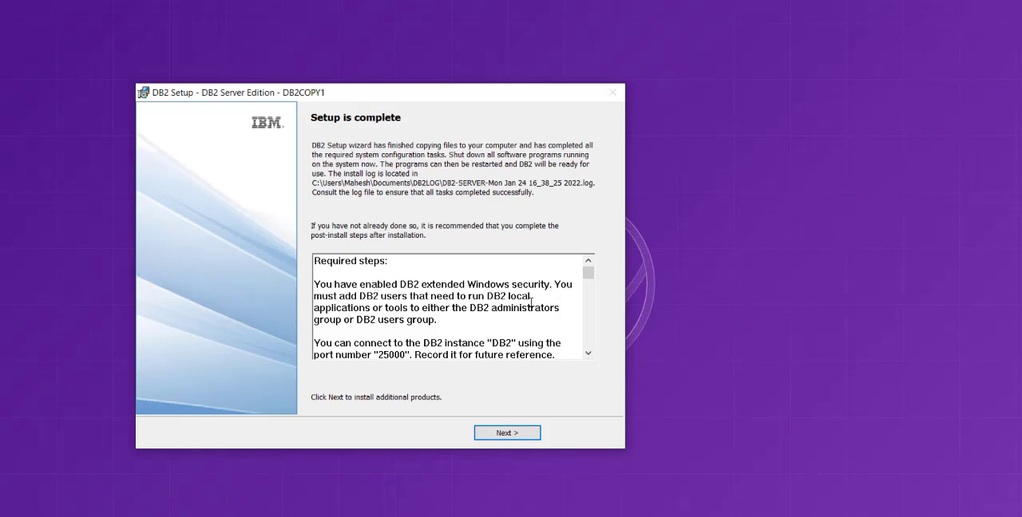
# Read through the required and optional post-install steps and continue to the additional products page.
pyautogui.scroll(-3)
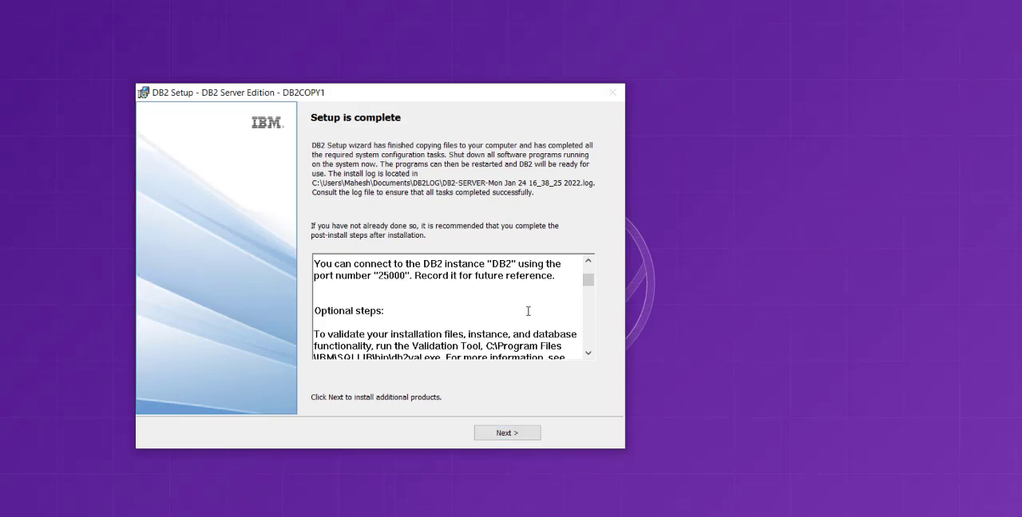
pyautogui.scroll(-3)
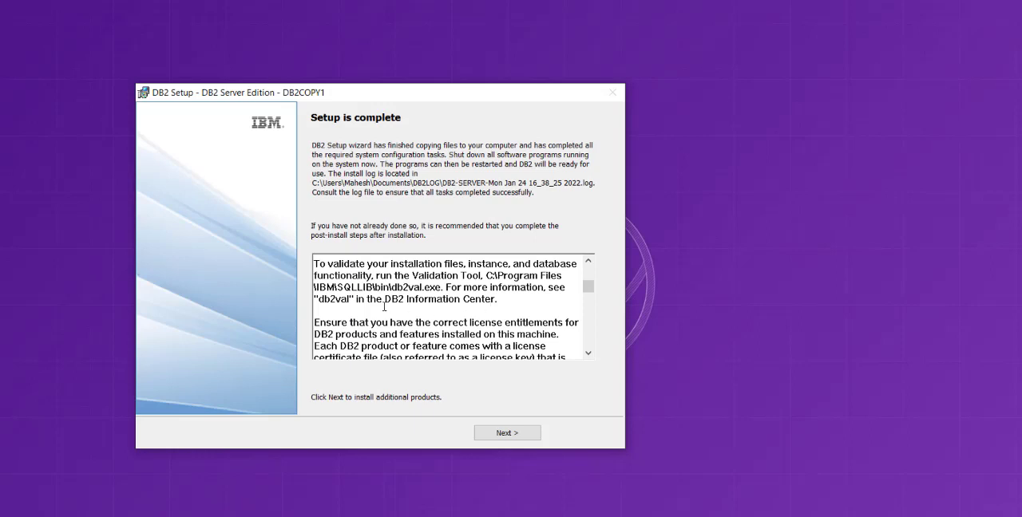
pyautogui.moveTo(345, 307)
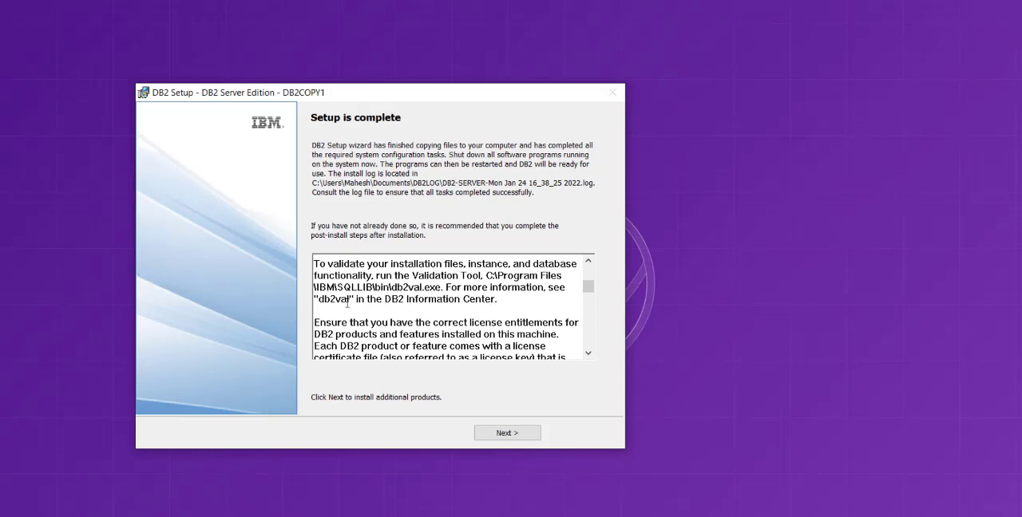
pyautogui.doubleClick(329, 300)
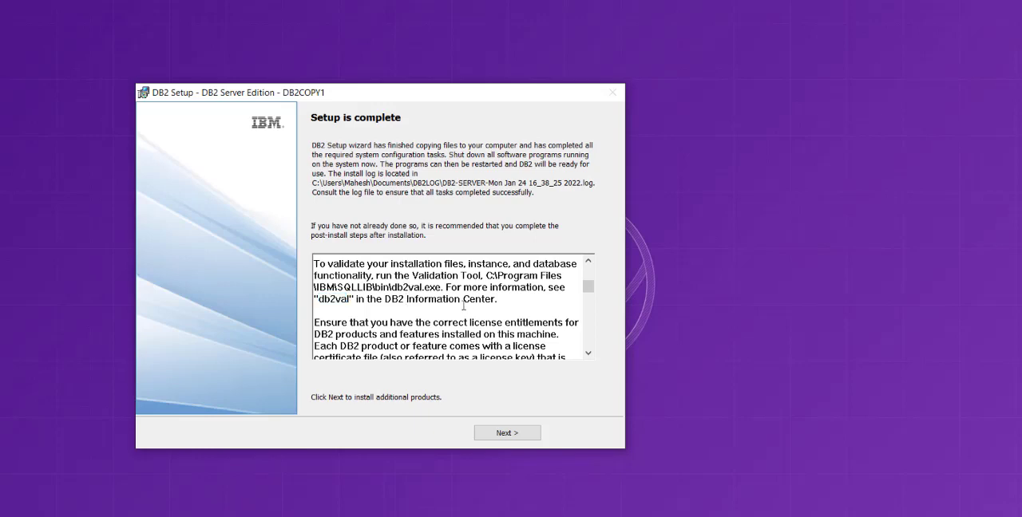
pyautogui.scroll(-3)
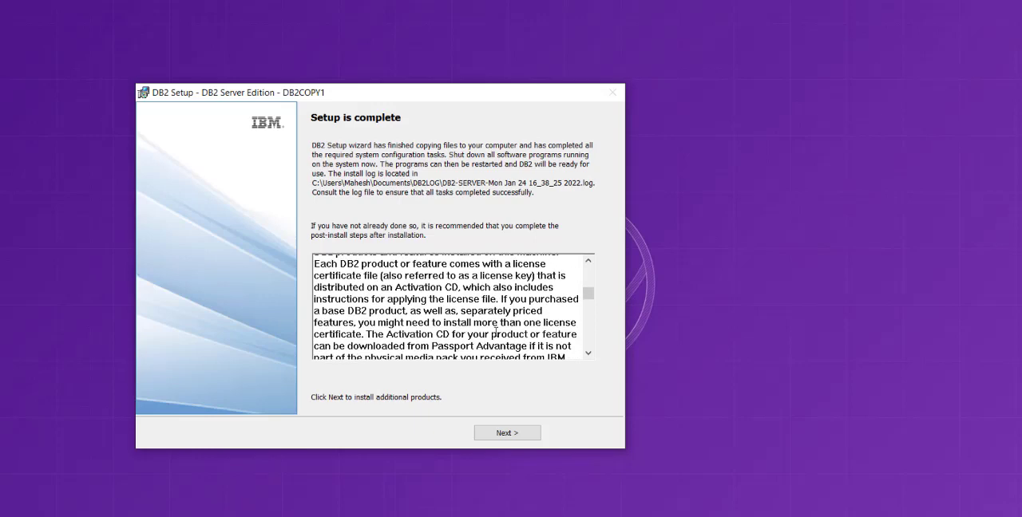
pyautogui.scroll(-3)
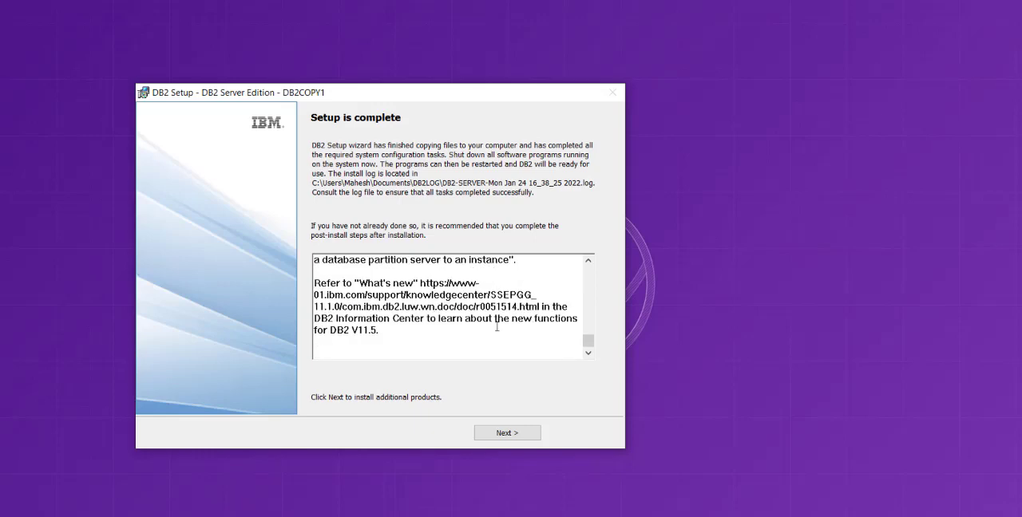
pyautogui.click(506, 431)
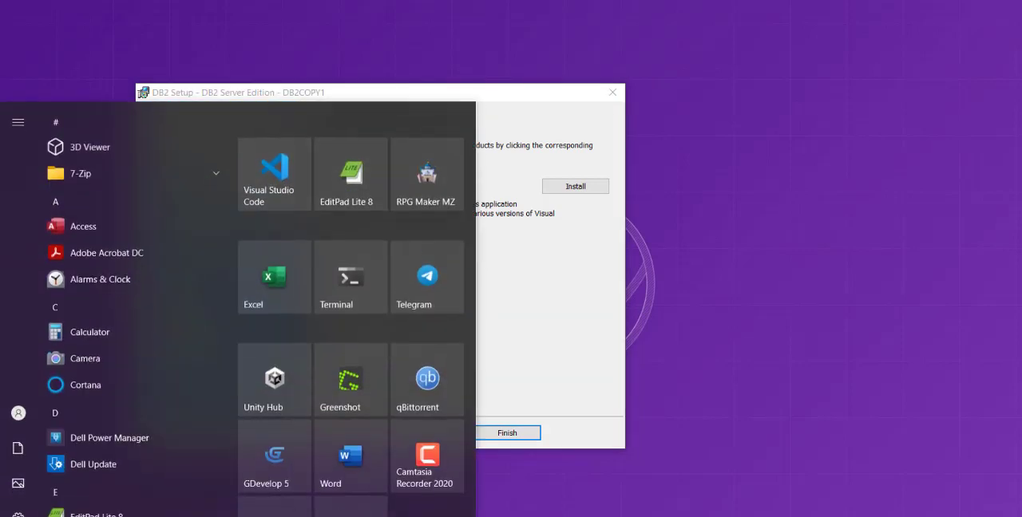
# Expand the IBM DB2 DB2COPY1 (Default) folder in the Start menu to list its DB2 tools.
pyautogui.scroll(-3)
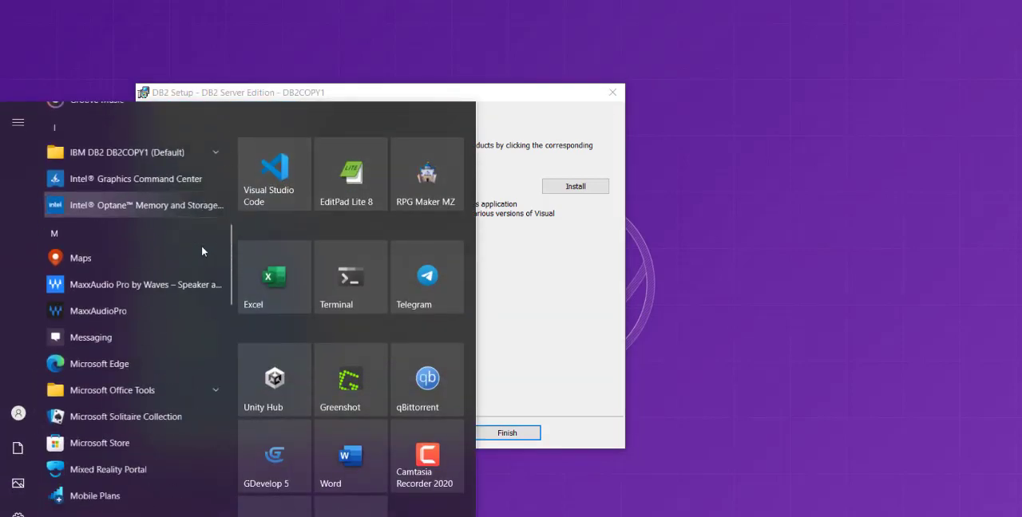
pyautogui.scroll(3)
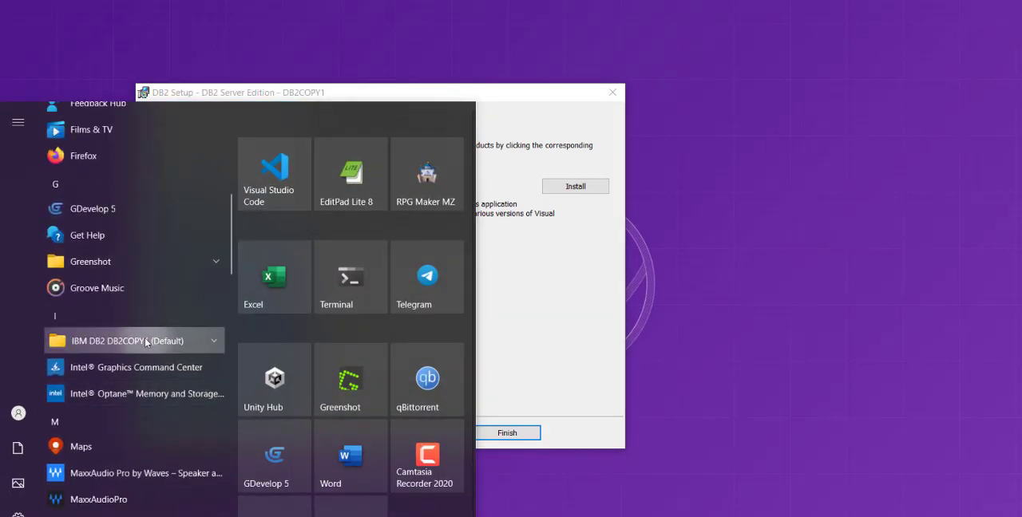
pyautogui.click(127, 341)
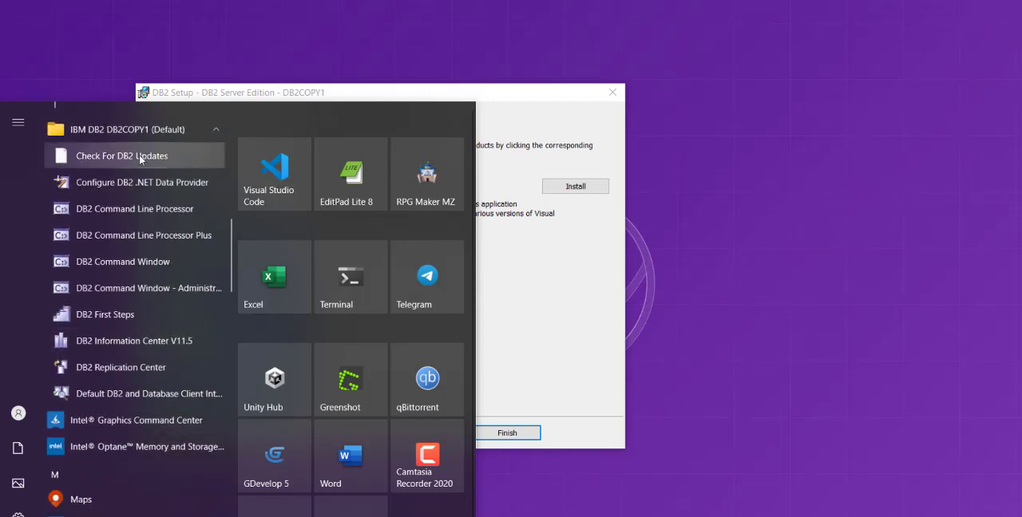
pyautogui.moveTo(134, 342)
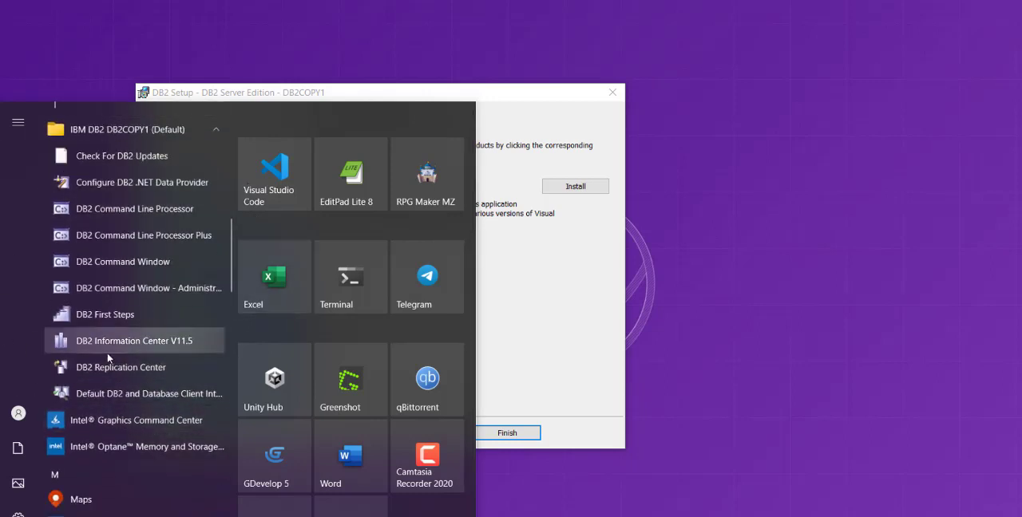
pyautogui.moveTo(473, 109)
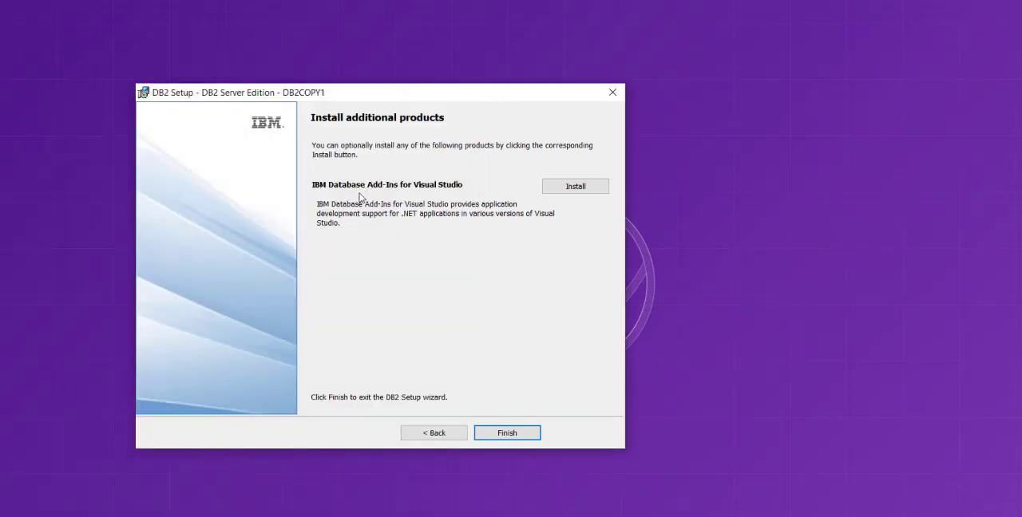
pyautogui.moveTo(425, 198)
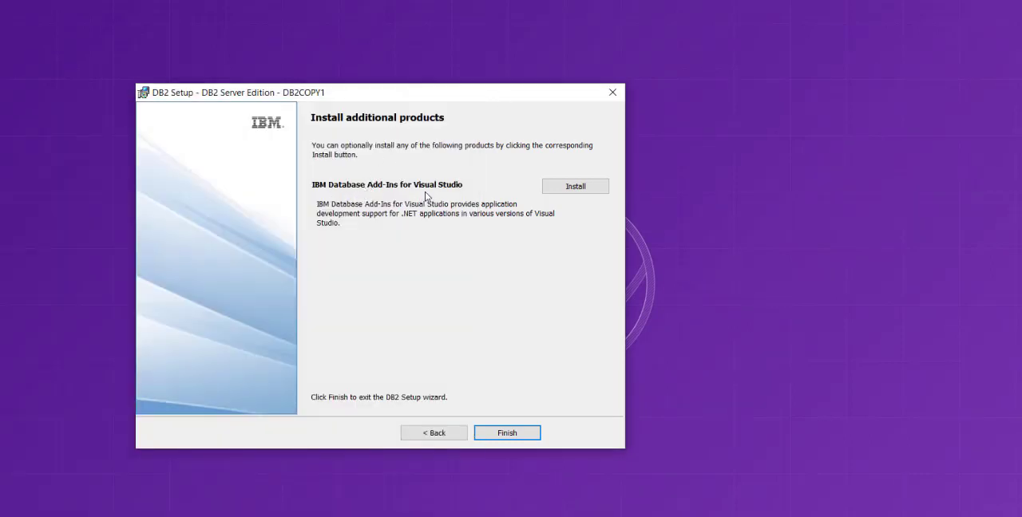
pyautogui.moveTo(485, 198)
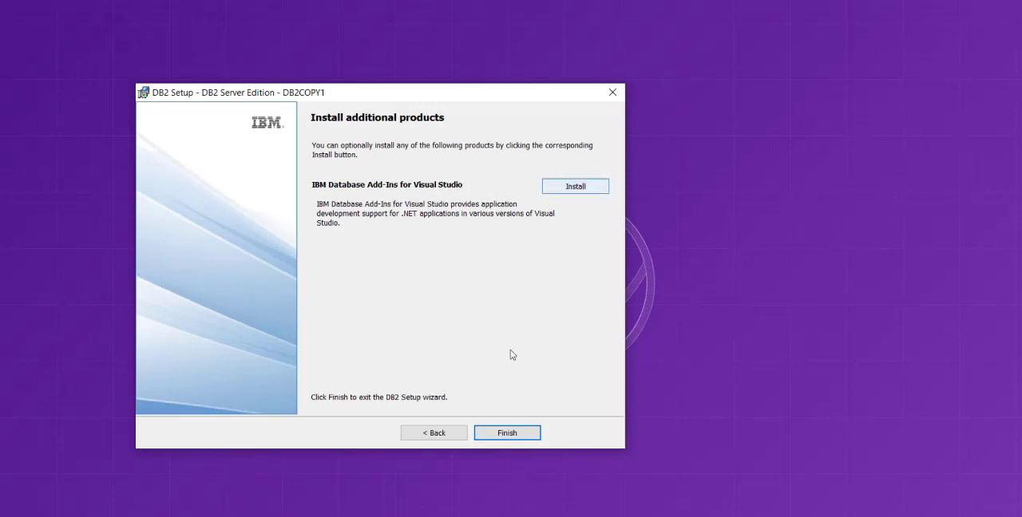
# Finish the setup wizard without installing the Visual Studio add-ins.
pyautogui.click(507, 431)
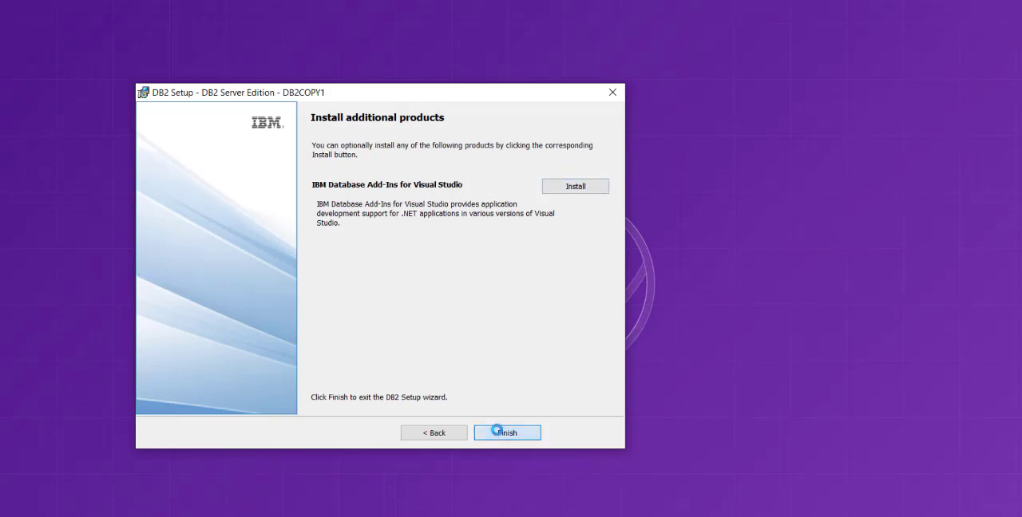
pyautogui.click(506, 431)
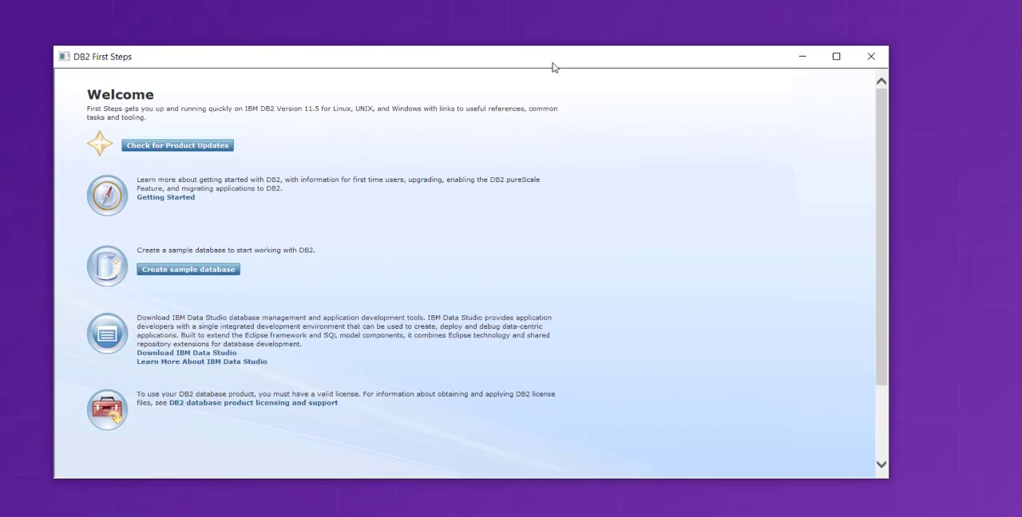
pyautogui.moveTo(323, 211)
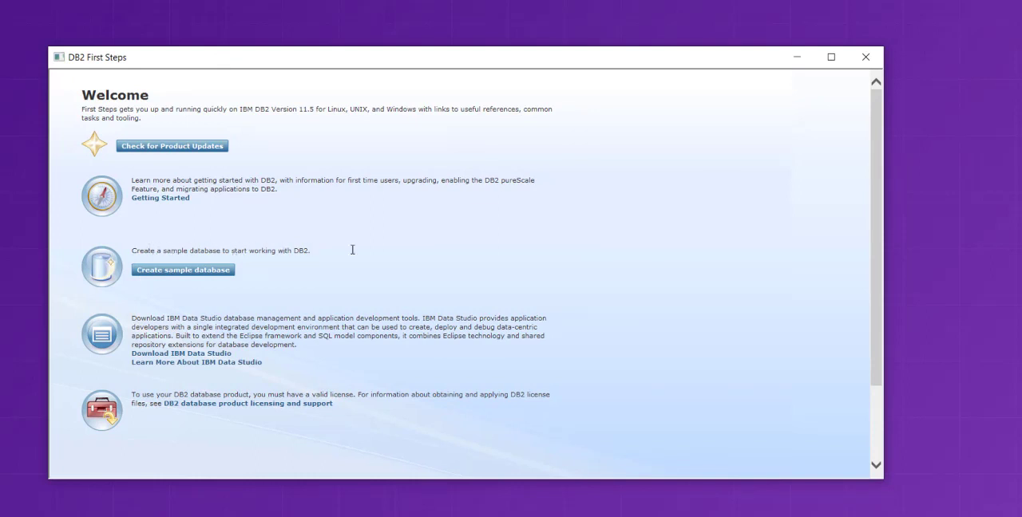
pyautogui.scroll(-3)
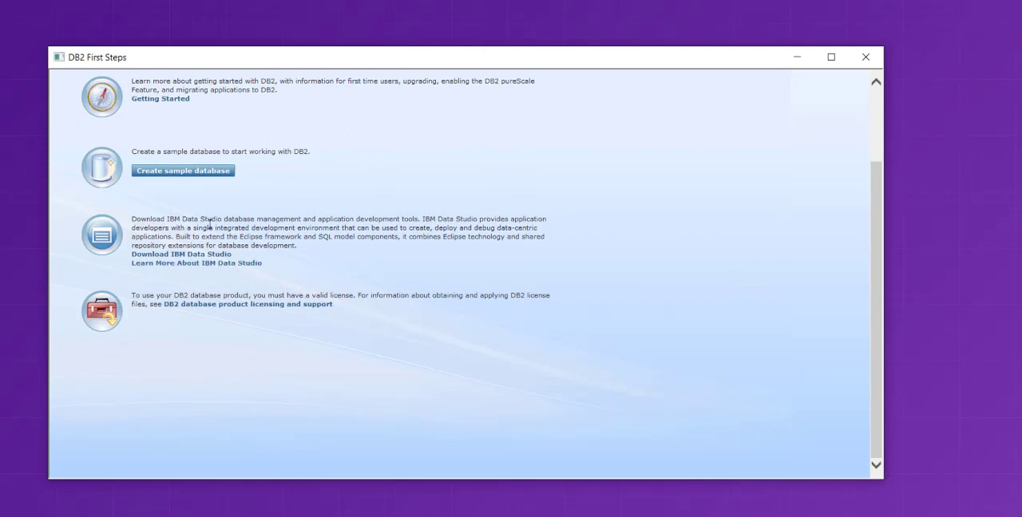
pyautogui.scroll(3)
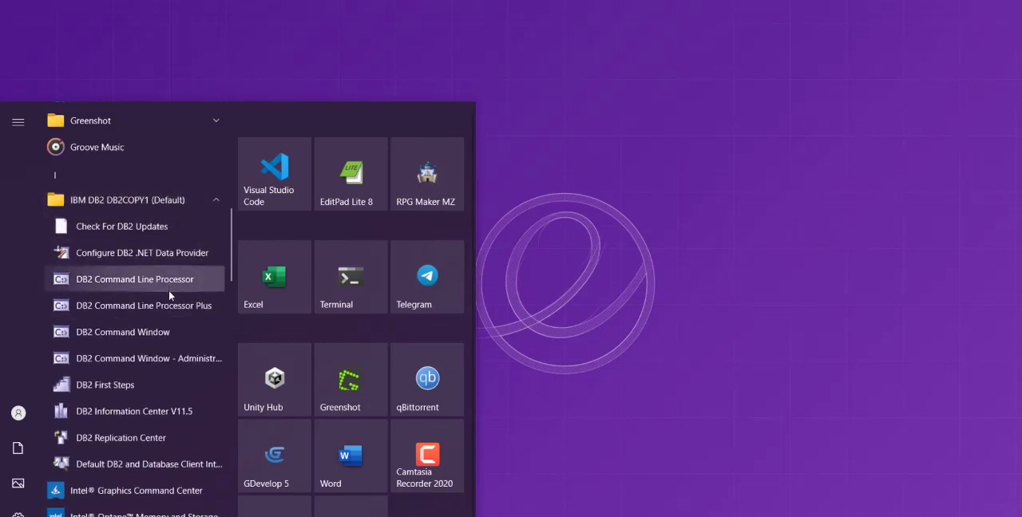
pyautogui.moveTo(122, 332)
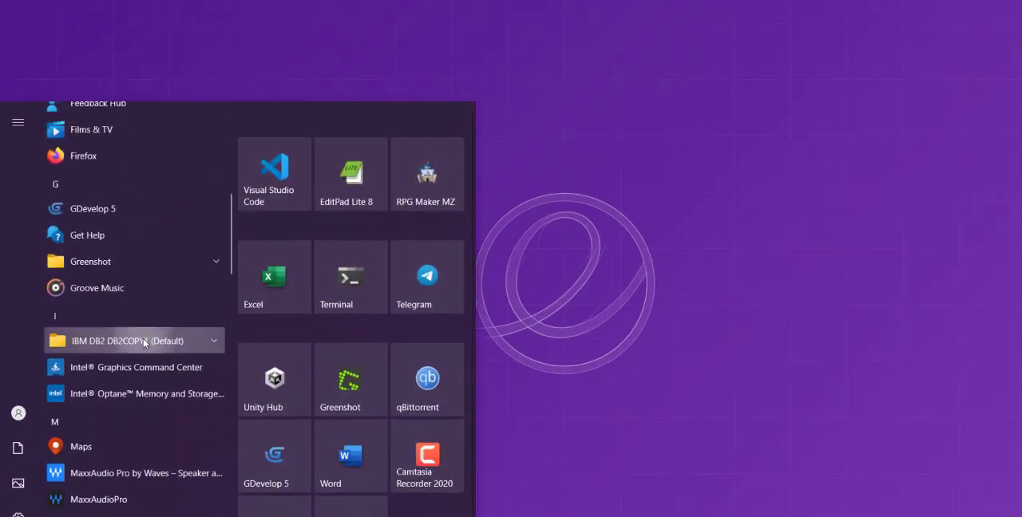
# Launch DB2 Command Window from the IBM DB2 DB2COPY1 folder in the Start menu.
pyautogui.click(128, 341)
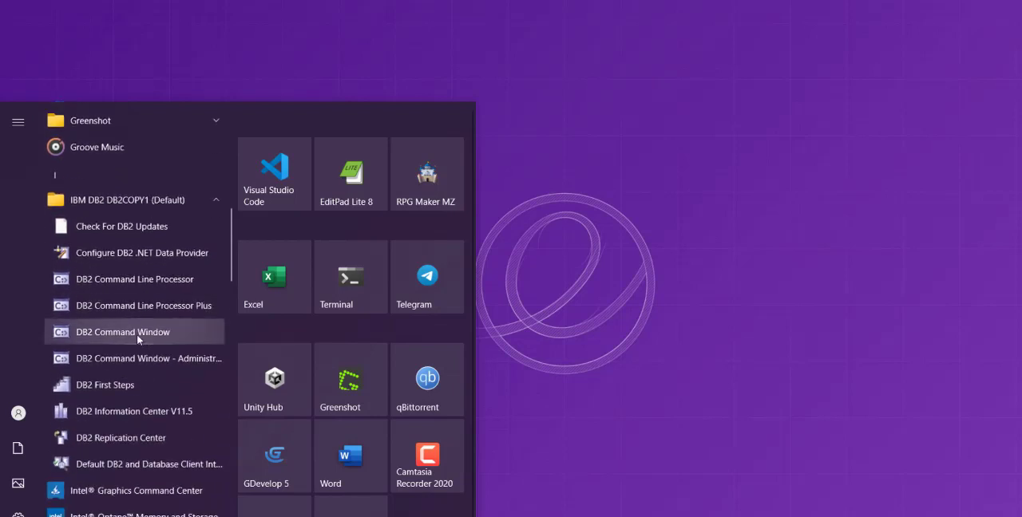
pyautogui.click(122, 332)
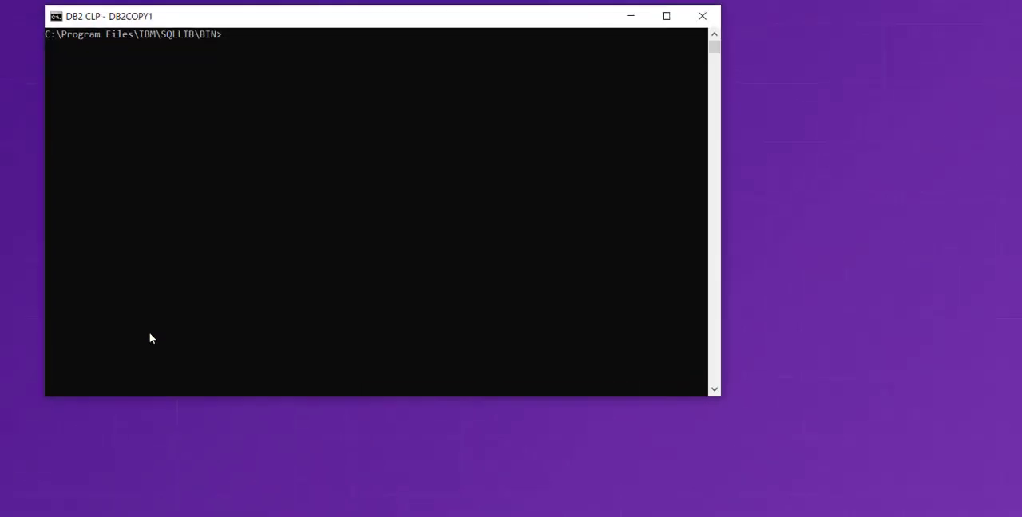
# Enter the db2licm -l command at the DB2 CLP prompt to list license details.
pyautogui.click(664, 16)
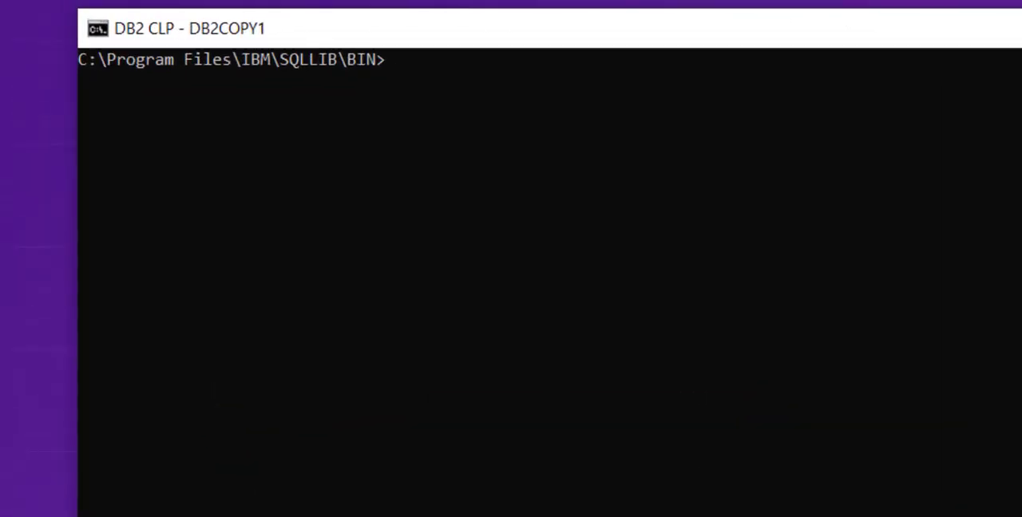
pyautogui.write('db2lic')
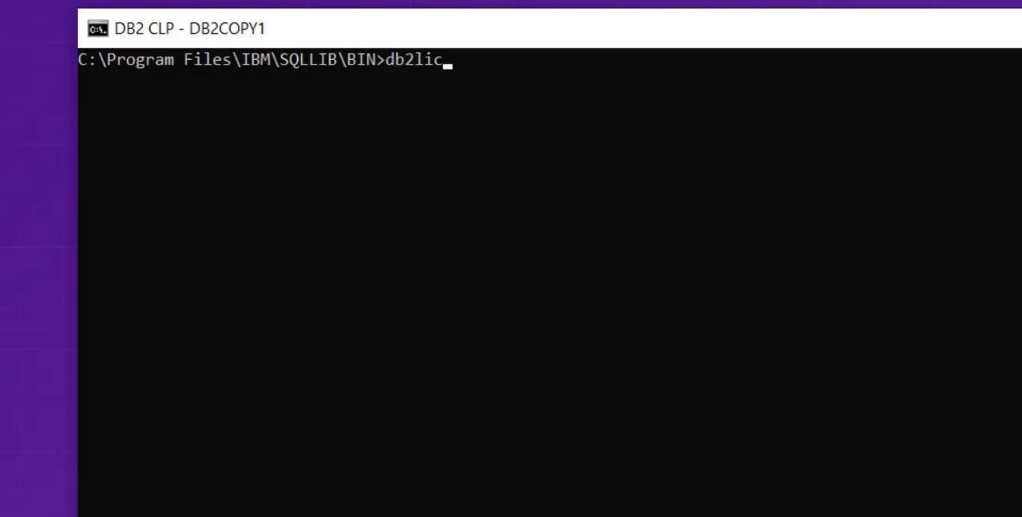
pyautogui.write('m')
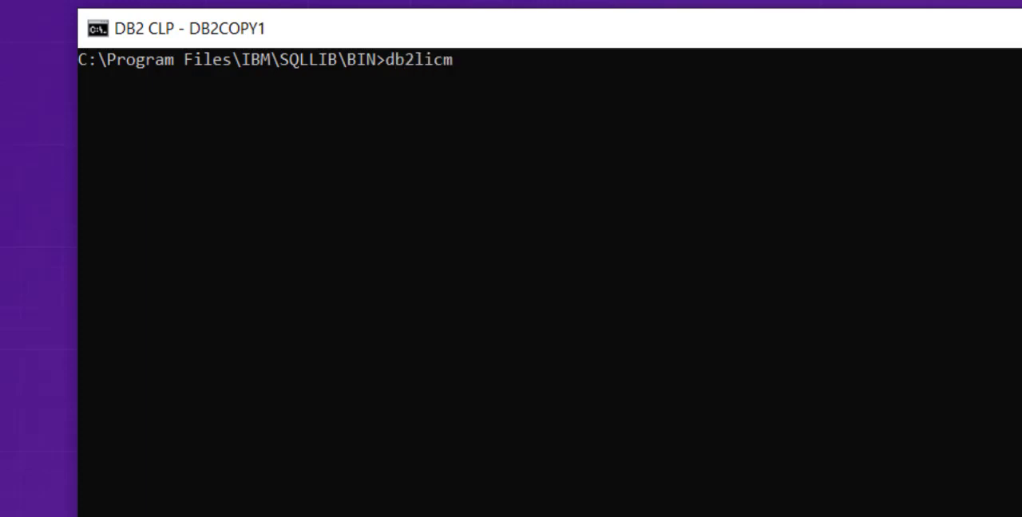
pyautogui.write('-l')
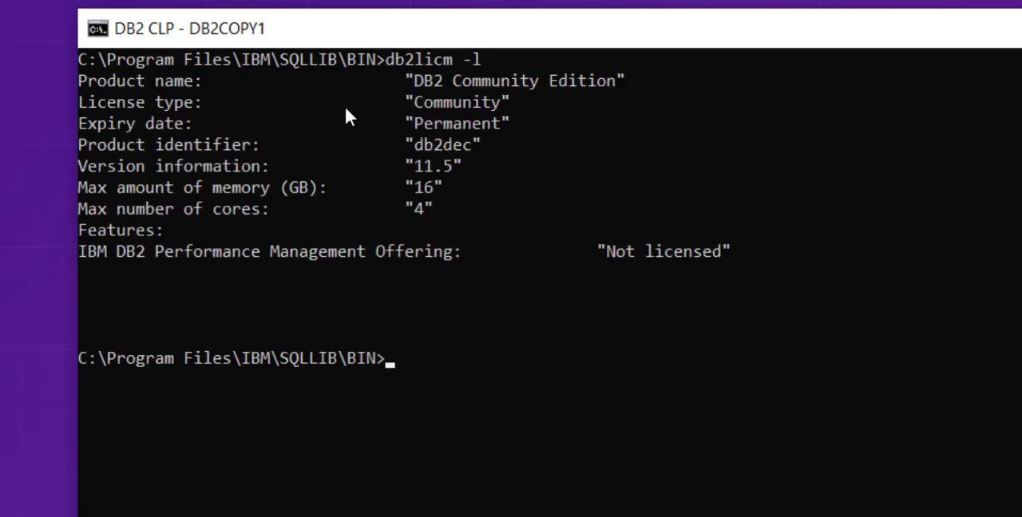
pyautogui.moveTo(559, 99)
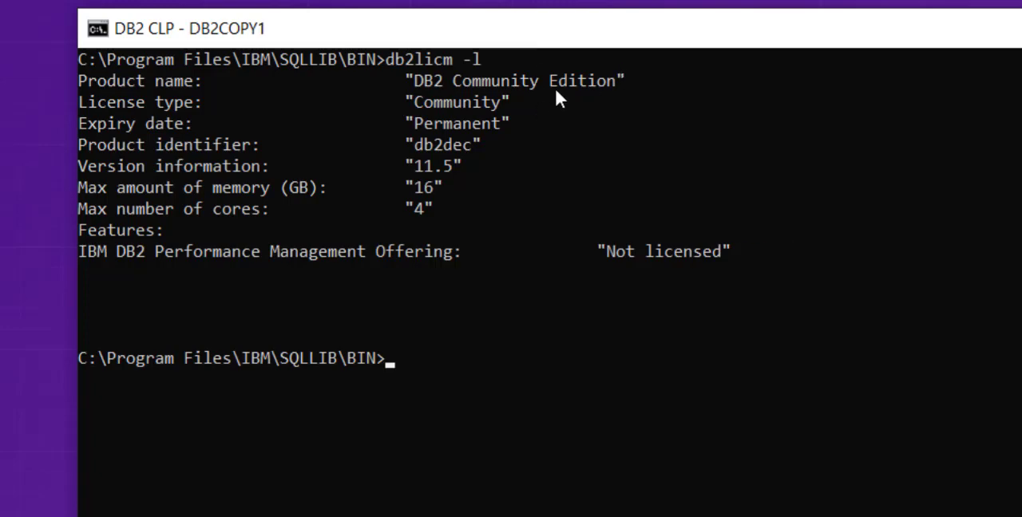
pyautogui.moveTo(163, 128)
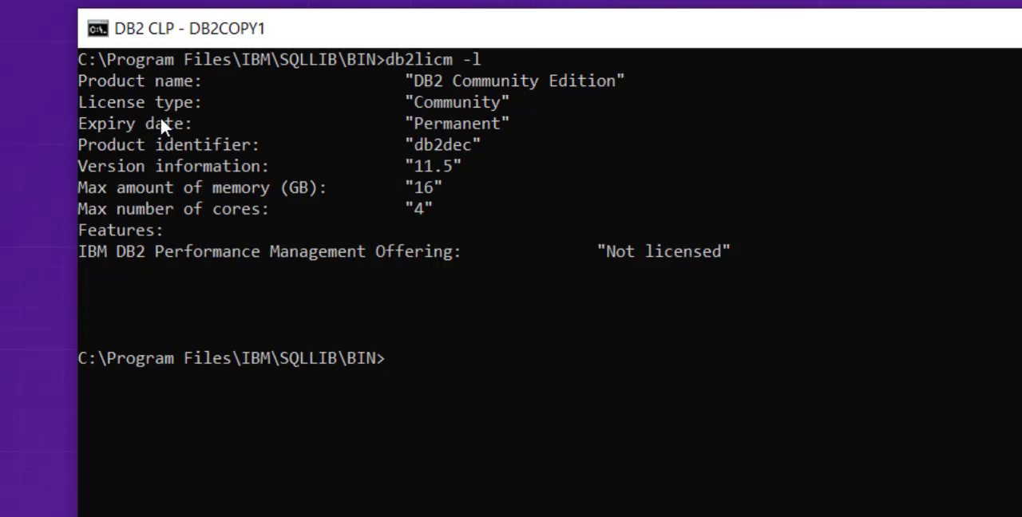
pyautogui.moveTo(429, 135)
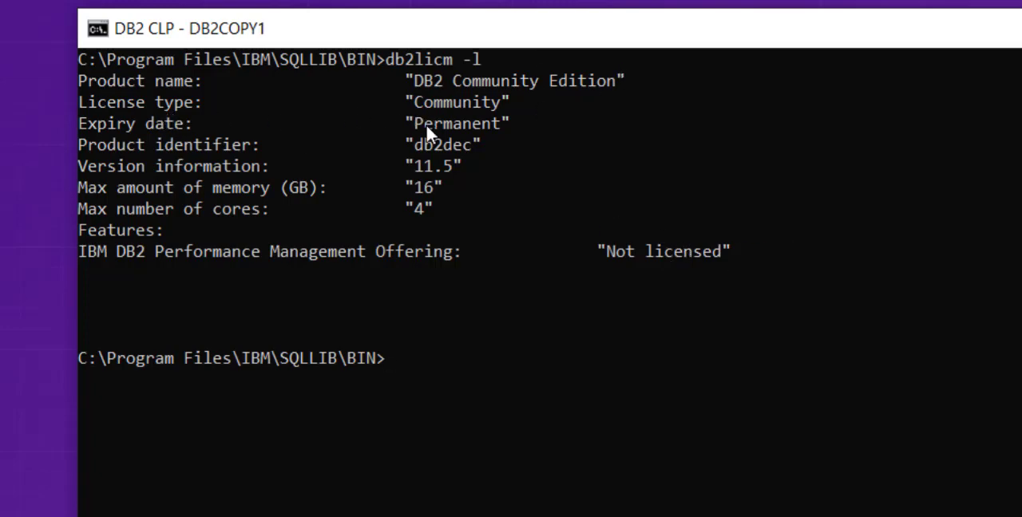
pyautogui.moveTo(434, 182)
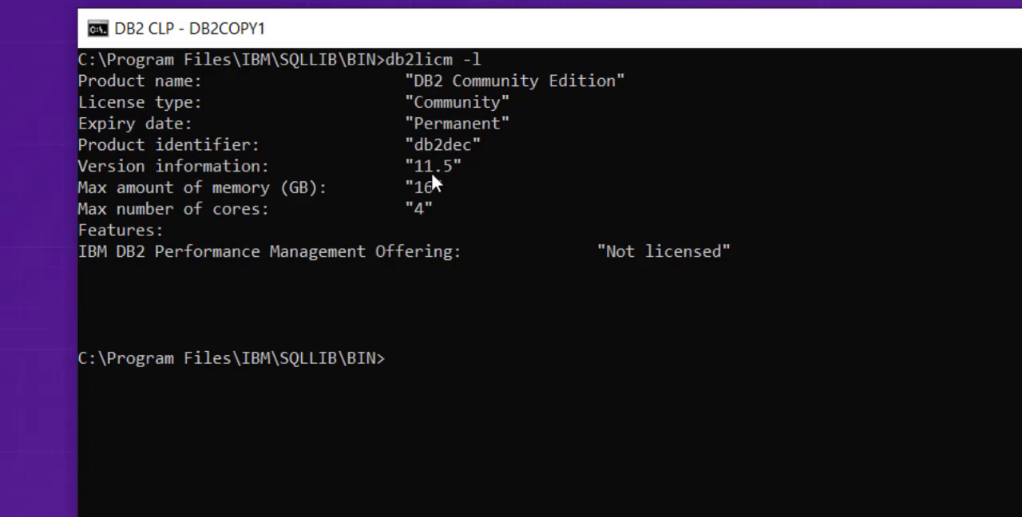
pyautogui.moveTo(129, 209)
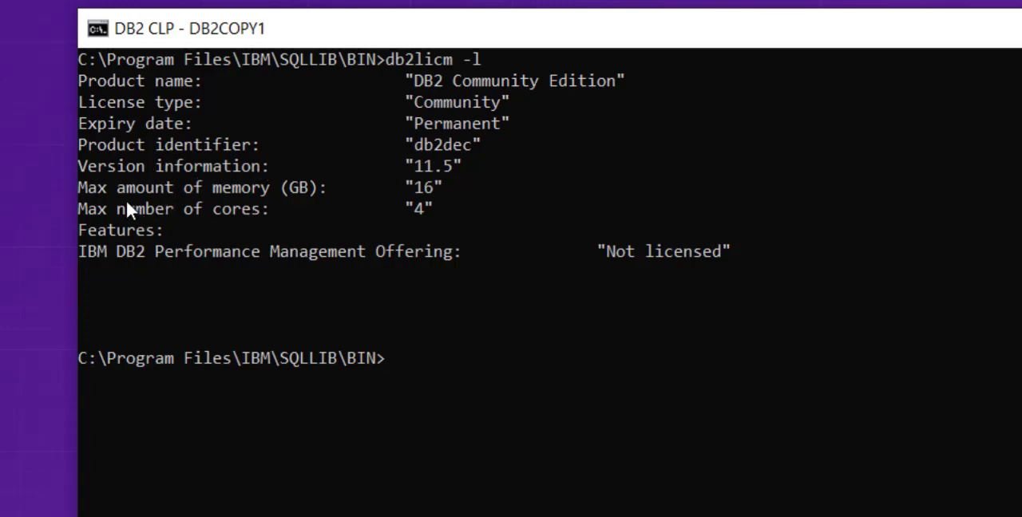
pyautogui.moveTo(466, 198)
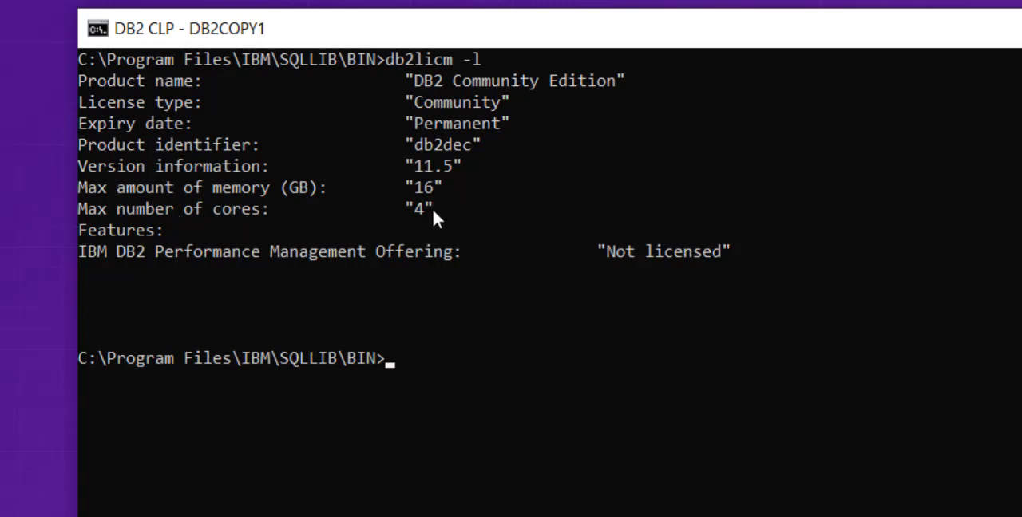
pyautogui.moveTo(616, 404)
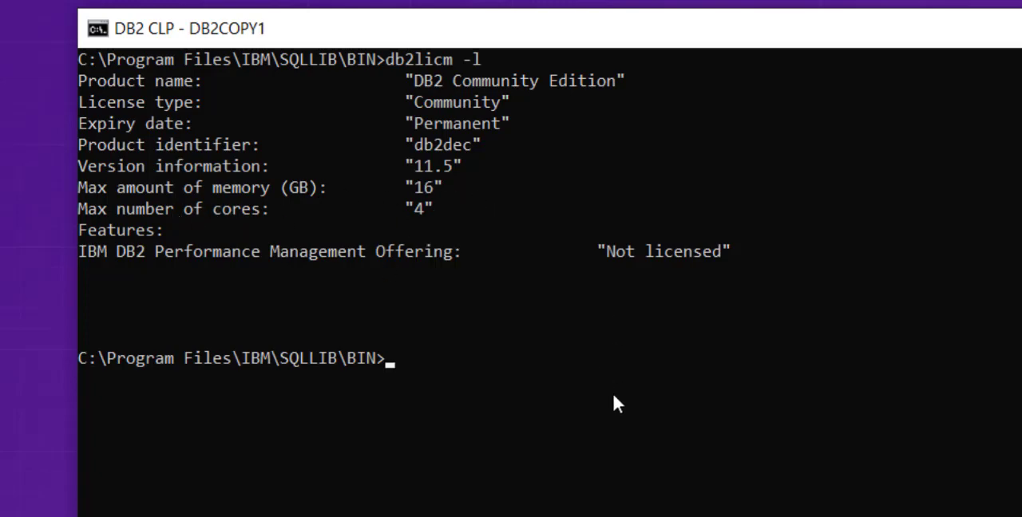